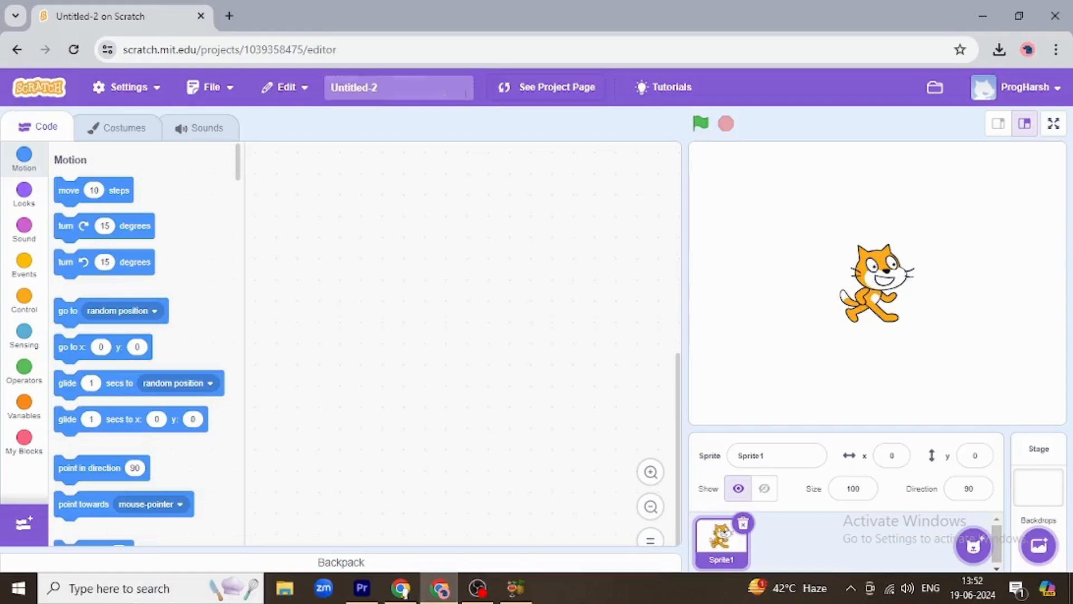
- Rename the project from Untitled-2 to JOKES
{"action": "left_click", "coordinate": [398, 88]}
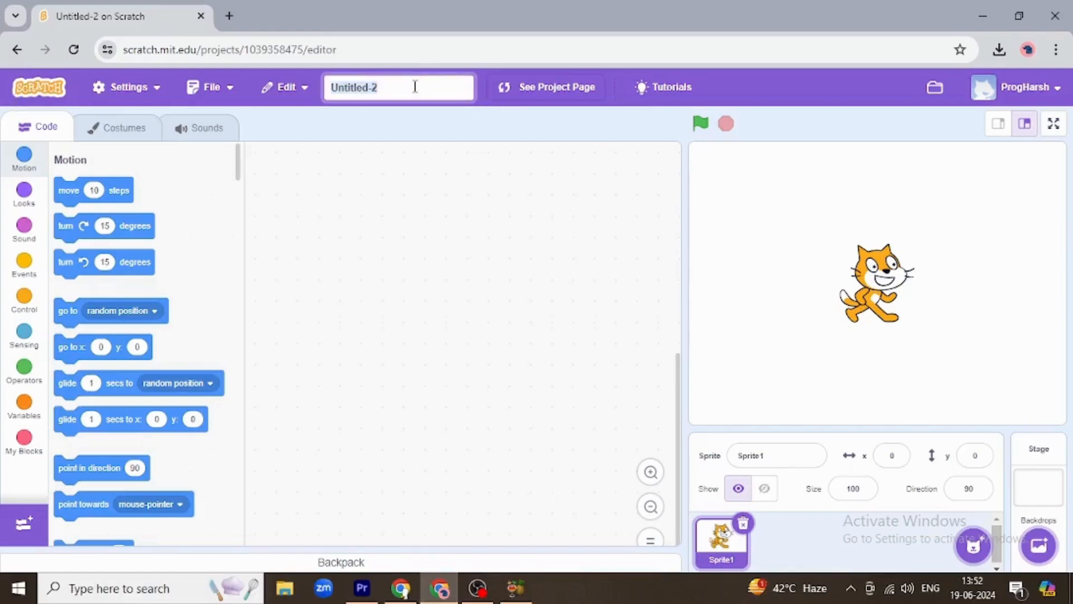
{"action": "type", "text": "JO"}
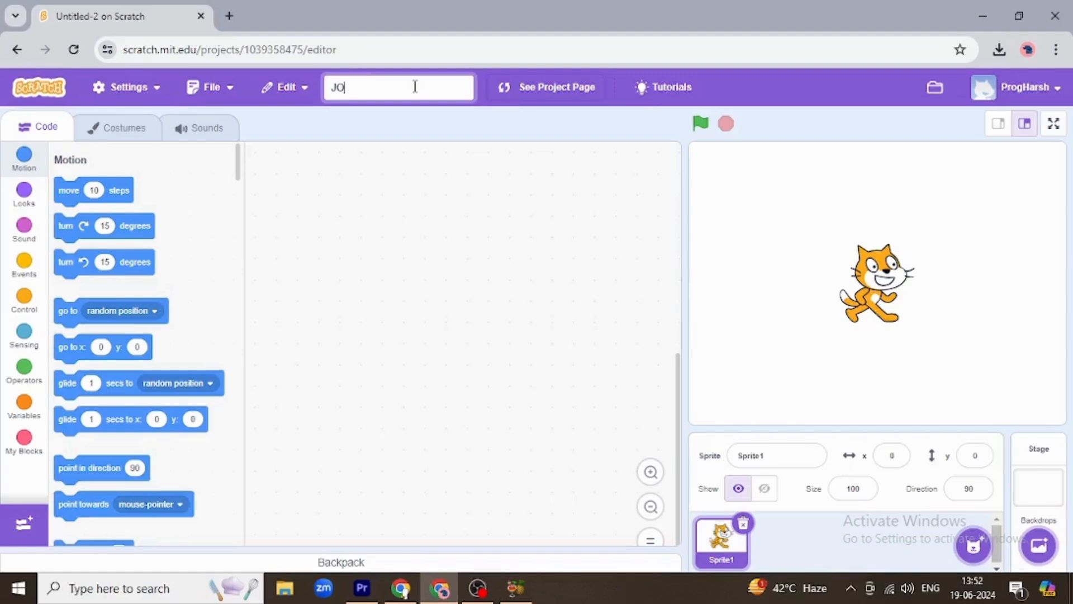
{"action": "type", "text": "K"}
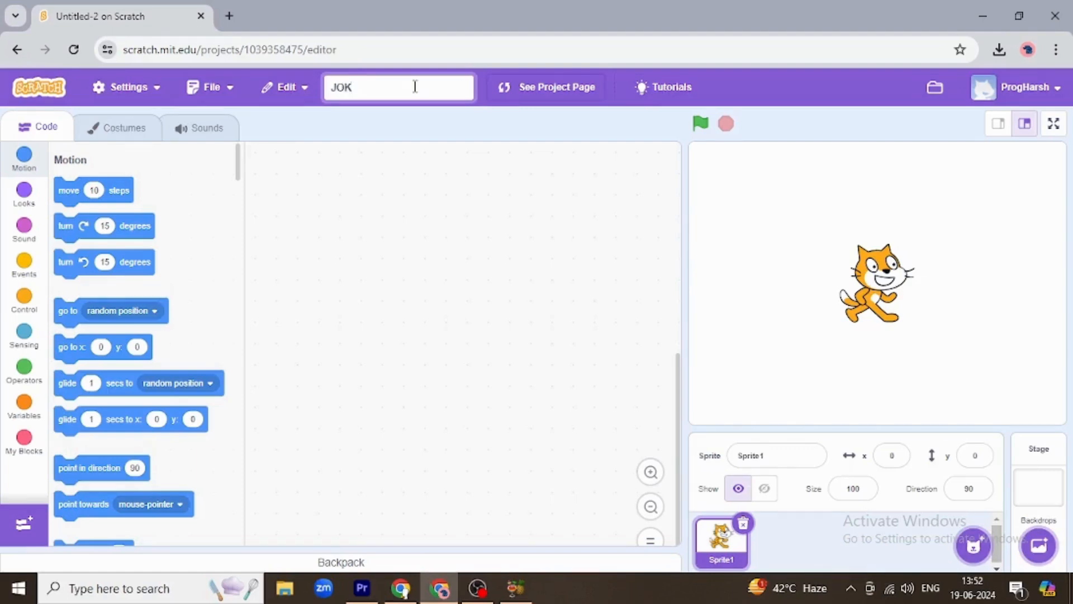
{"action": "type", "text": "ES"}
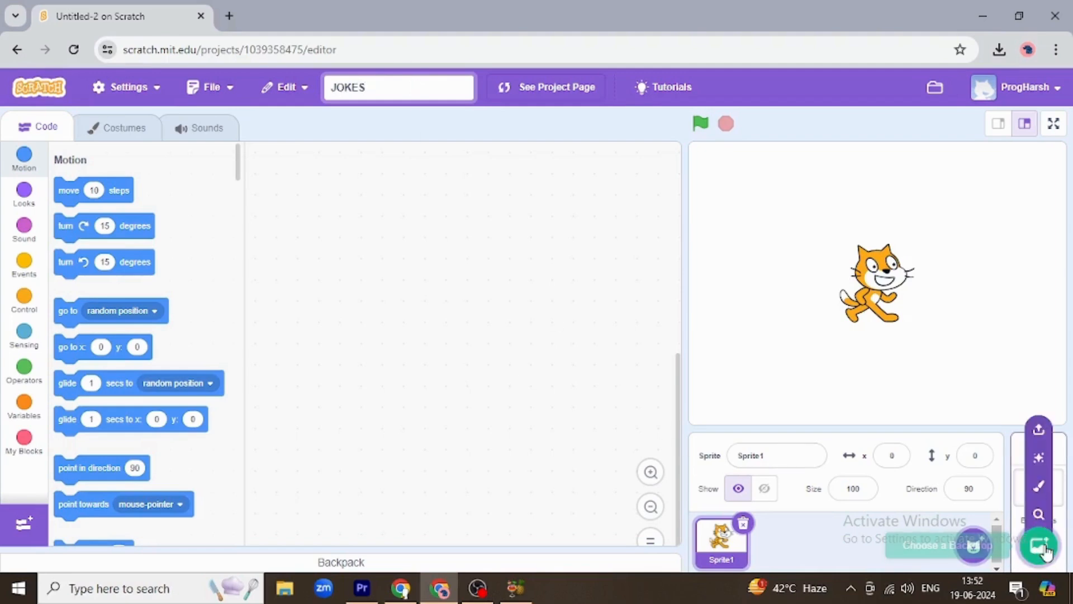
- Choose the Spaceship backdrop from the library as the stage background
{"action": "left_click", "coordinate": [1039, 546]}
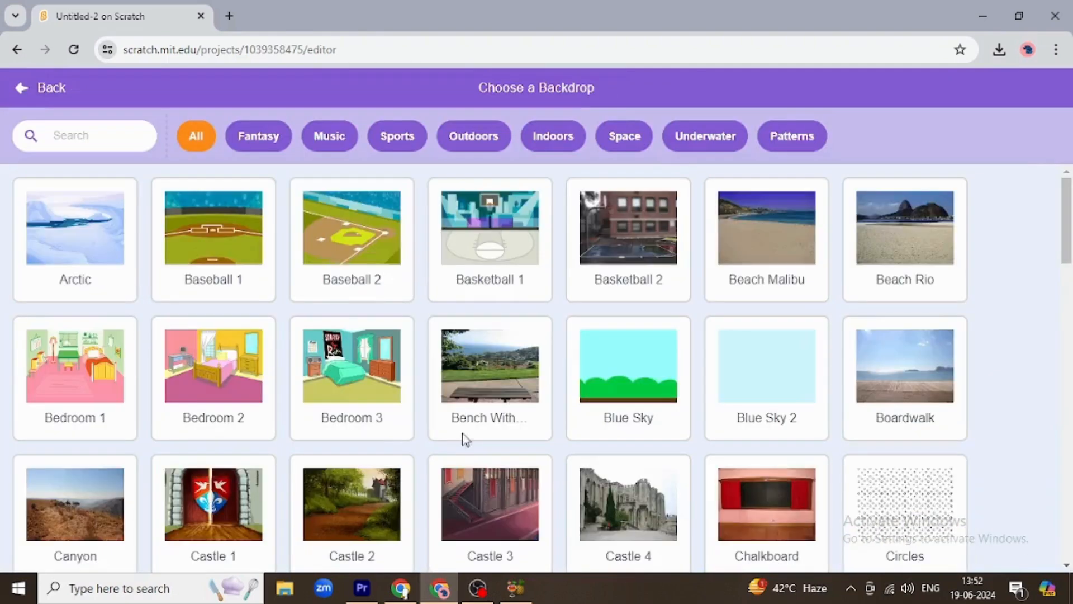
{"action": "left_click", "coordinate": [350, 364]}
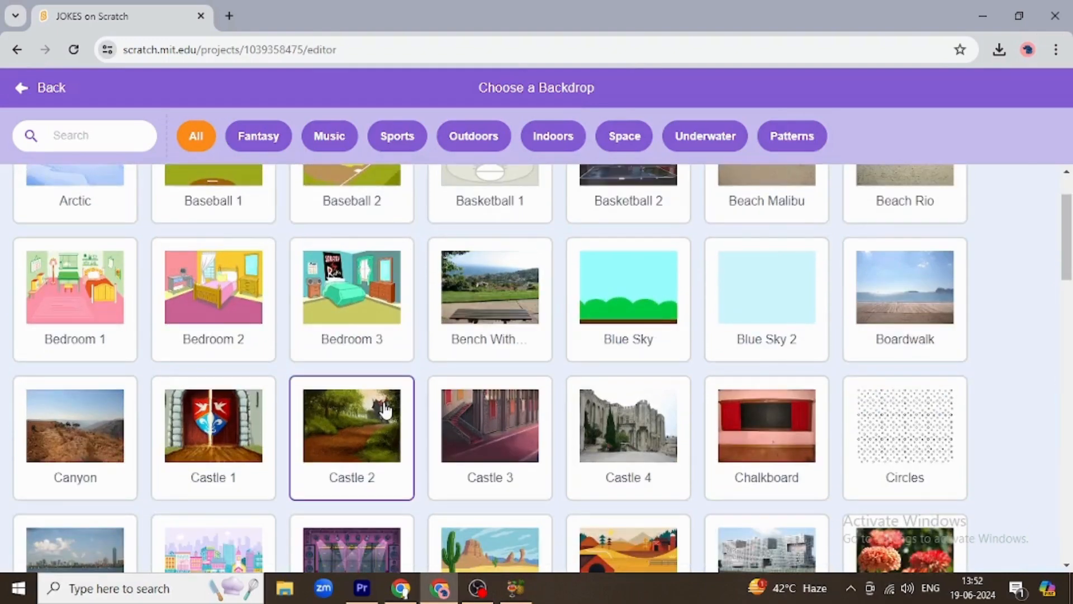
{"action": "scroll", "scroll_direction": "down", "scroll_amount": 3}
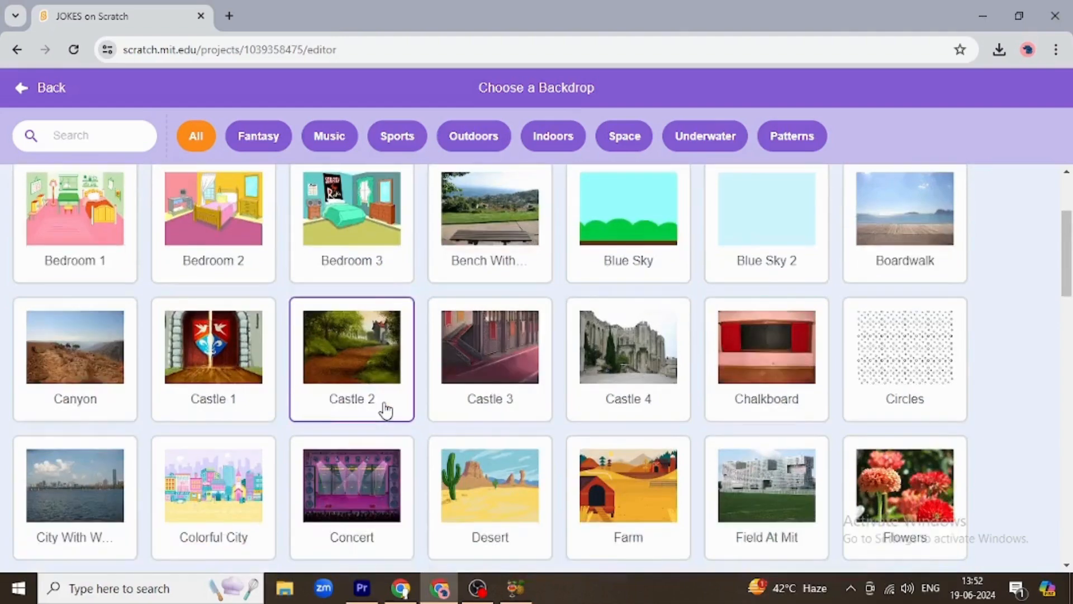
{"action": "scroll", "scroll_direction": "down", "scroll_amount": 3}
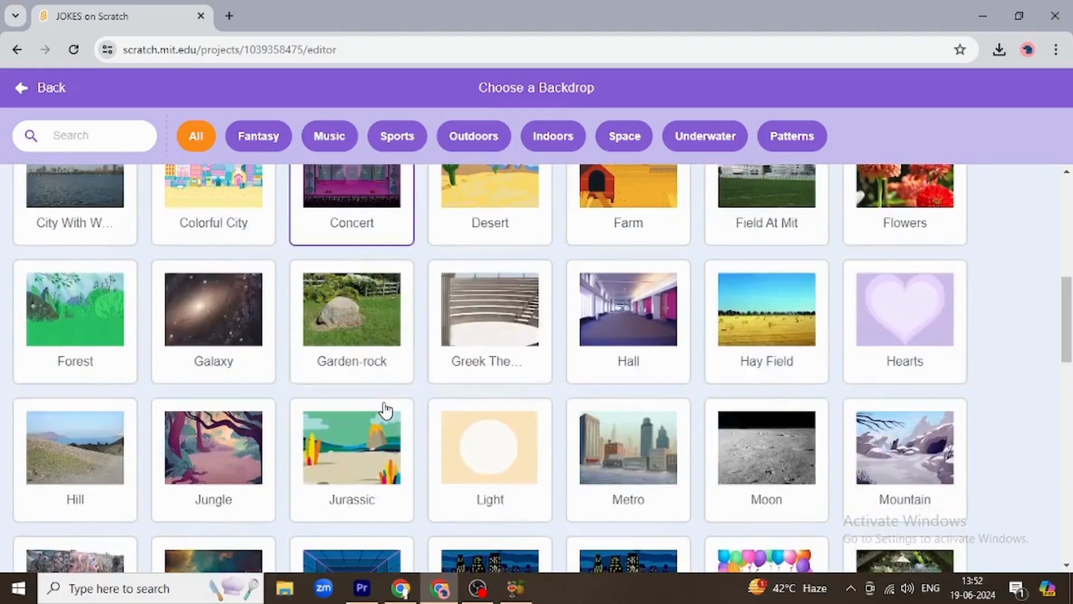
{"action": "scroll", "scroll_direction": "up", "scroll_amount": 3}
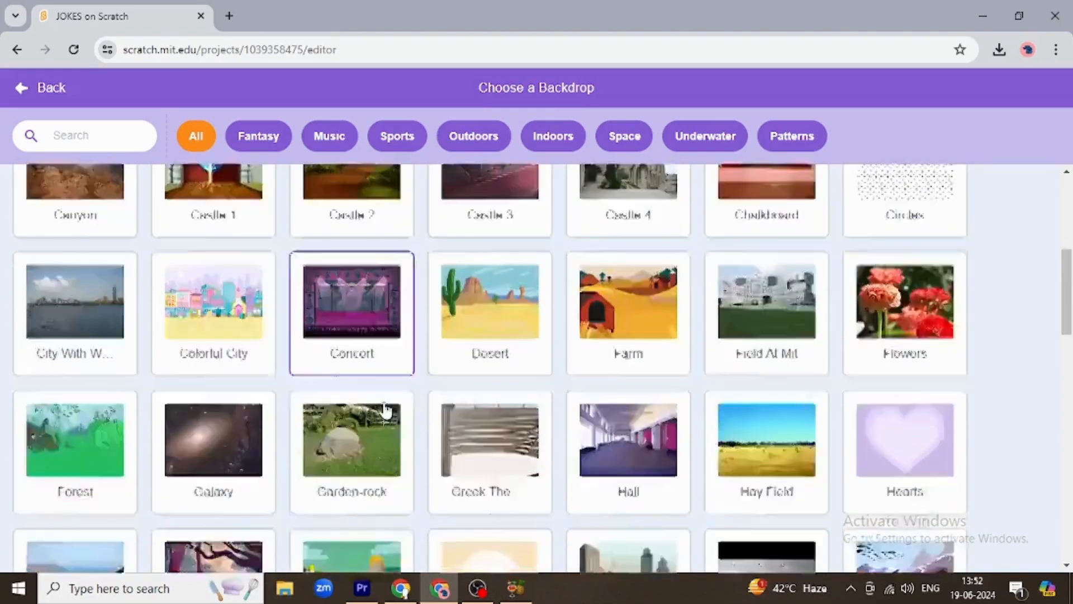
{"action": "scroll", "scroll_direction": "down", "scroll_amount": 3}
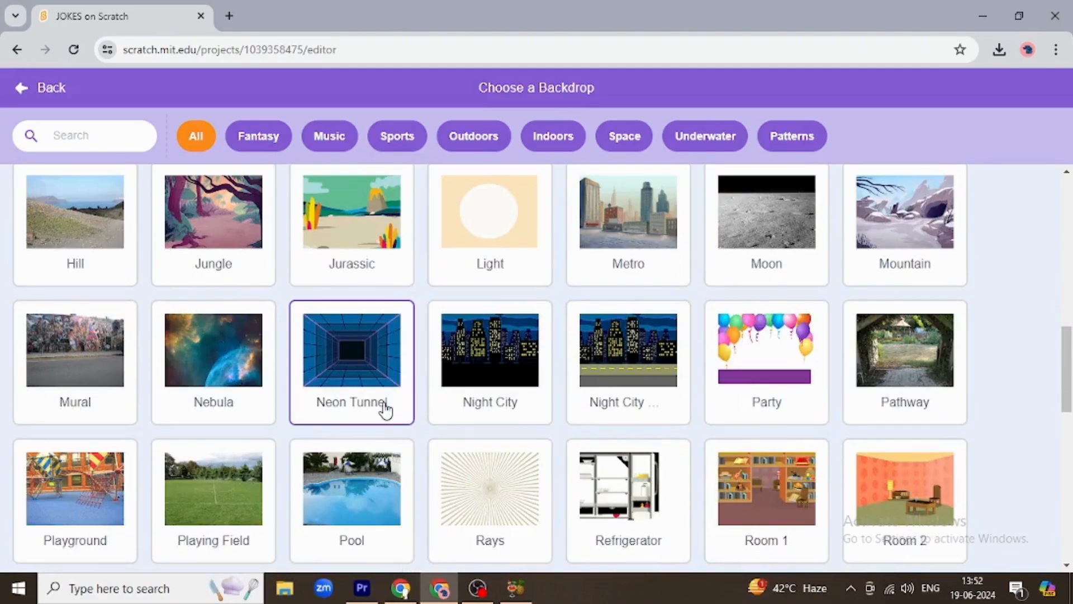
{"action": "scroll", "scroll_direction": "down", "scroll_amount": 3}
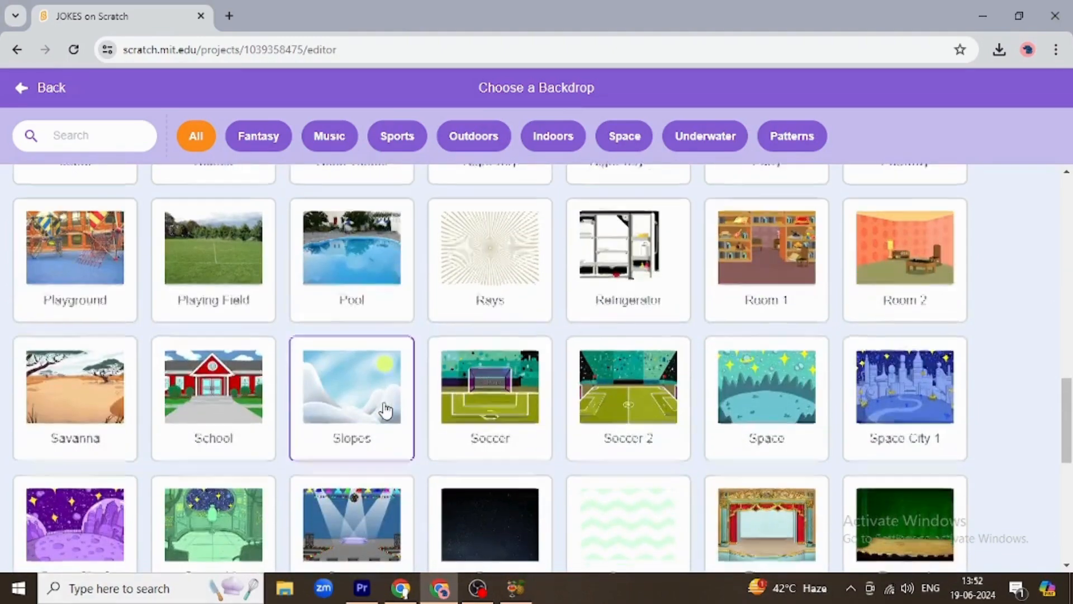
{"action": "scroll", "scroll_direction": "down", "scroll_amount": 3}
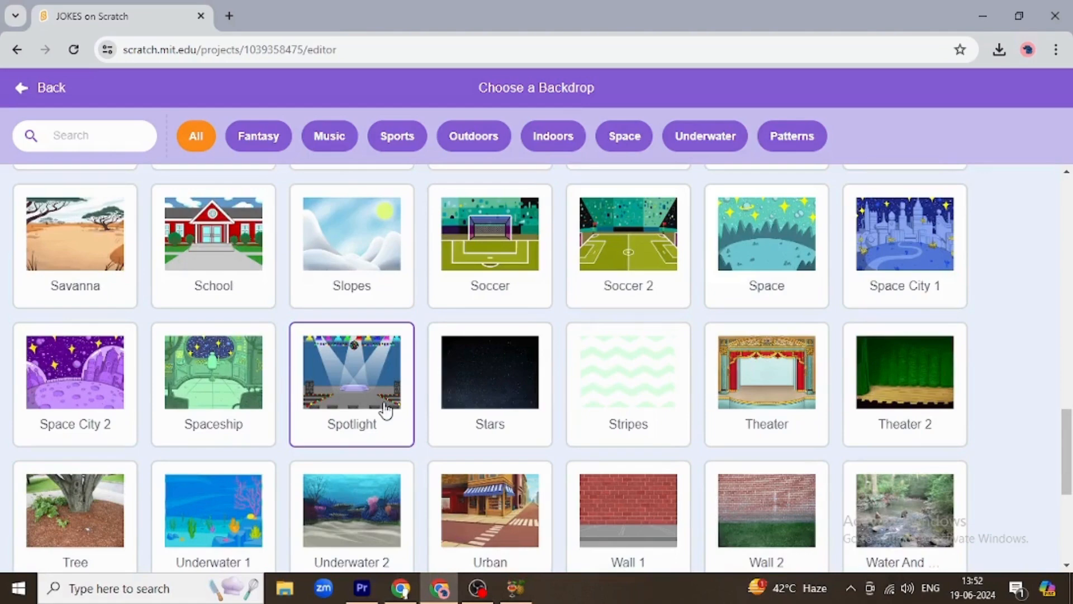
{"action": "scroll", "scroll_direction": "down", "scroll_amount": 3}
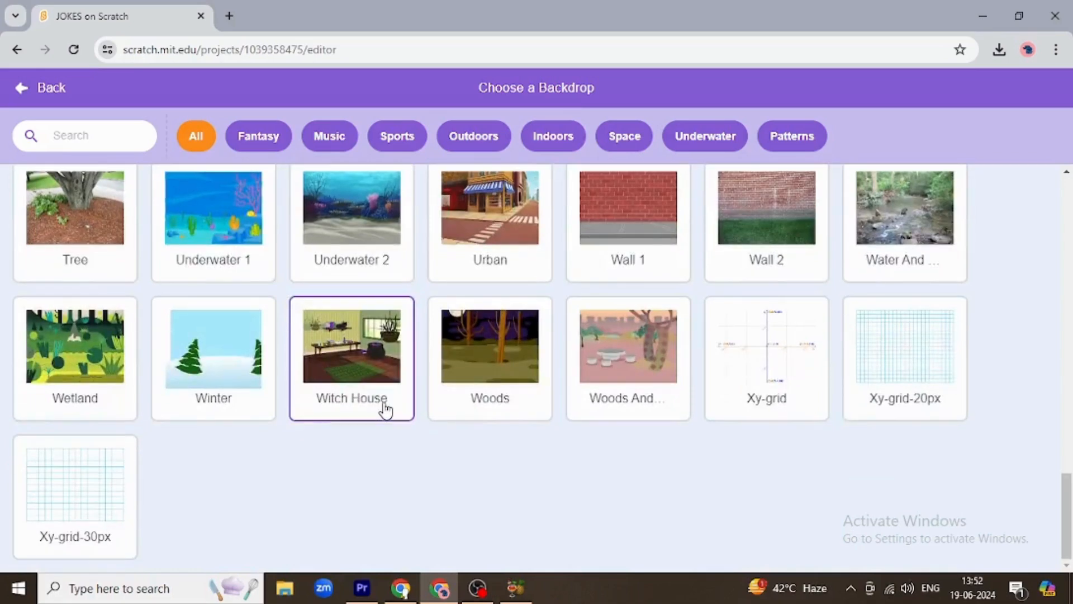
{"action": "scroll", "scroll_direction": "up", "scroll_amount": 3}
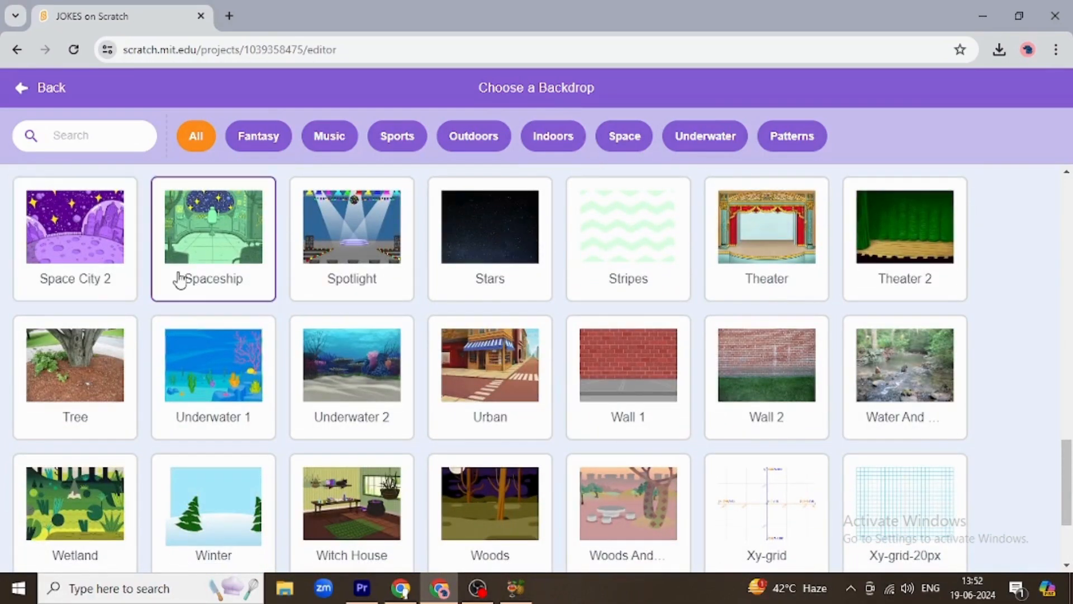
{"action": "left_click", "coordinate": [213, 227]}
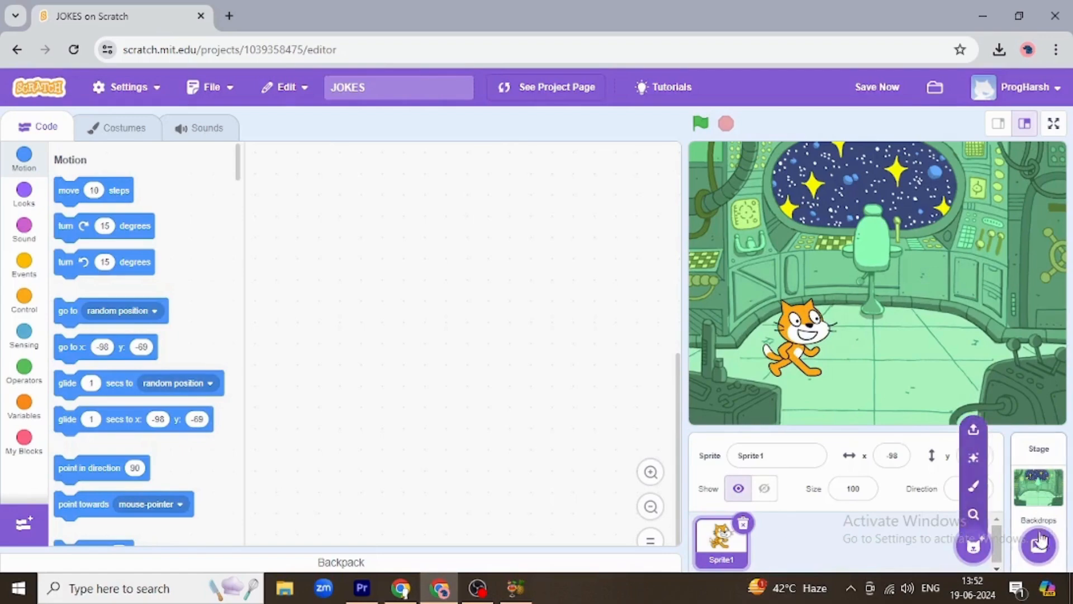
- Add the Pico sprite from the library to the spaceship stage
{"action": "left_click", "coordinate": [973, 544]}
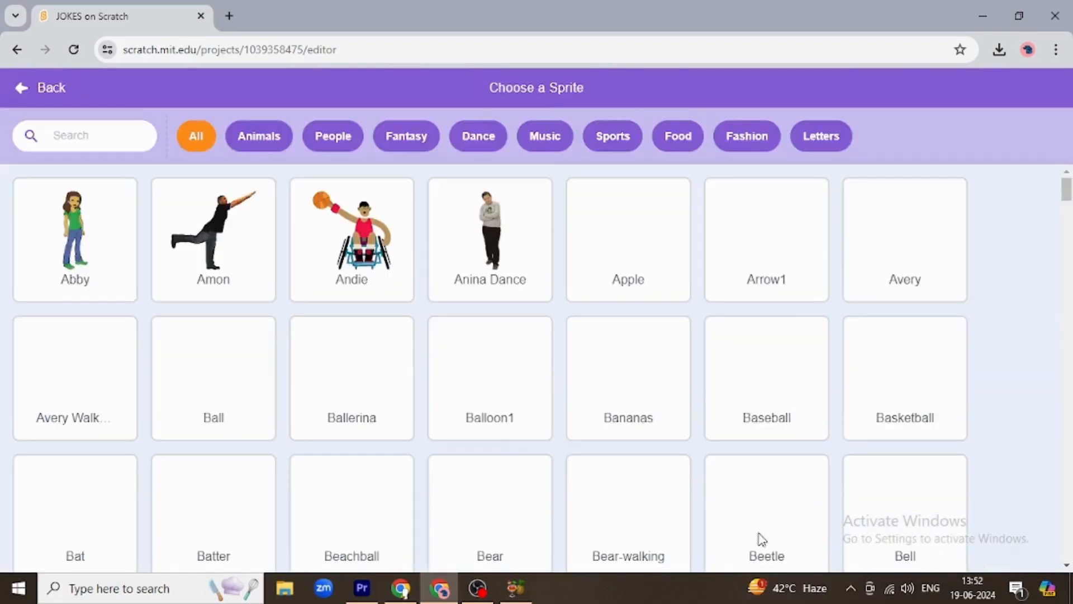
{"action": "scroll", "scroll_direction": "down", "scroll_amount": 3}
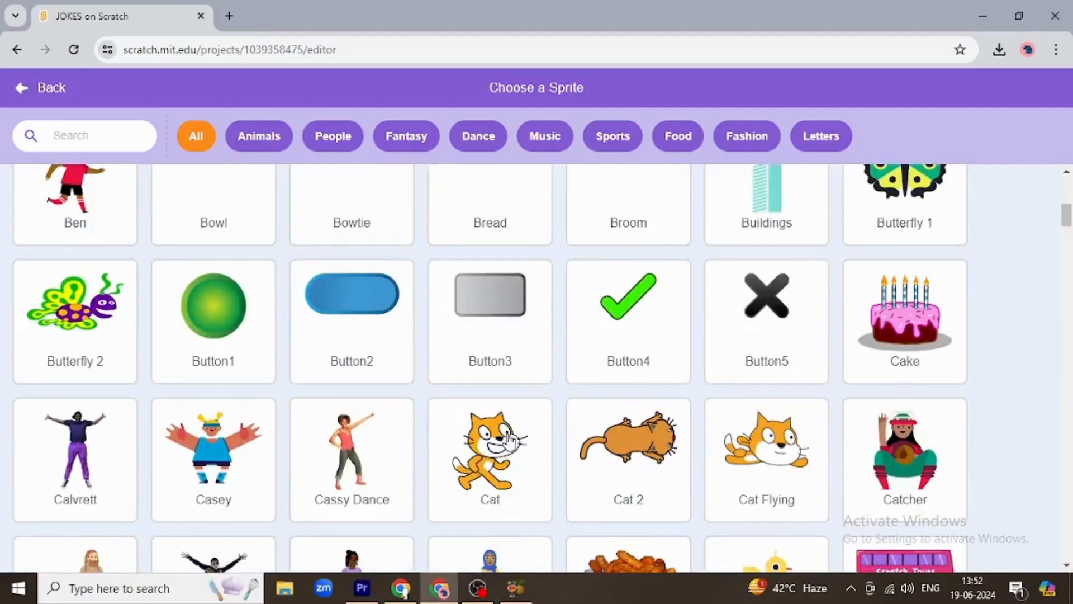
{"action": "scroll", "scroll_direction": "down", "scroll_amount": 3}
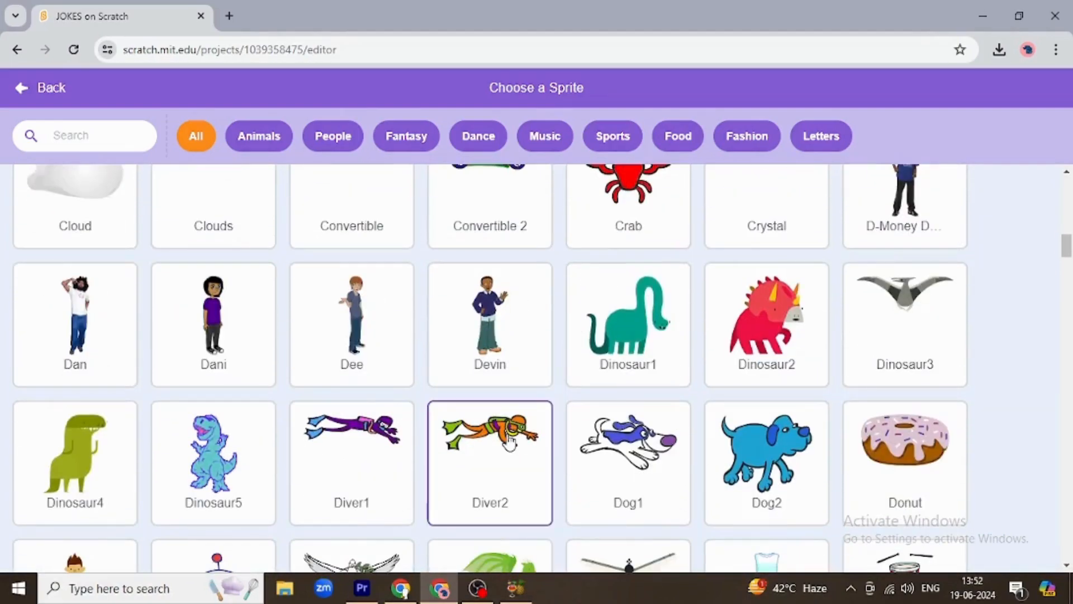
{"action": "scroll", "scroll_direction": "down", "scroll_amount": 3}
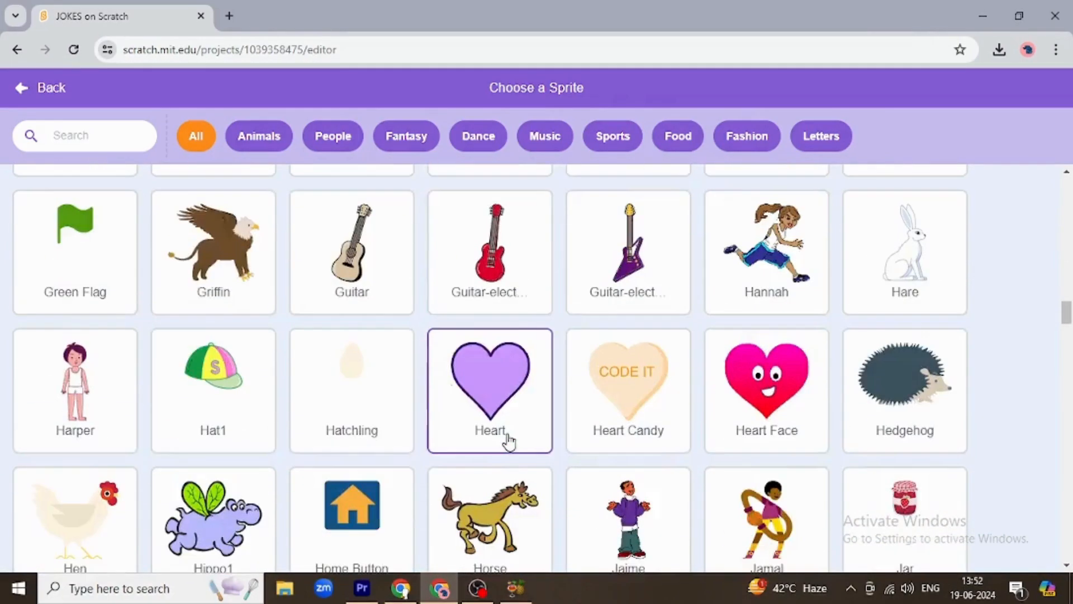
{"action": "scroll", "scroll_direction": "down", "scroll_amount": 3}
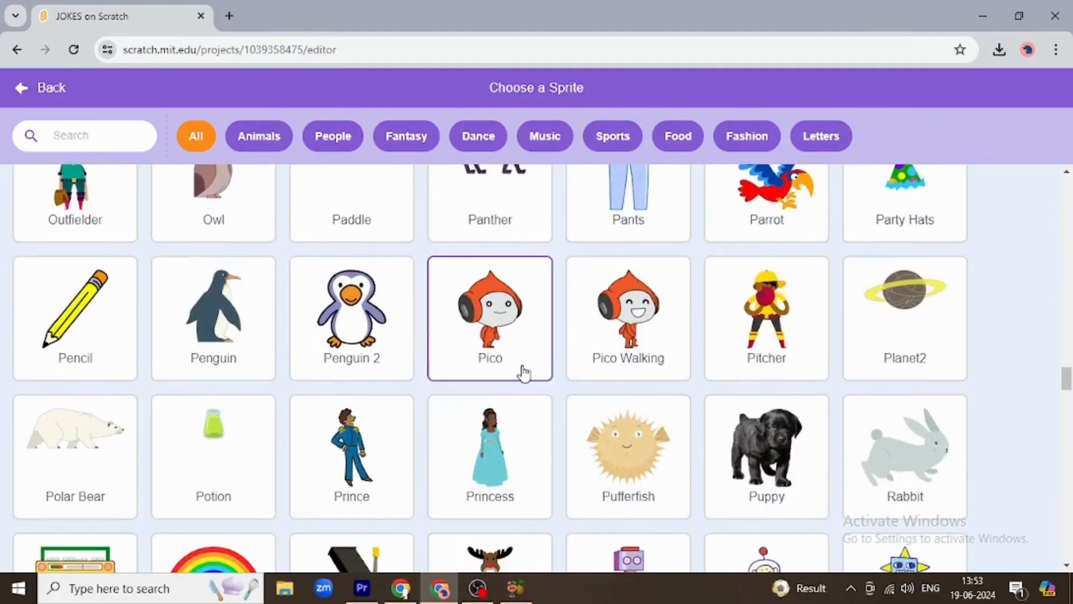
{"action": "scroll", "scroll_direction": "down", "scroll_amount": 3}
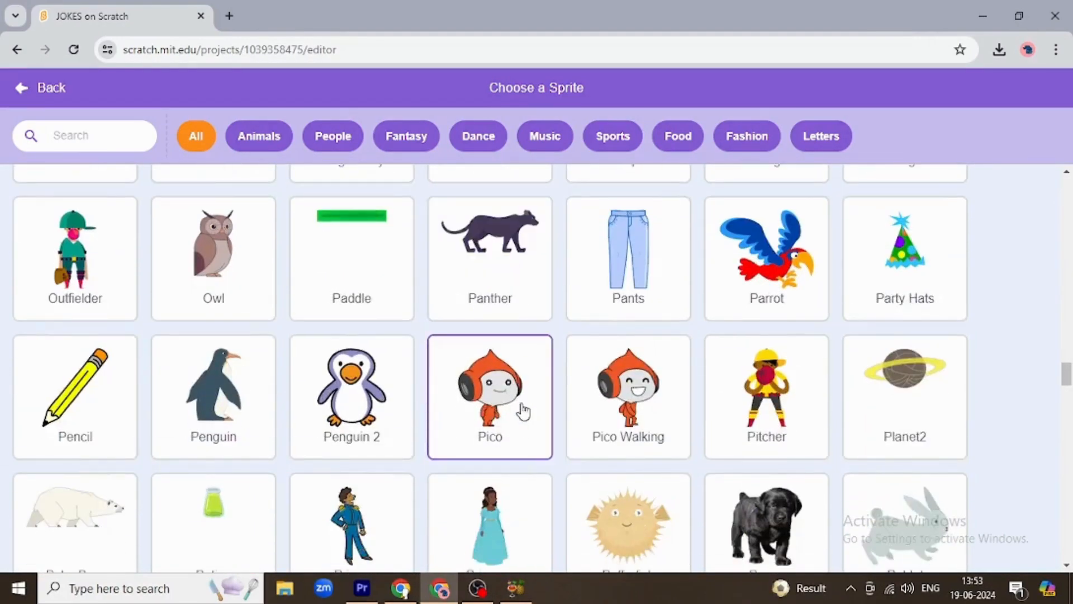
{"action": "left_click", "coordinate": [490, 393]}
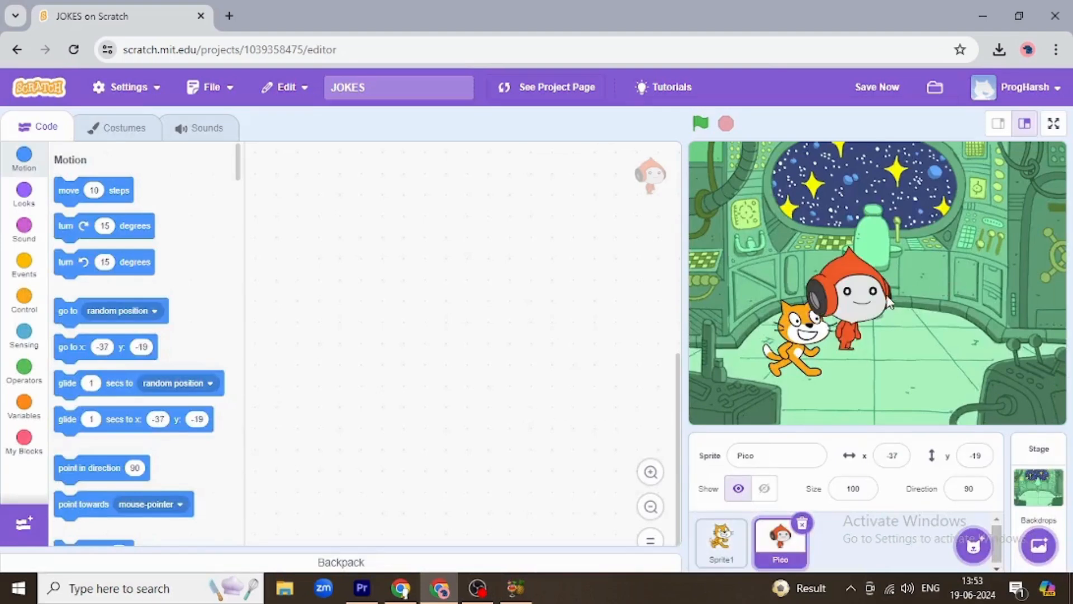
- Move Pico away from the cat and review the cat sprite's costumes
{"action": "left_click", "coordinate": [764, 489]}
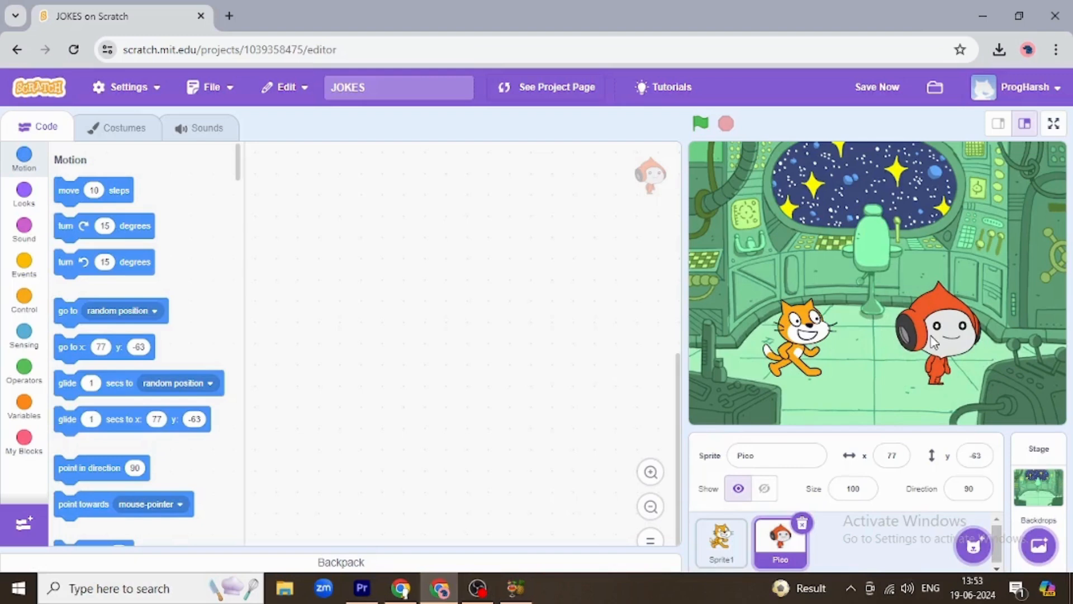
{"action": "left_click", "coordinate": [721, 540]}
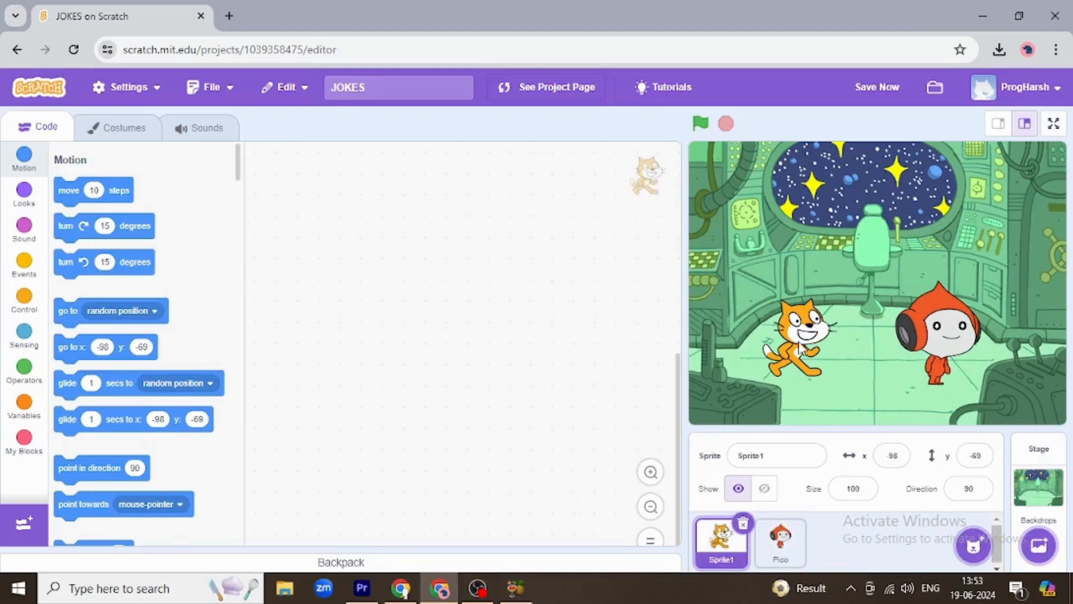
{"action": "mouse_move", "coordinate": [552, 363]}
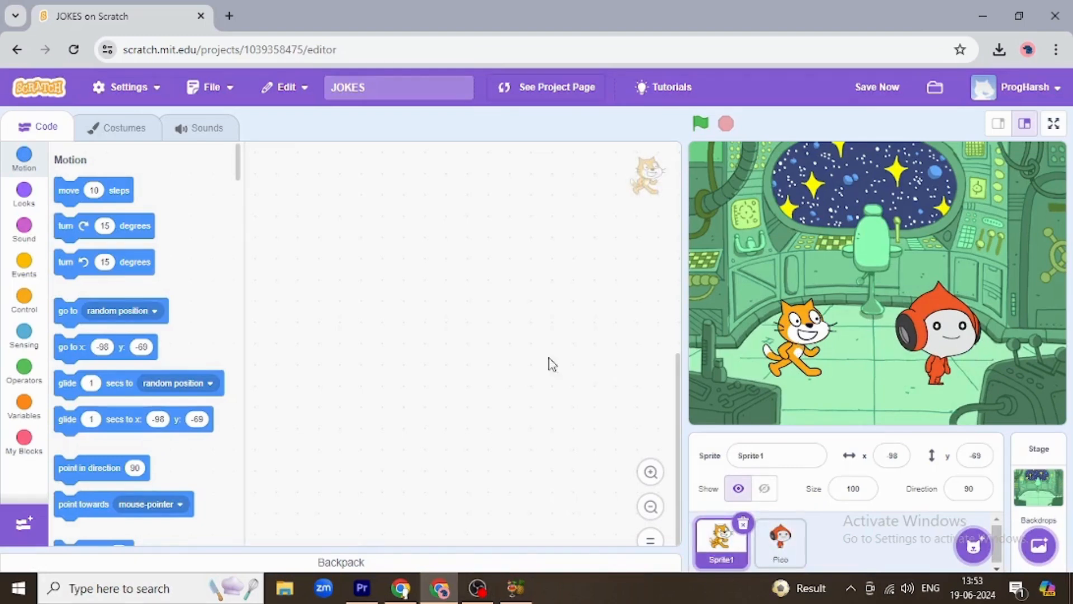
{"action": "mouse_move", "coordinate": [802, 387]}
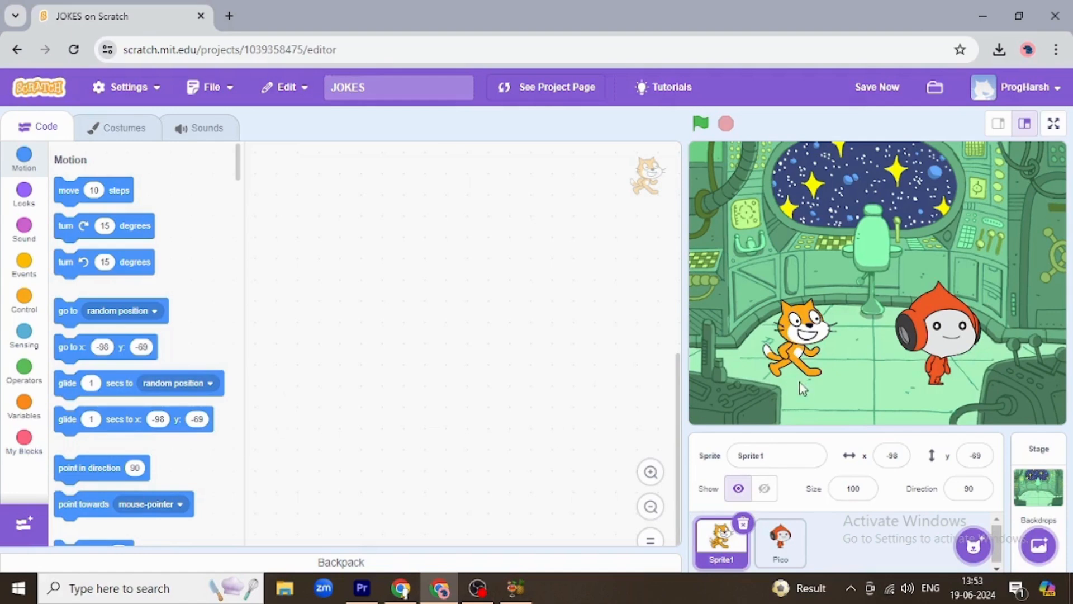
{"action": "left_click", "coordinate": [124, 127]}
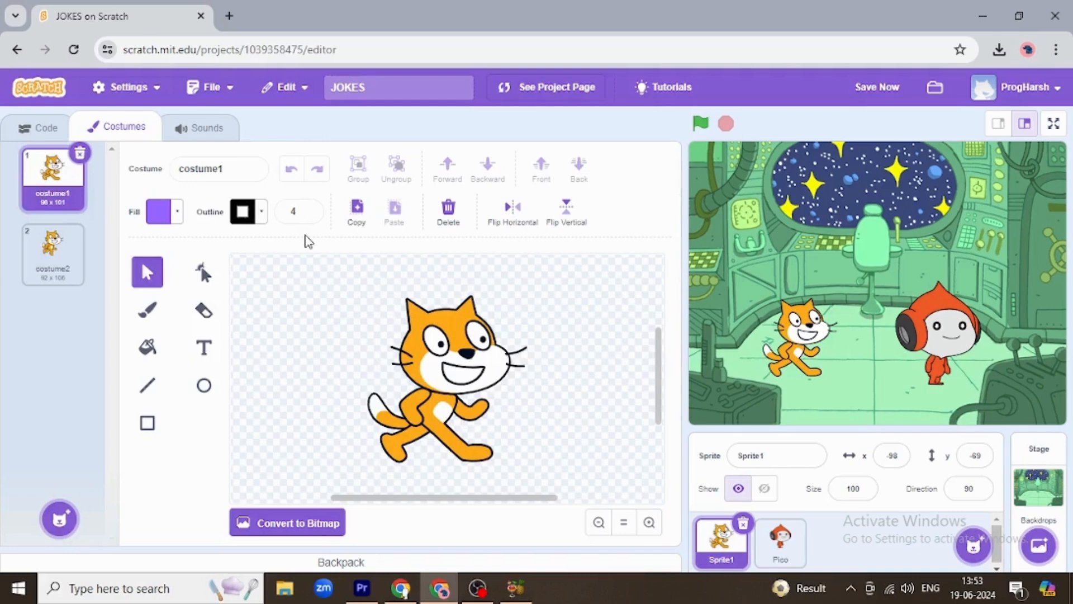
{"action": "mouse_move", "coordinate": [380, 242]}
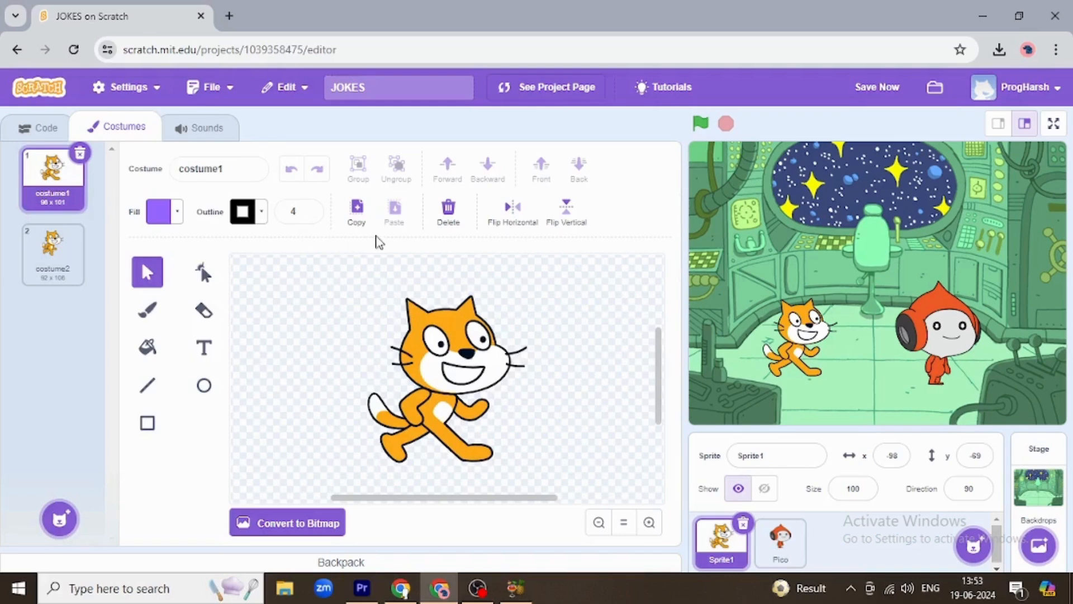
{"action": "mouse_move", "coordinate": [526, 239]}
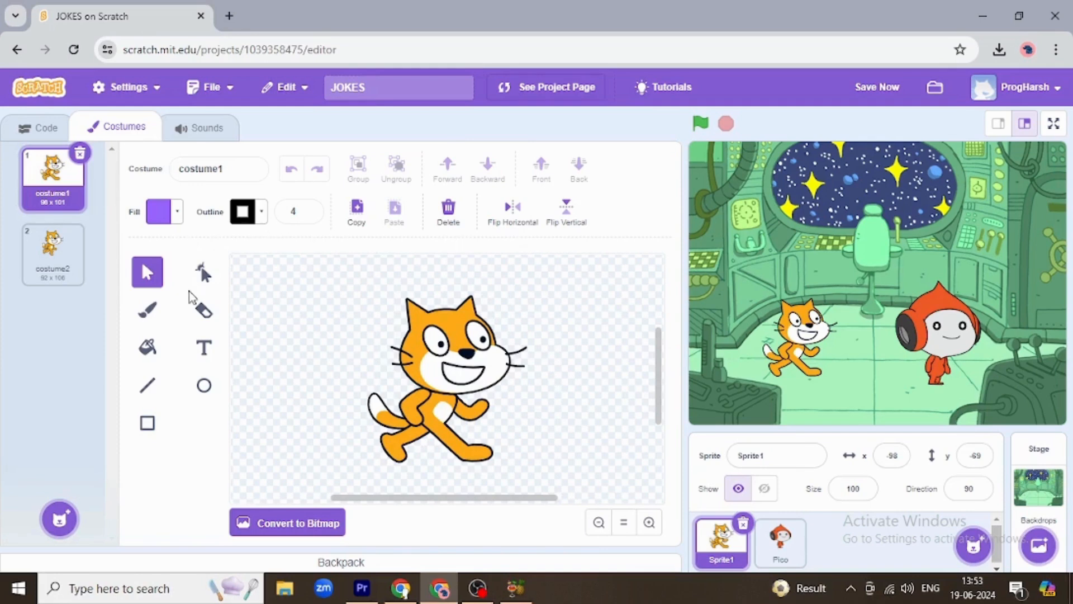
{"action": "mouse_move", "coordinate": [203, 310]}
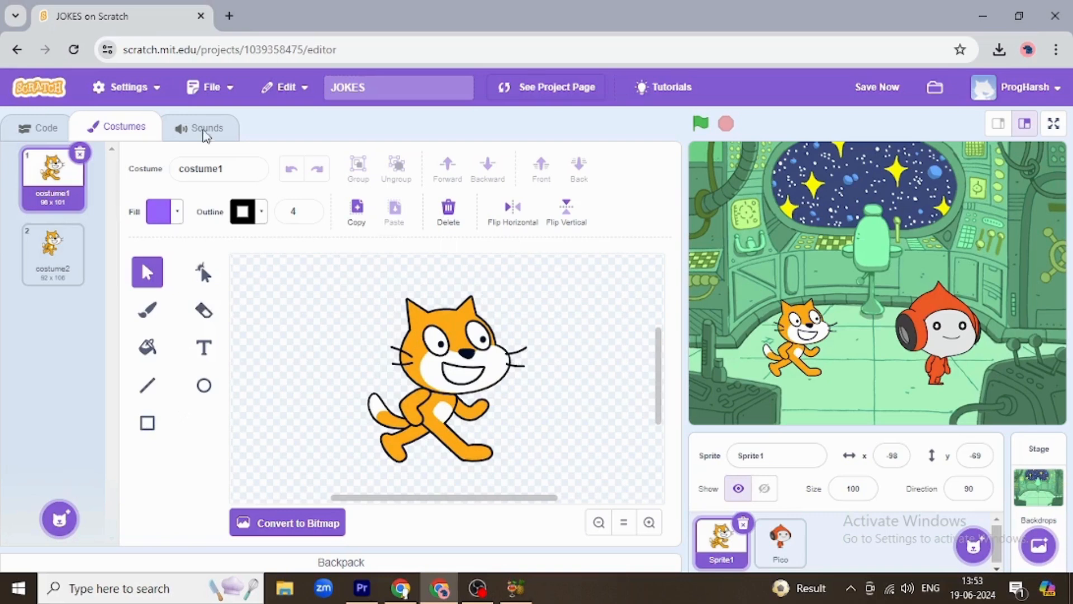
{"action": "mouse_move", "coordinate": [274, 227]}
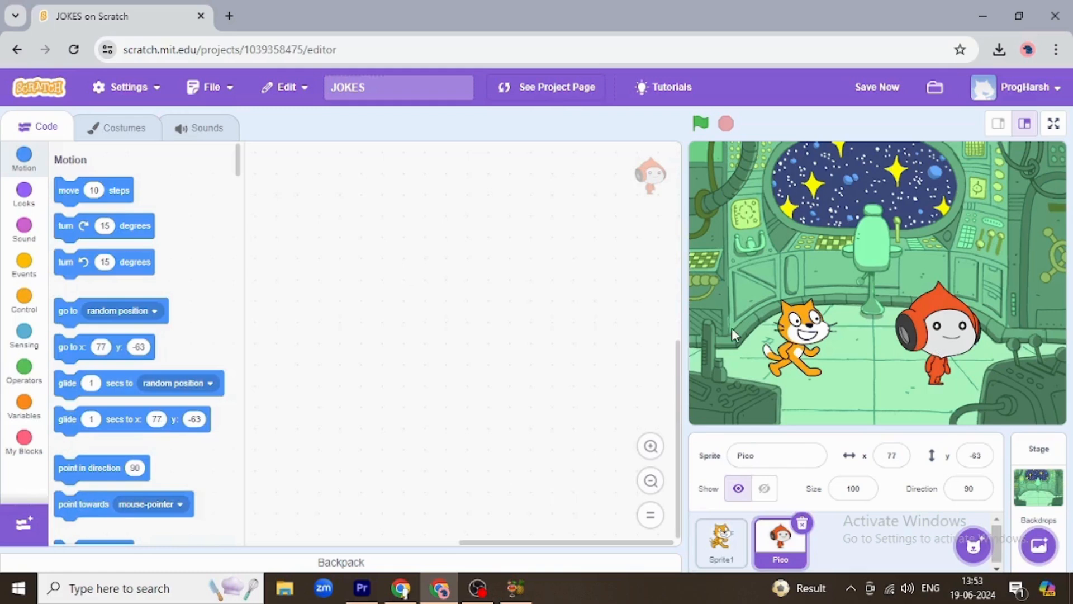
- Mirror Pico's costume to face the cat, then return to the cat's scripts
{"action": "left_click", "coordinate": [124, 127]}
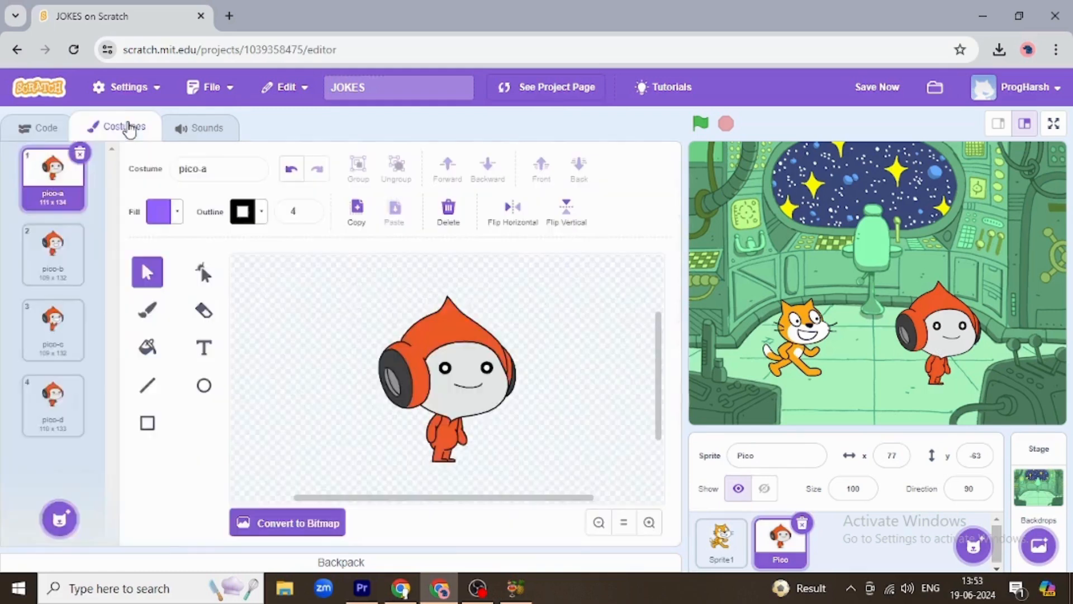
{"action": "left_click", "coordinate": [512, 211]}
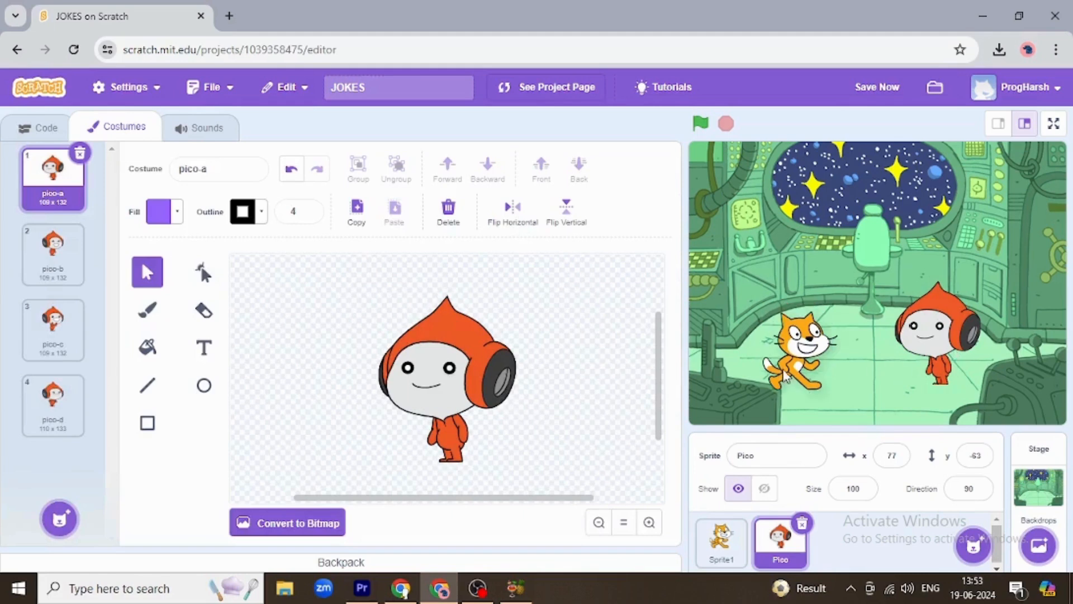
{"action": "left_click", "coordinate": [720, 541]}
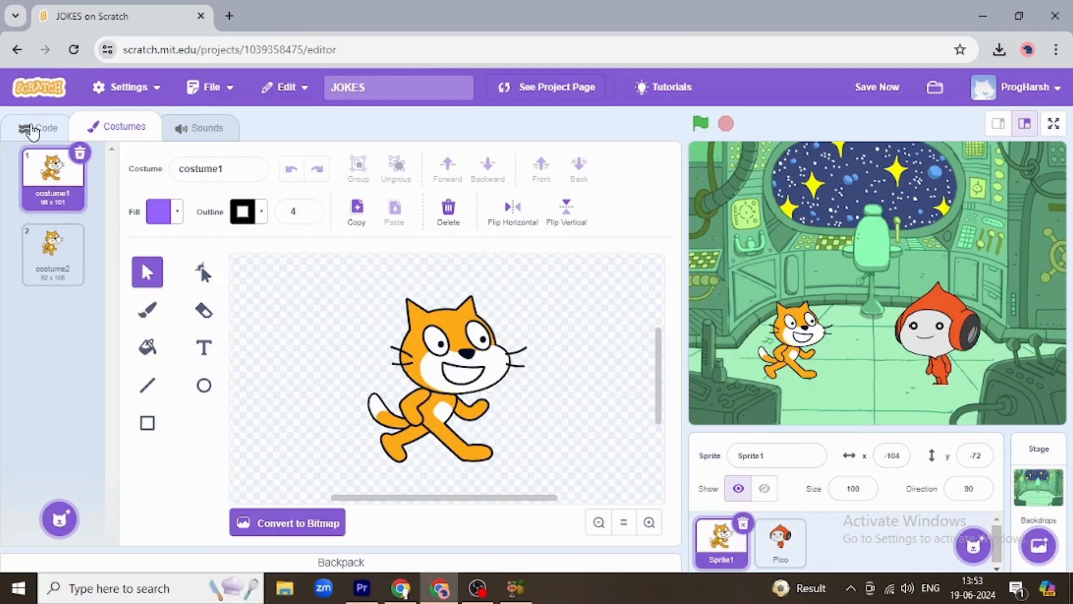
{"action": "mouse_move", "coordinate": [44, 132]}
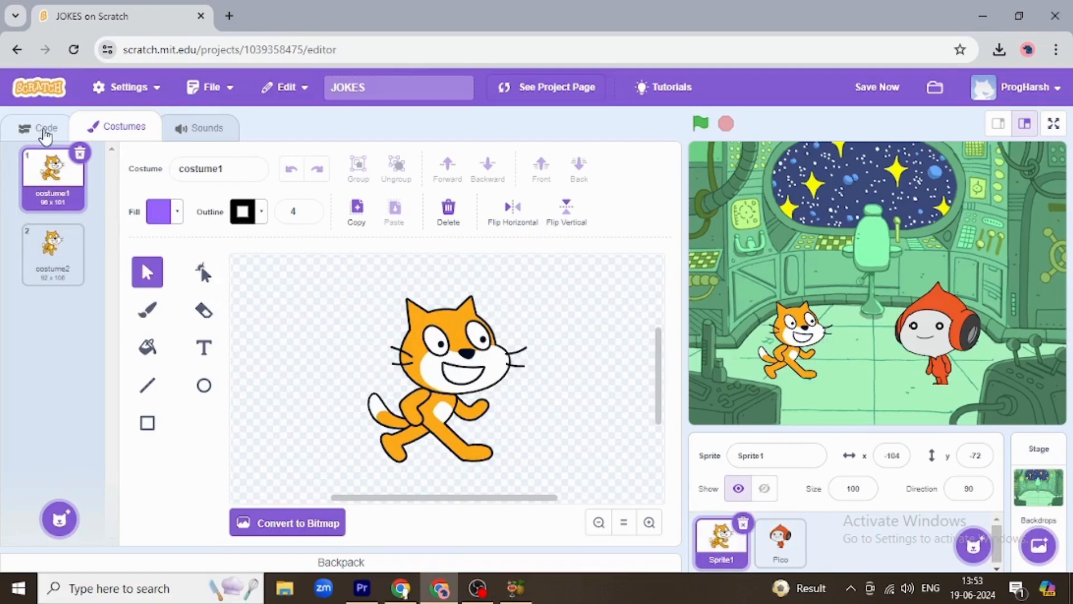
{"action": "left_click", "coordinate": [47, 127]}
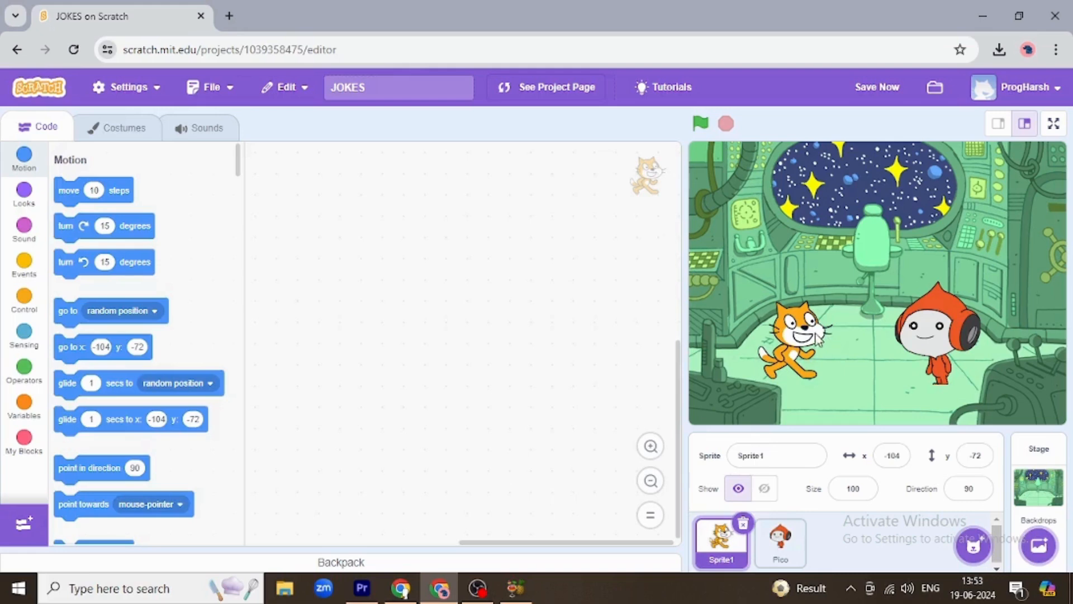
{"action": "mouse_move", "coordinate": [654, 199]}
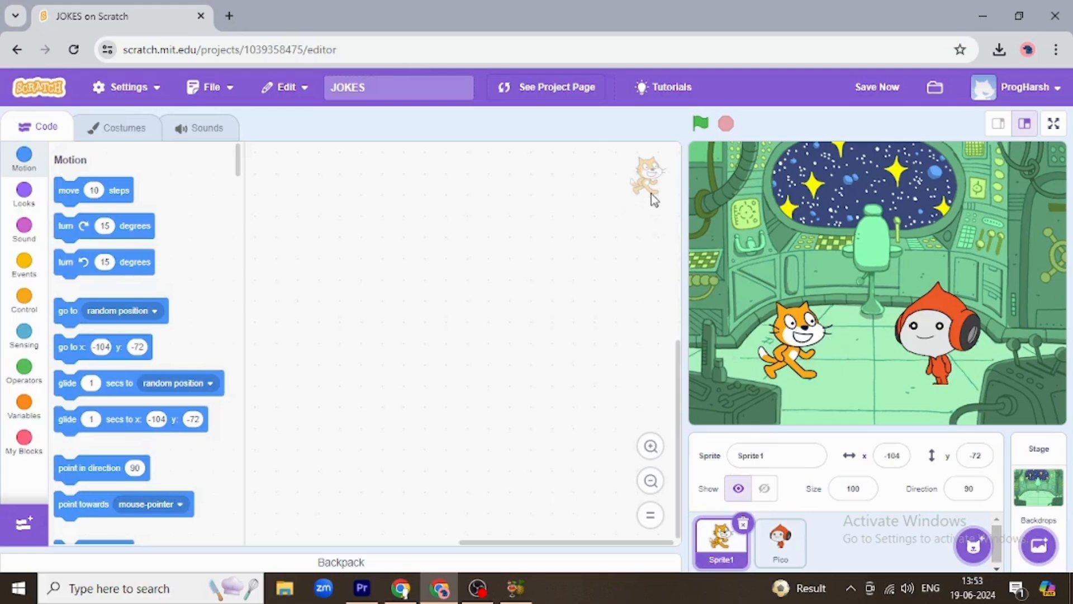
{"action": "mouse_move", "coordinate": [714, 362]}
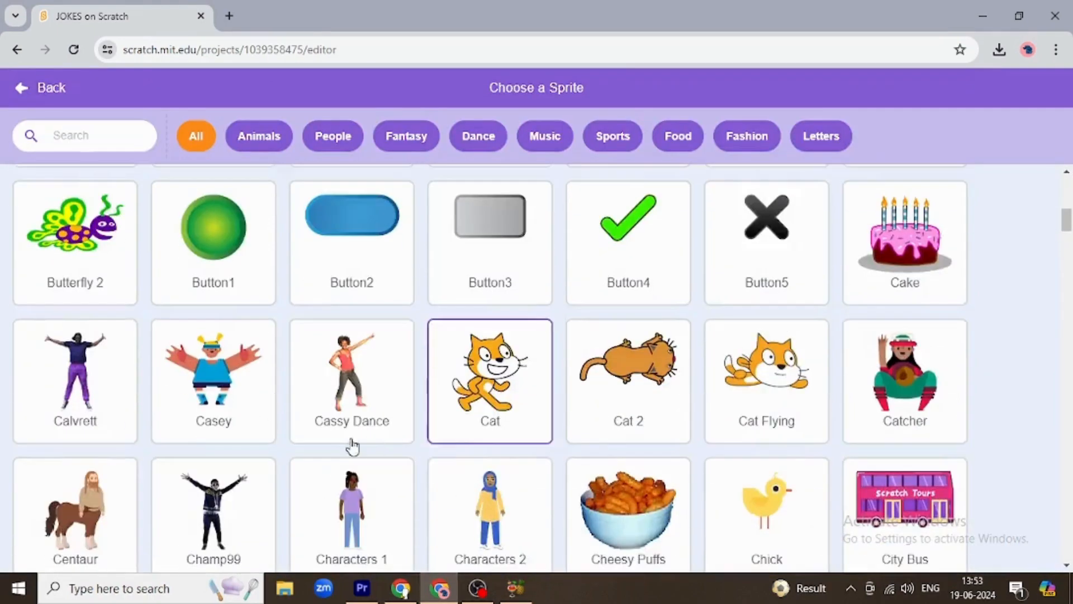
- Add the Nano sprite from the library and place it opposite Pico on stage
{"action": "scroll", "scroll_direction": "down", "scroll_amount": 3}
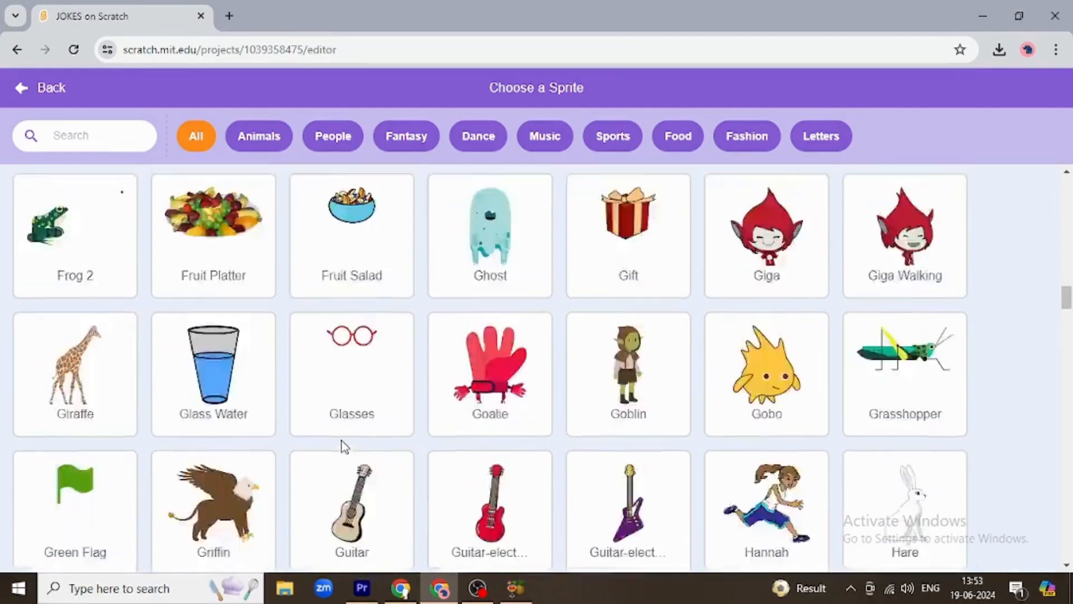
{"action": "scroll", "scroll_direction": "down", "scroll_amount": 3}
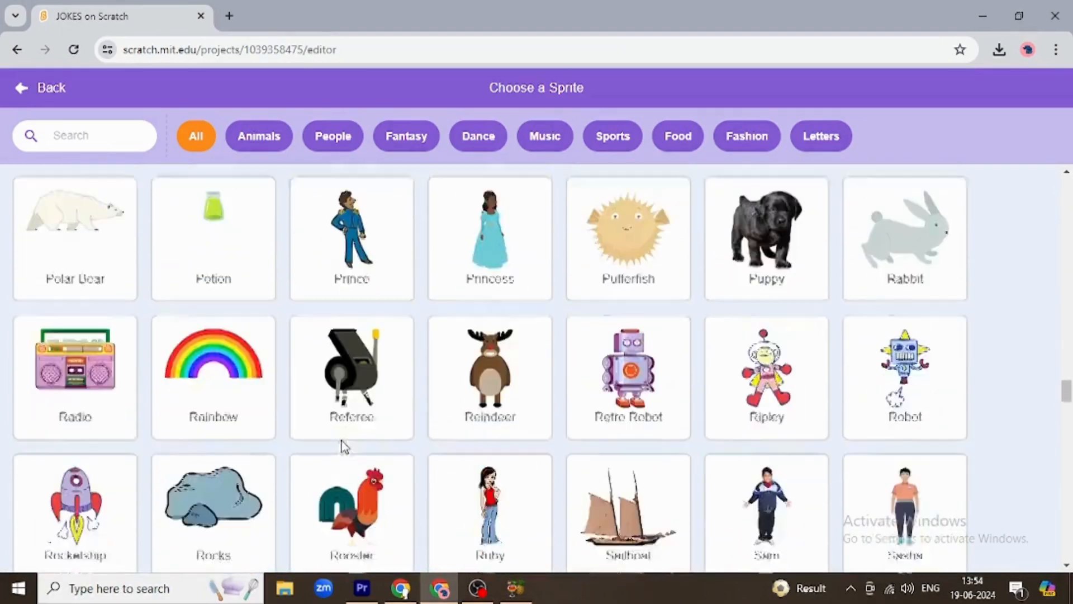
{"action": "scroll", "scroll_direction": "down", "scroll_amount": 3}
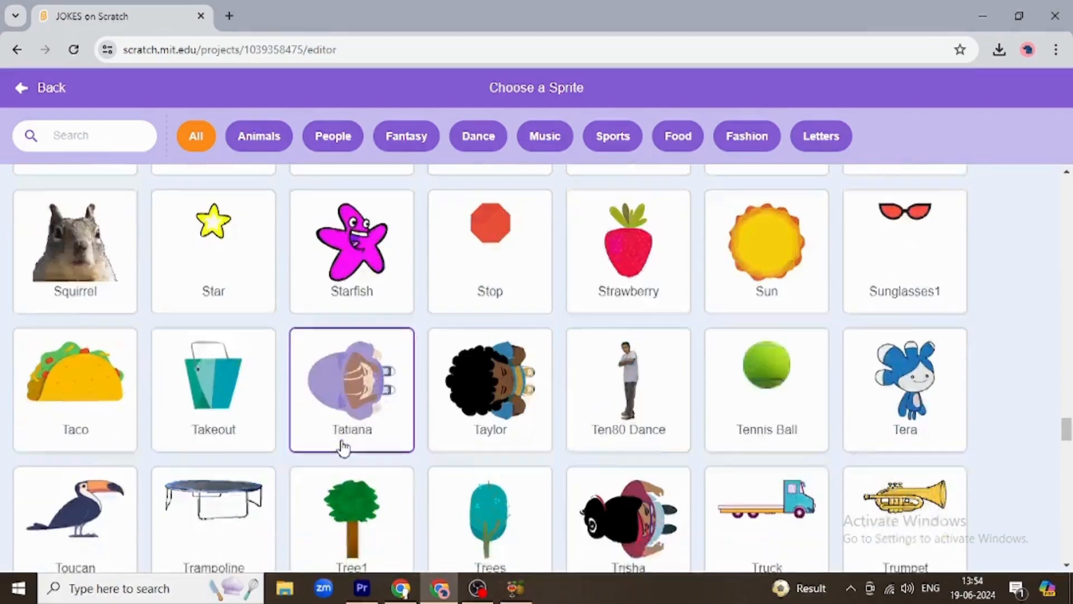
{"action": "scroll", "scroll_direction": "down", "scroll_amount": 3}
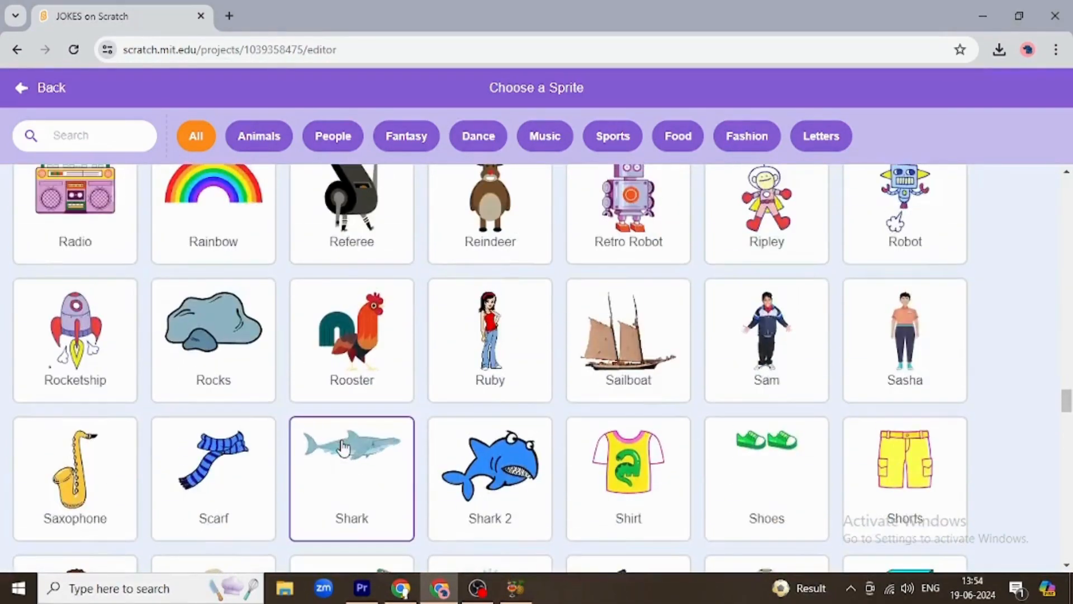
{"action": "scroll", "scroll_direction": "up", "scroll_amount": 3}
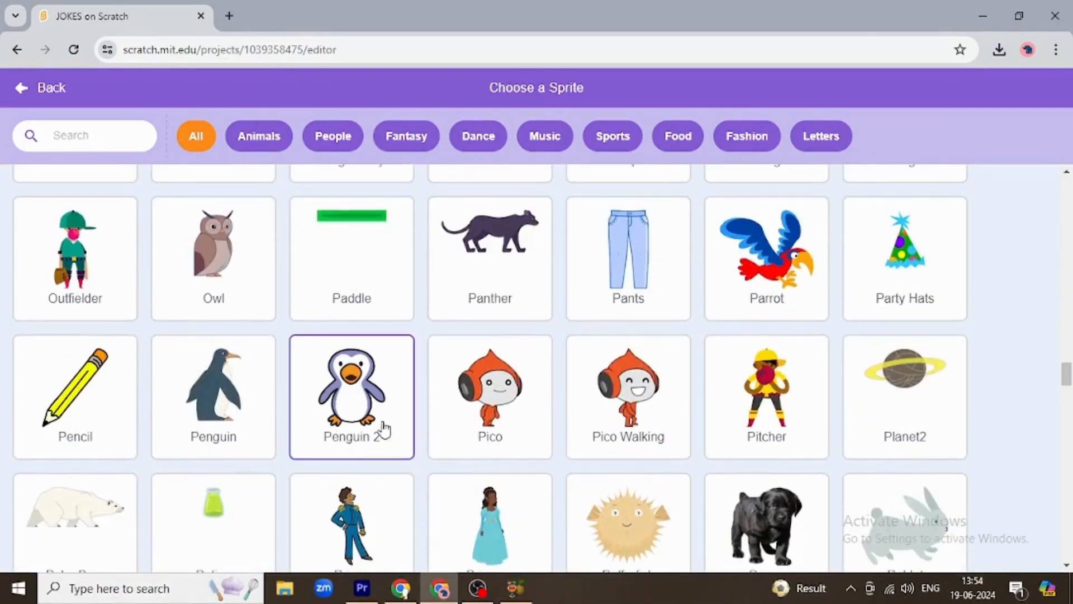
{"action": "left_click", "coordinate": [351, 387]}
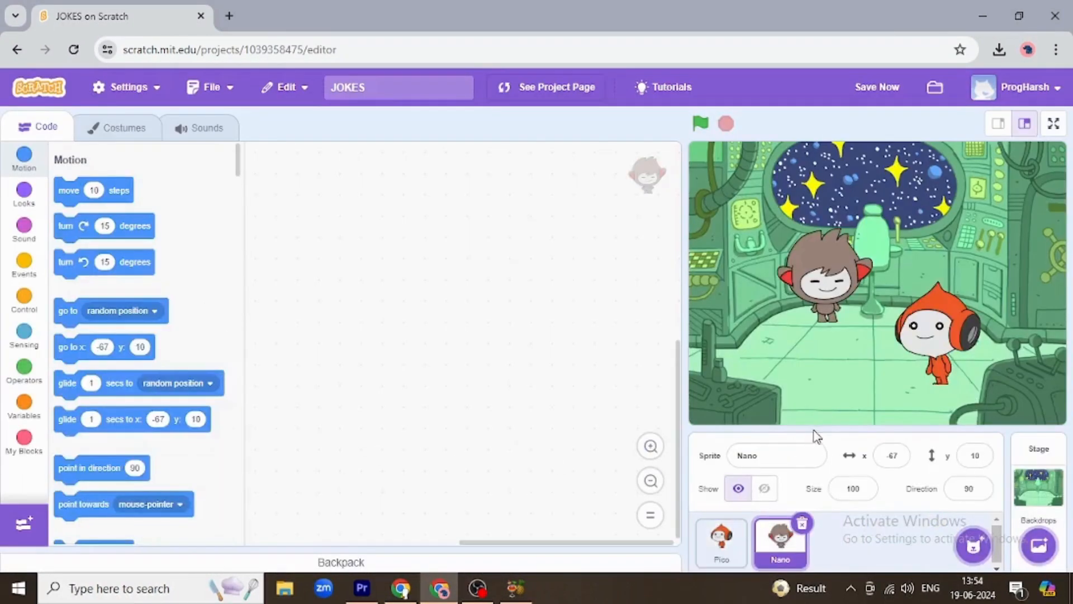
{"action": "left_click", "coordinate": [763, 488]}
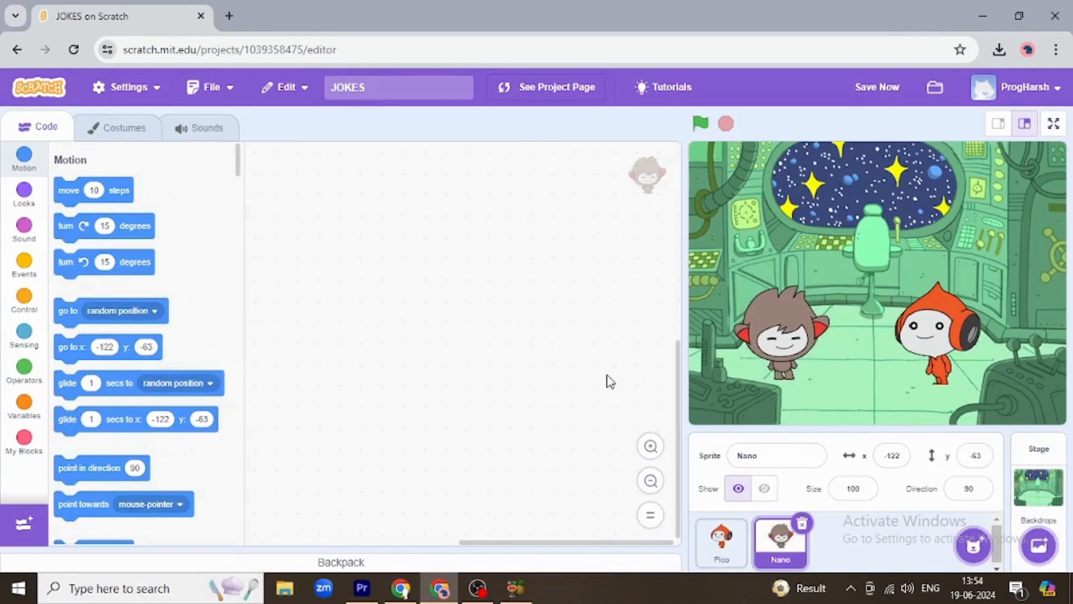
{"action": "mouse_move", "coordinate": [629, 359]}
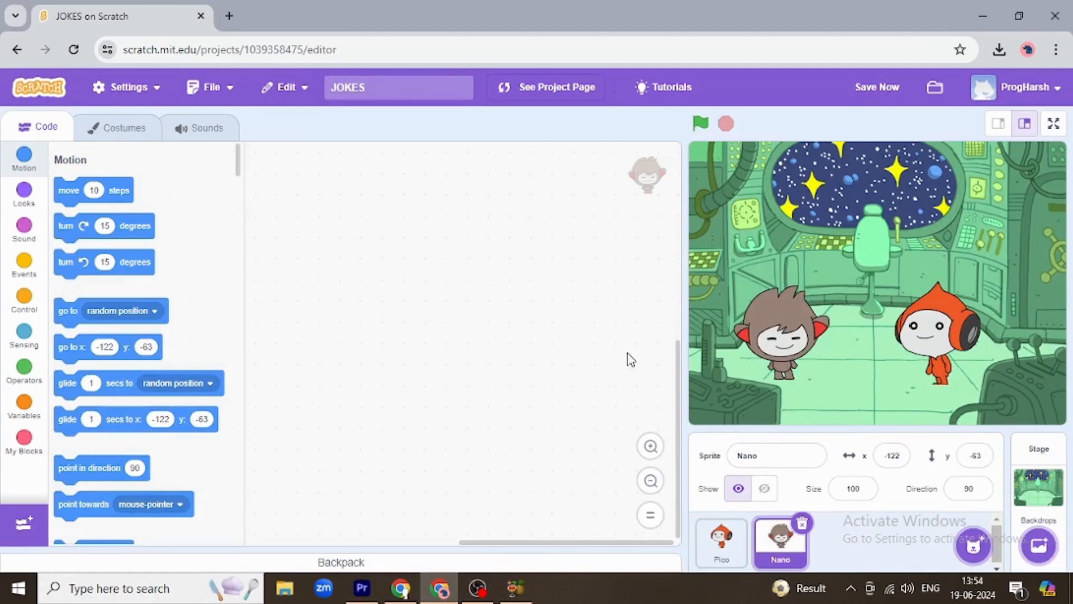
{"action": "mouse_move", "coordinate": [23, 263]}
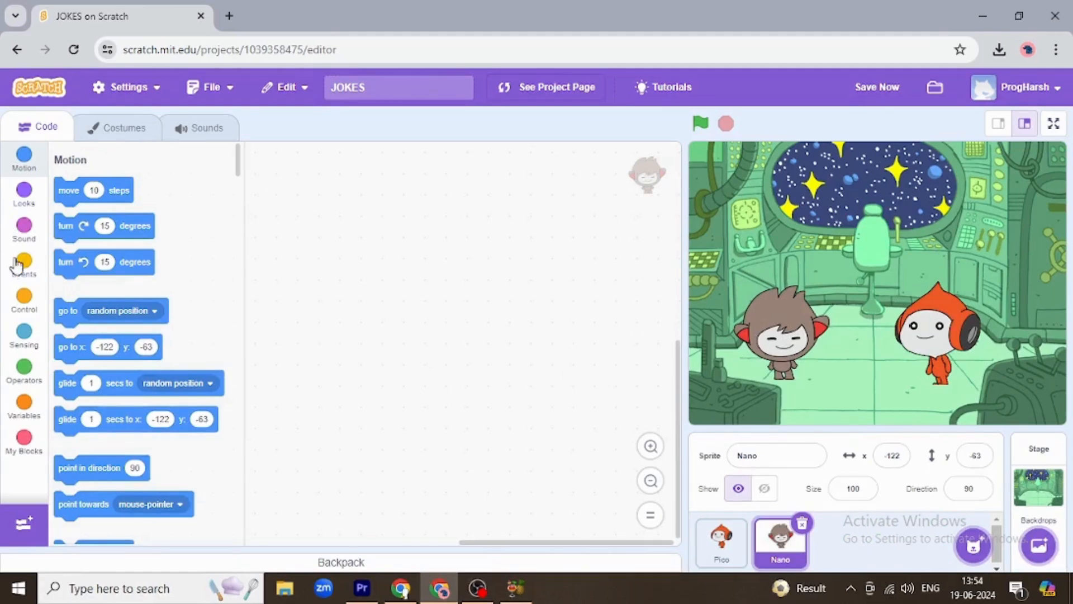
- Give Nano a green-flag script that says Hello! for 2 seconds
{"action": "left_click", "coordinate": [23, 264]}
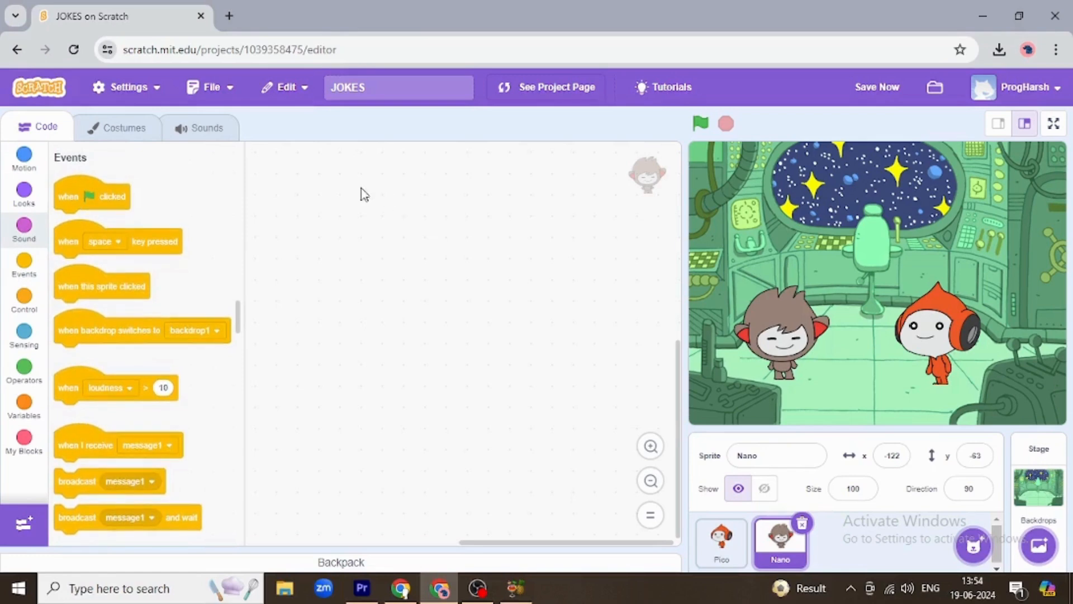
{"action": "left_click_drag", "start_coordinate": [91, 196], "coordinate": [376, 217]}
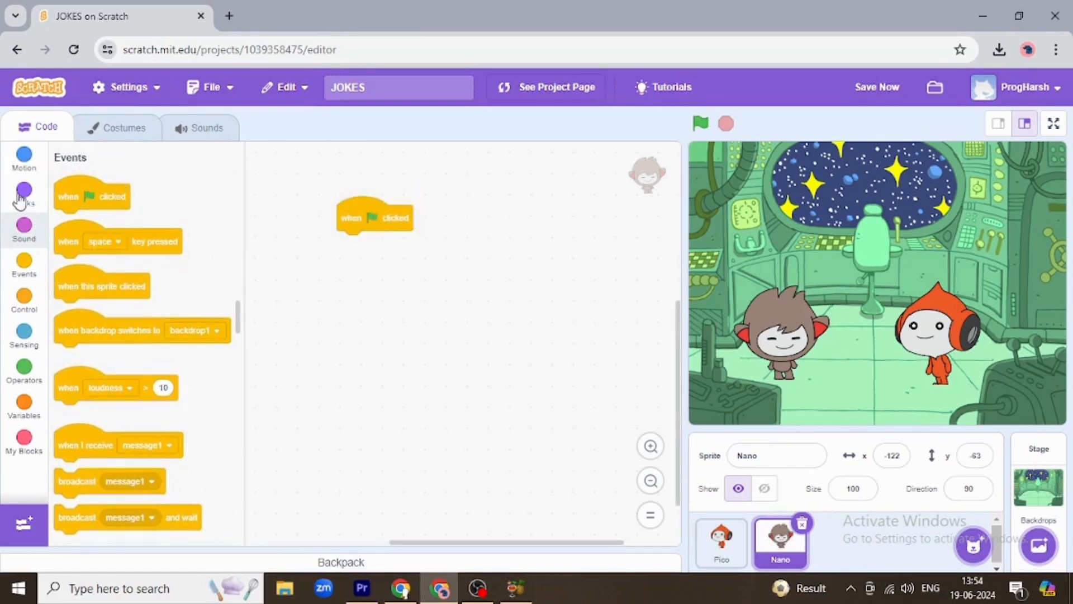
{"action": "left_click", "coordinate": [23, 194]}
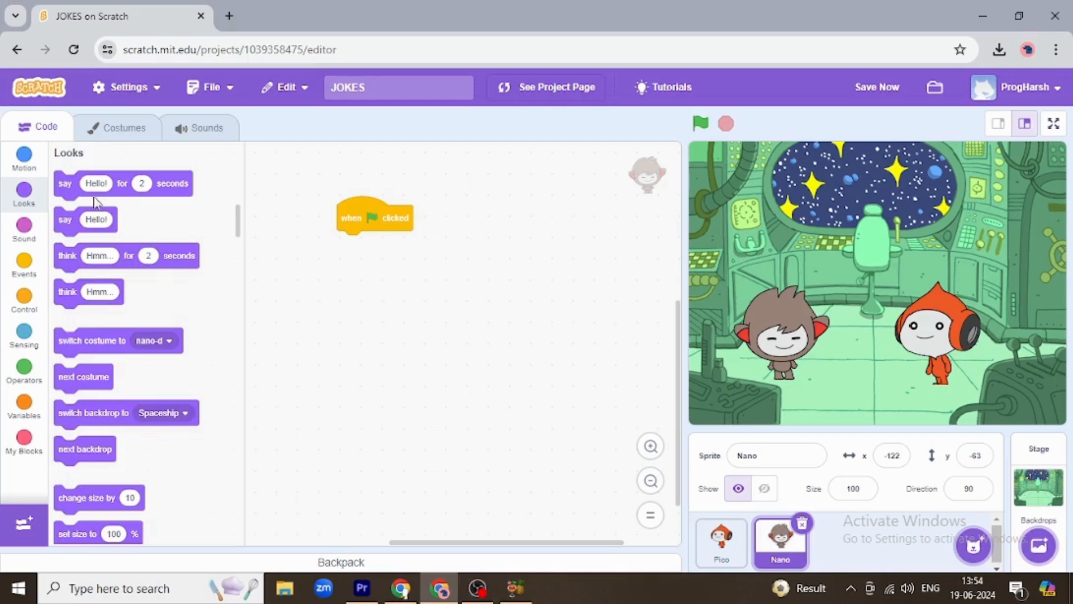
{"action": "left_click_drag", "start_coordinate": [122, 182], "coordinate": [380, 246]}
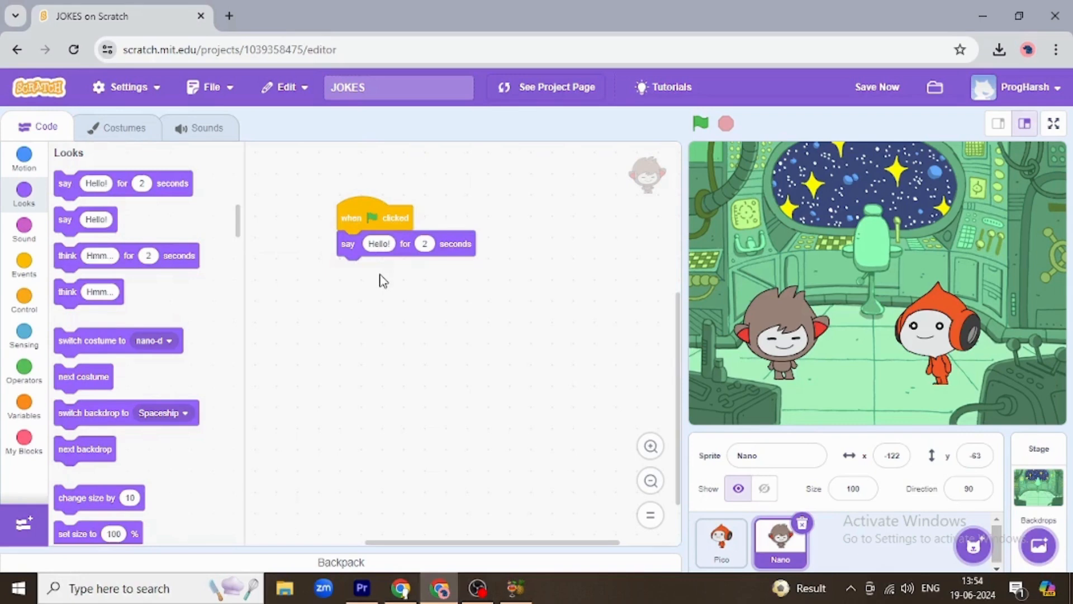
- Browse the Control blocks palette looking for a wait block
{"action": "scroll", "scroll_direction": "down", "scroll_amount": 3}
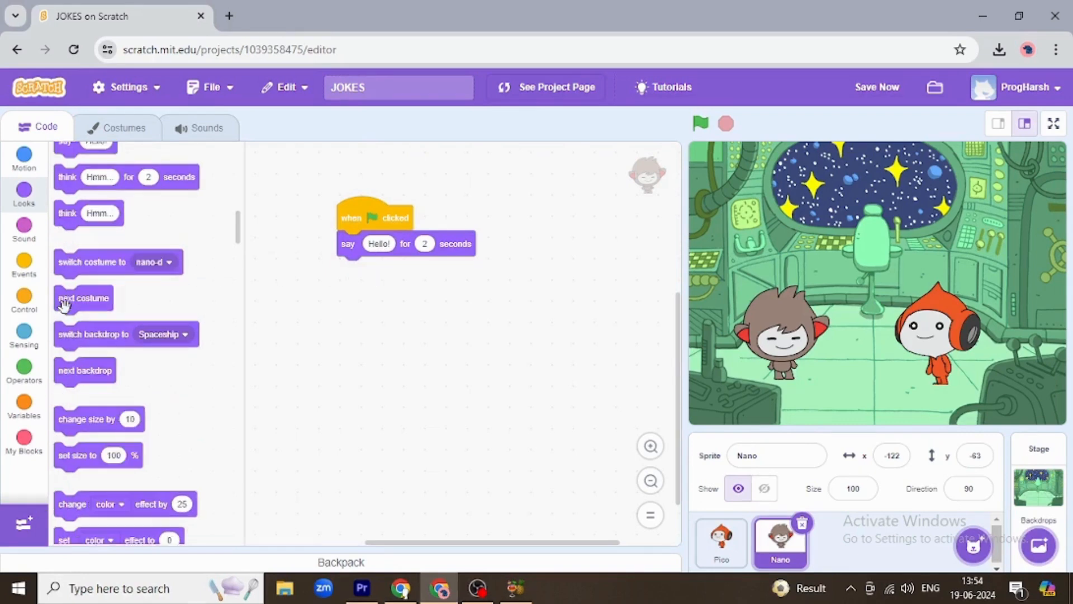
{"action": "scroll", "scroll_direction": "down", "scroll_amount": 3}
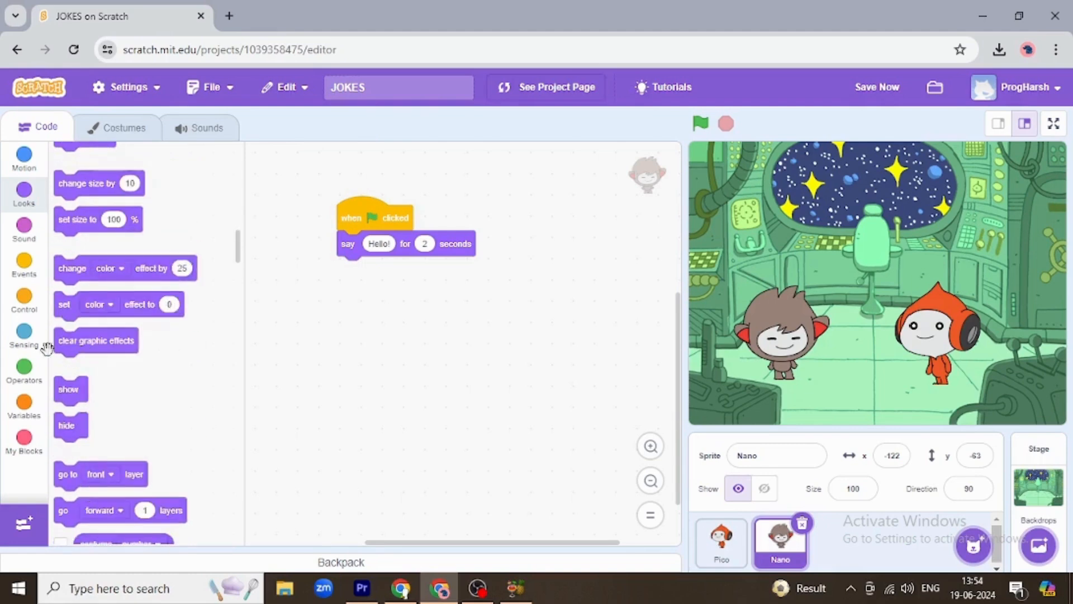
{"action": "left_click", "coordinate": [24, 300]}
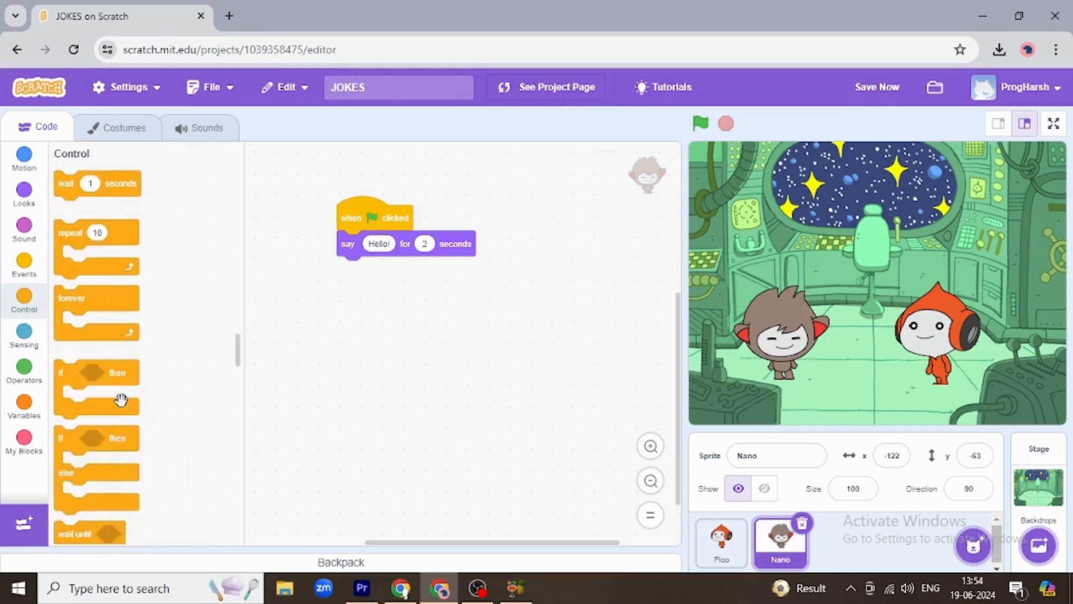
{"action": "scroll", "scroll_direction": "down", "scroll_amount": 3}
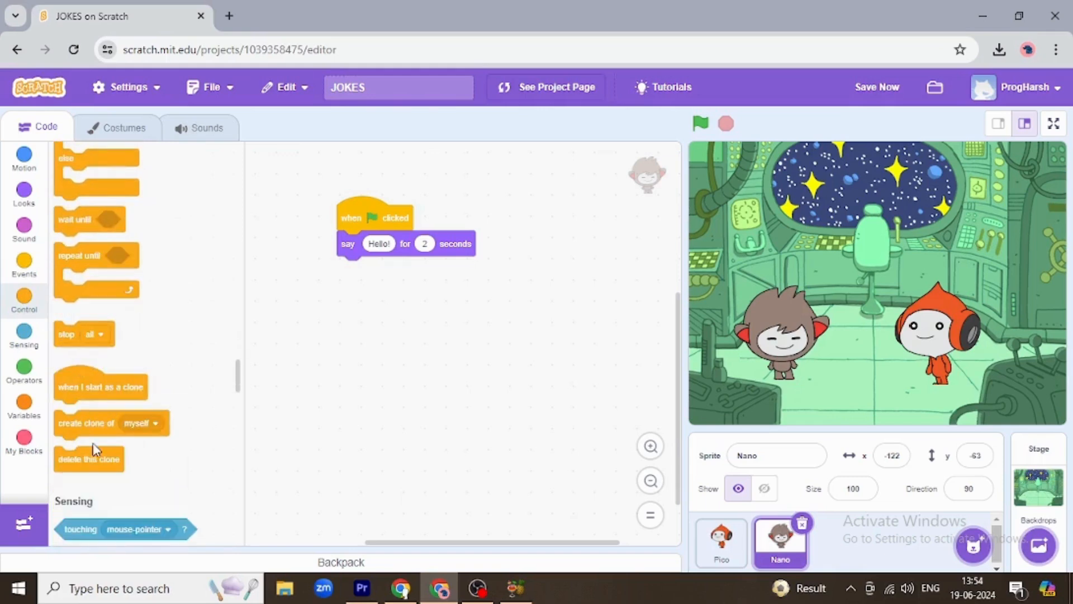
{"action": "scroll", "scroll_direction": "up", "scroll_amount": 3}
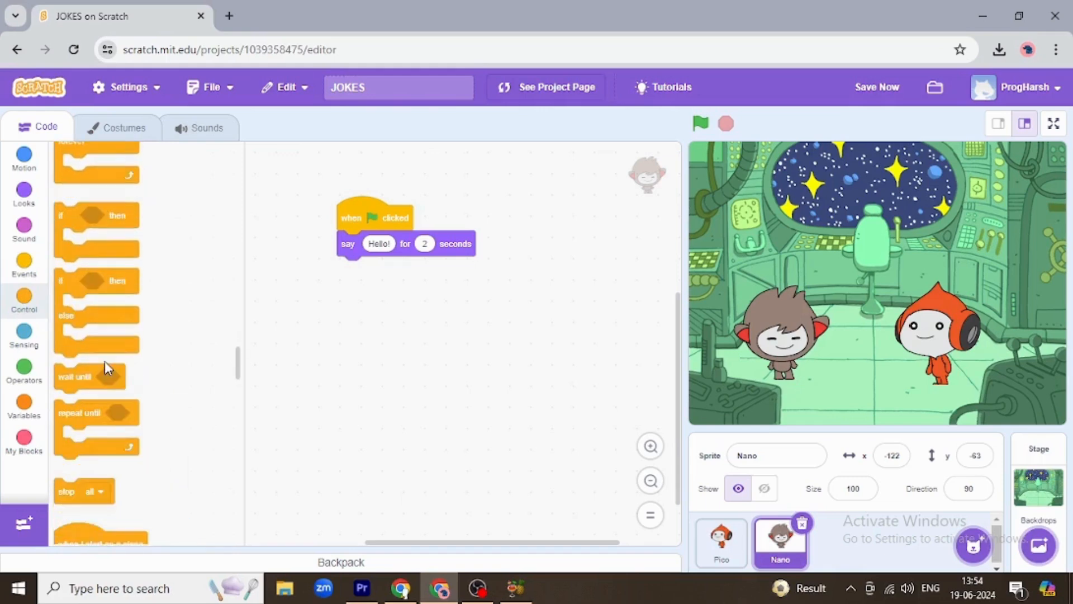
{"action": "scroll", "scroll_direction": "up", "scroll_amount": 3}
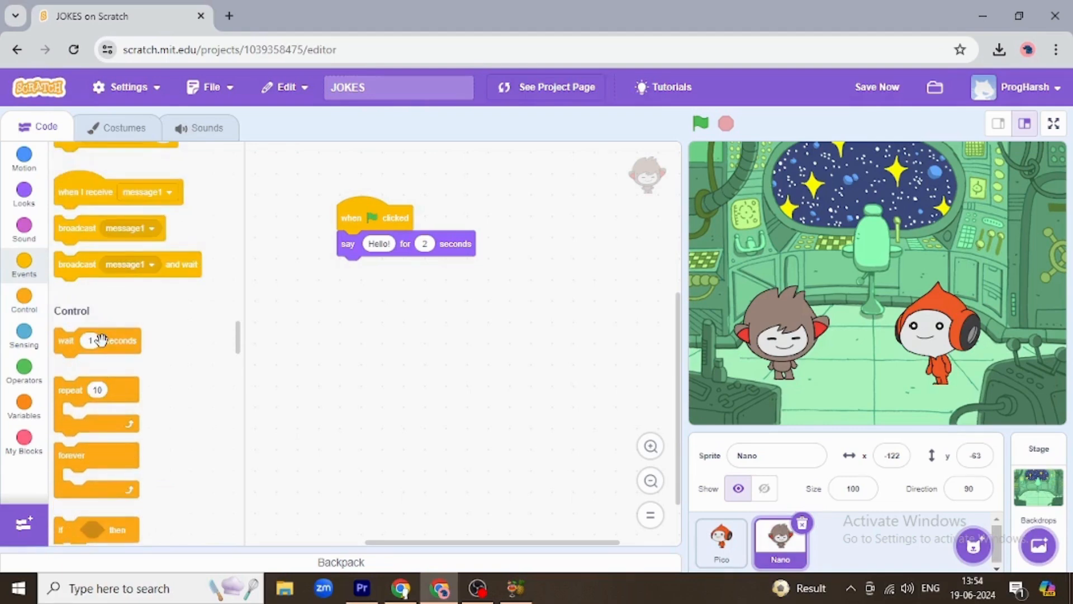
{"action": "mouse_move", "coordinate": [802, 376]}
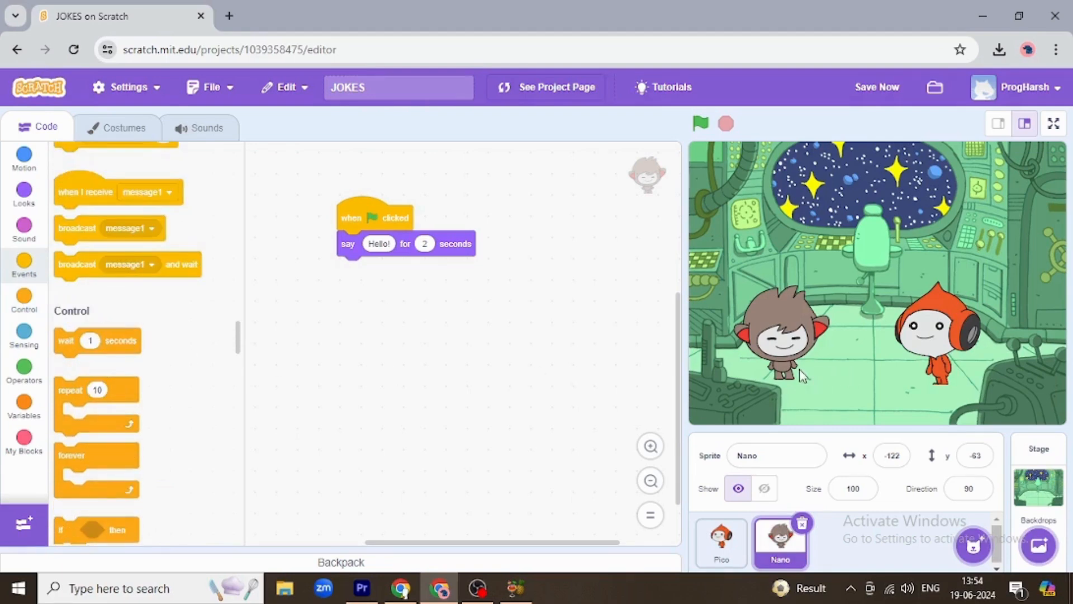
{"action": "mouse_move", "coordinate": [931, 354]}
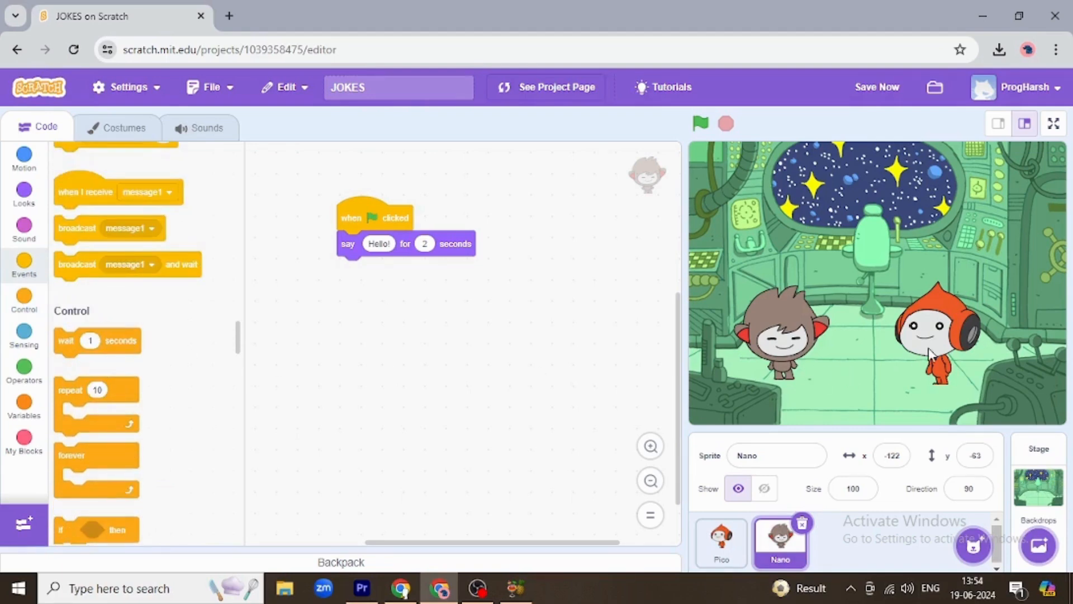
- Add 'say Hello! for 2 seconds' under Pico's wait 2 seconds block
{"action": "left_click", "coordinate": [721, 541]}
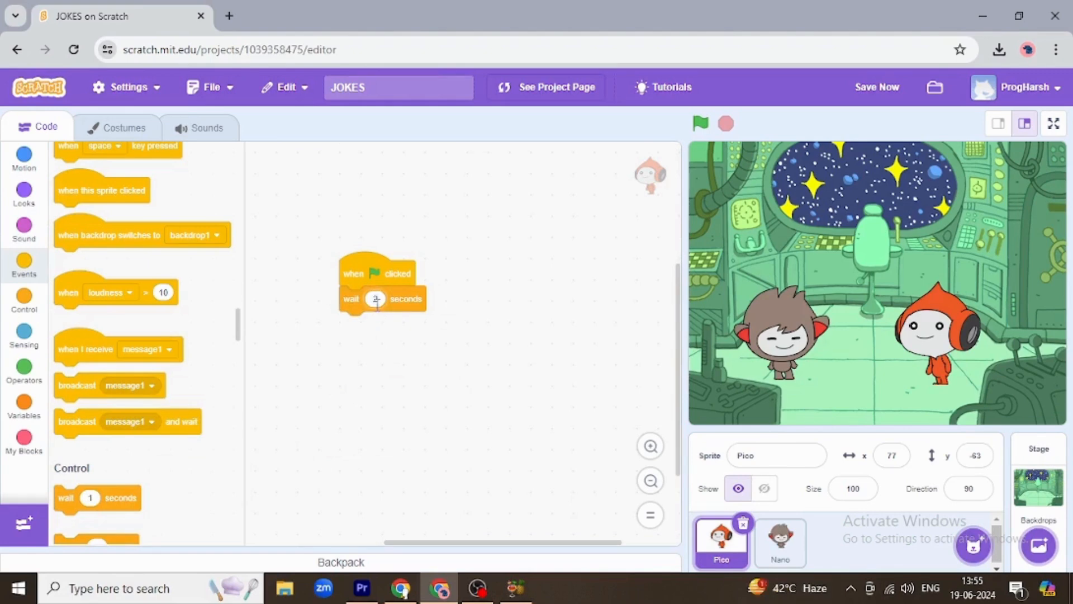
{"action": "mouse_move", "coordinate": [34, 226]}
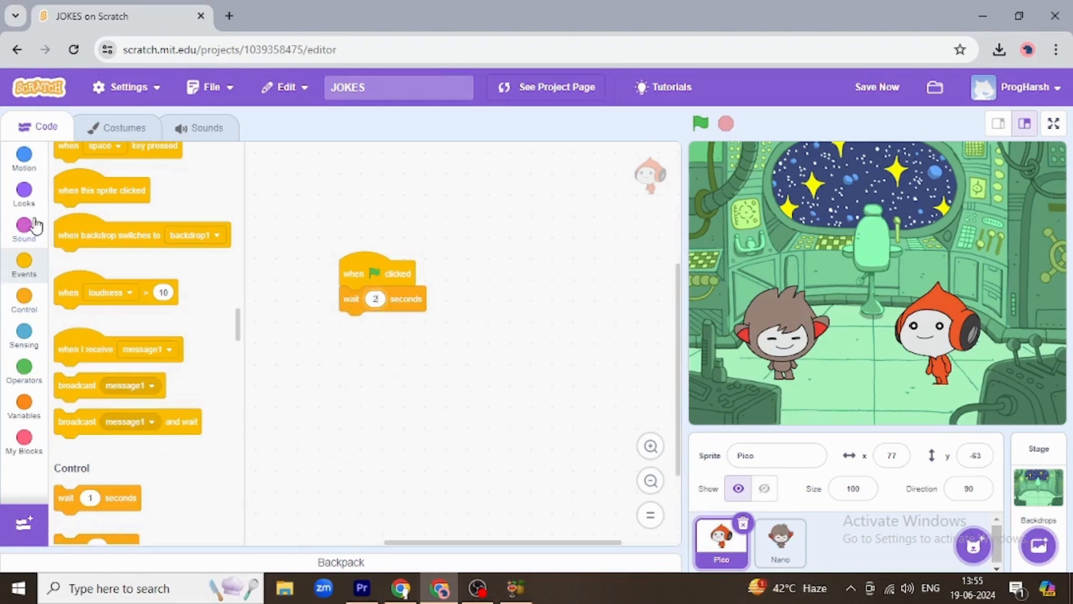
{"action": "left_click", "coordinate": [23, 195]}
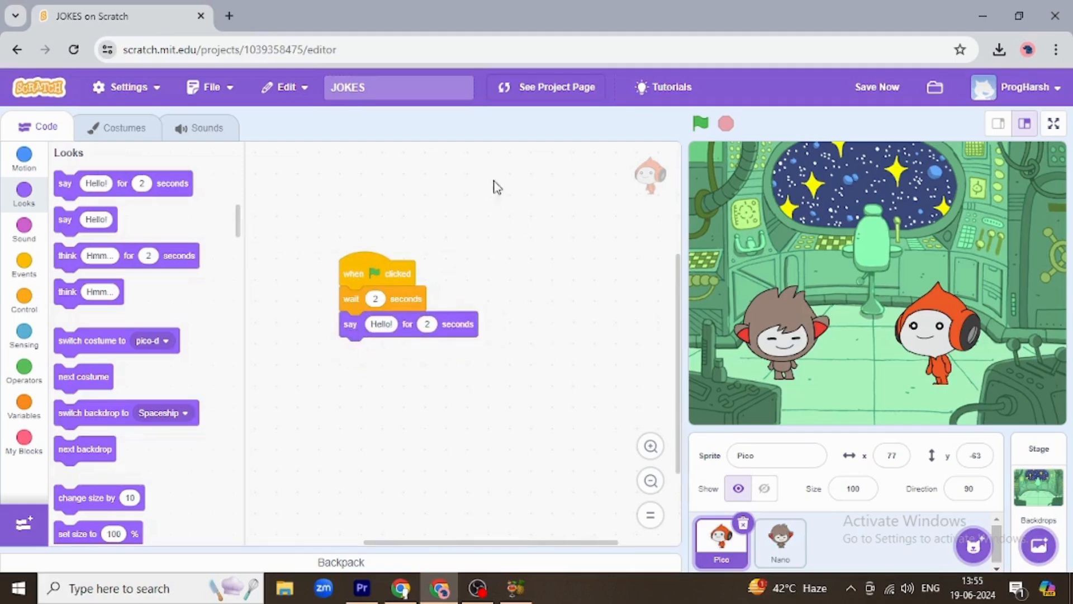
{"action": "mouse_move", "coordinate": [700, 123]}
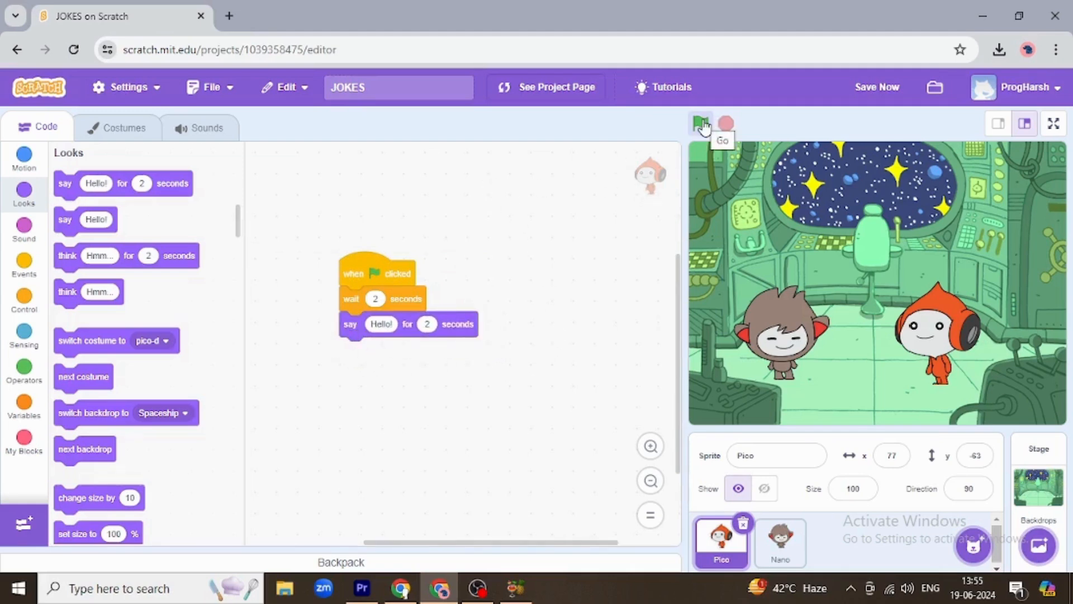
{"action": "left_click", "coordinate": [699, 123]}
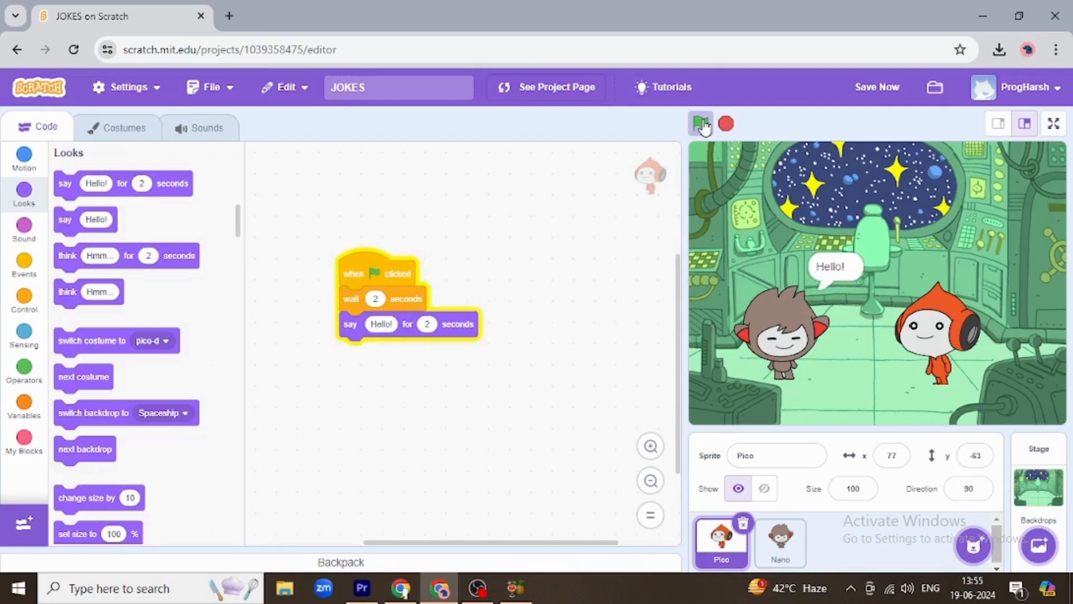
{"action": "left_click", "coordinate": [700, 124]}
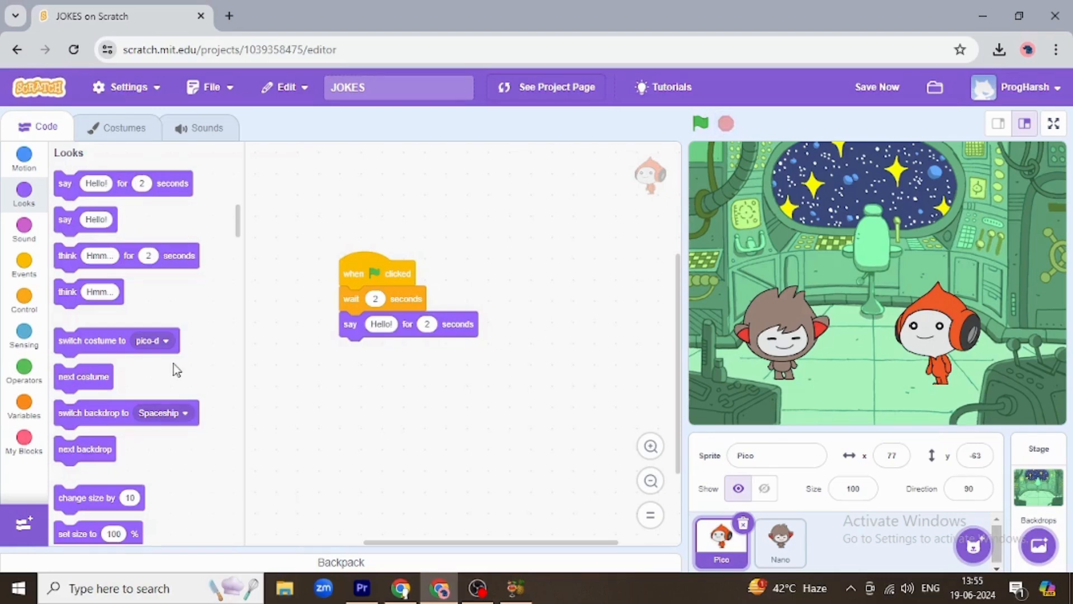
{"action": "mouse_move", "coordinate": [803, 356]}
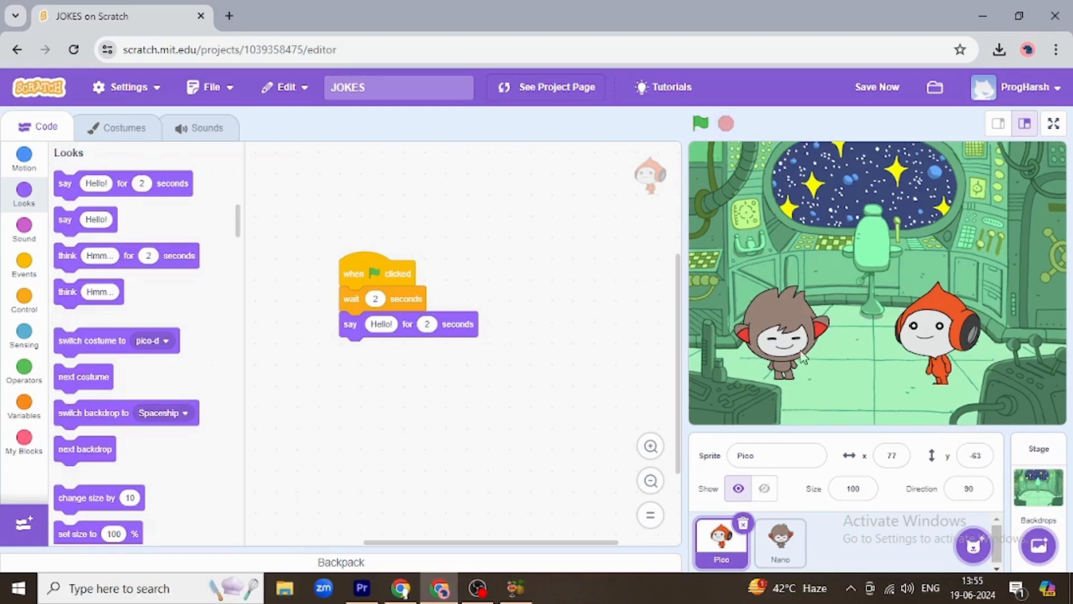
{"action": "mouse_move", "coordinate": [841, 304]}
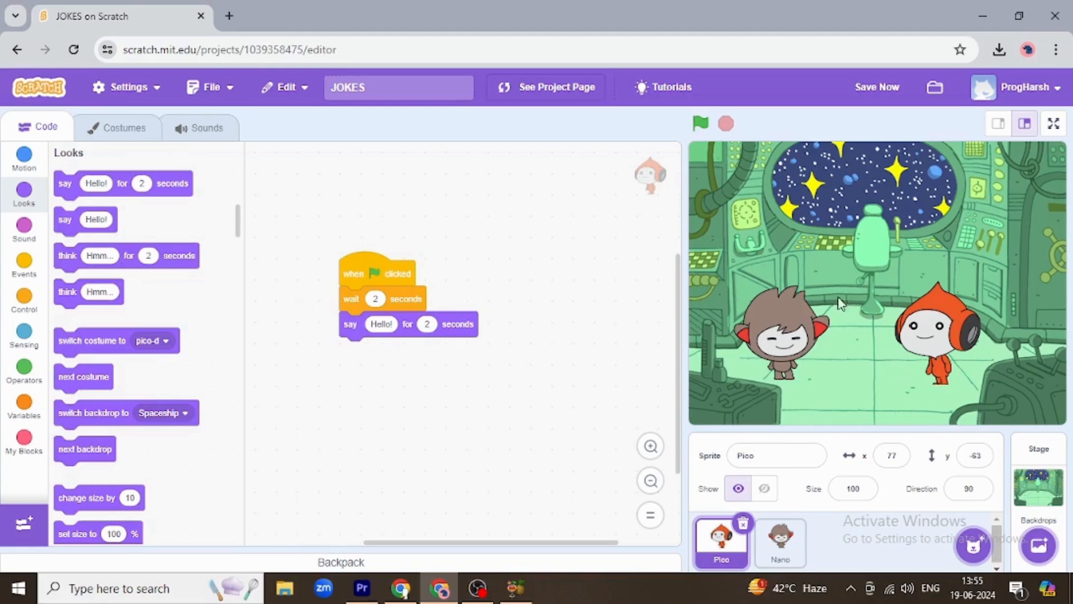
{"action": "mouse_move", "coordinate": [766, 342]}
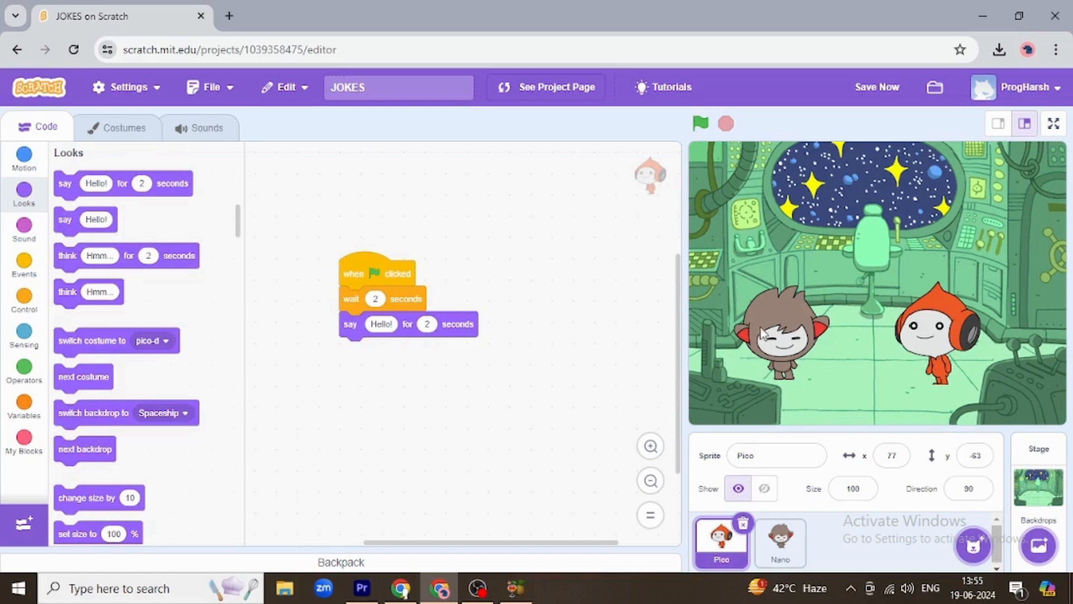
- Add a 'wait 2 seconds' block to the end of Nano's greeting script
{"action": "left_click", "coordinate": [778, 541]}
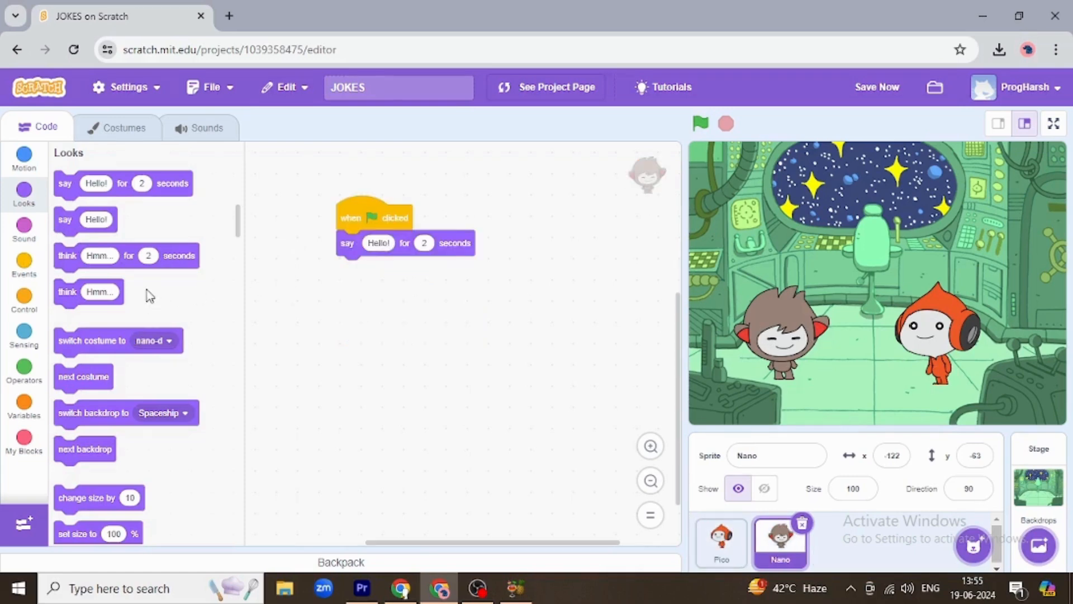
{"action": "scroll", "scroll_direction": "down", "scroll_amount": 3}
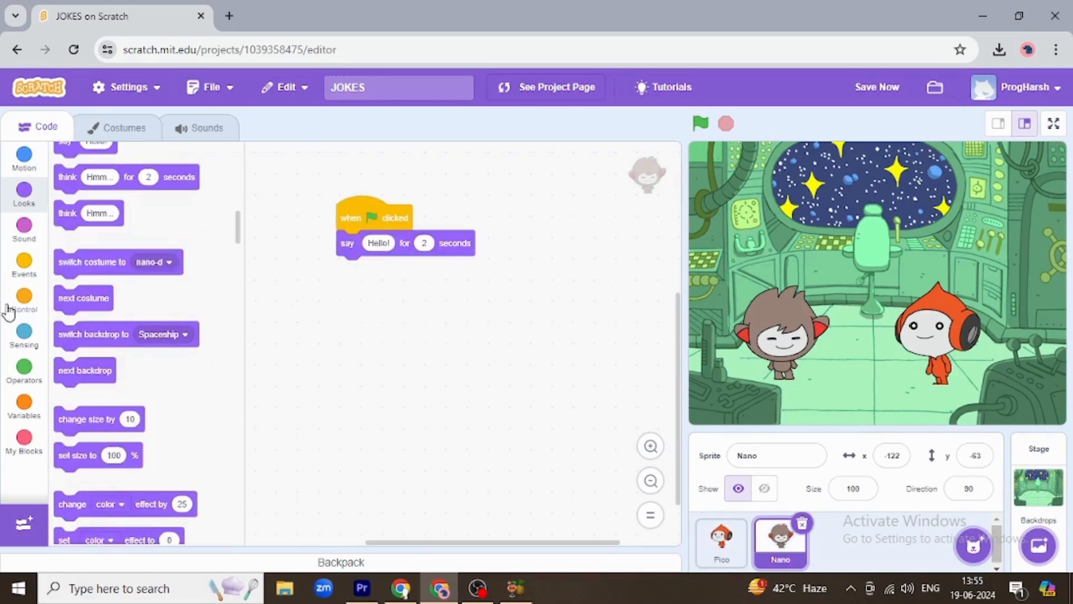
{"action": "left_click", "coordinate": [24, 300]}
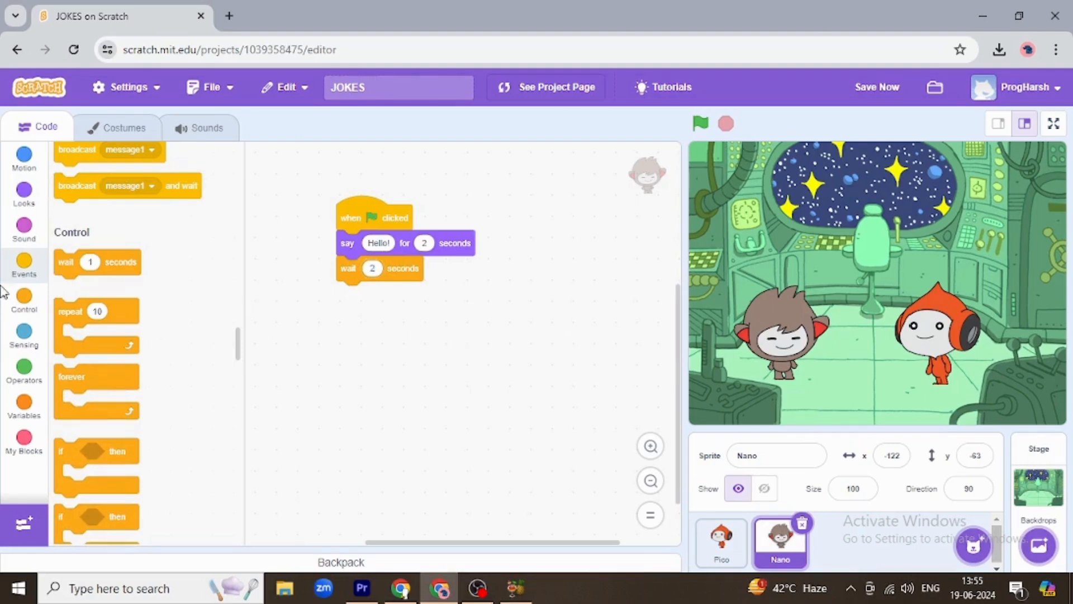
{"action": "left_click", "coordinate": [24, 228]}
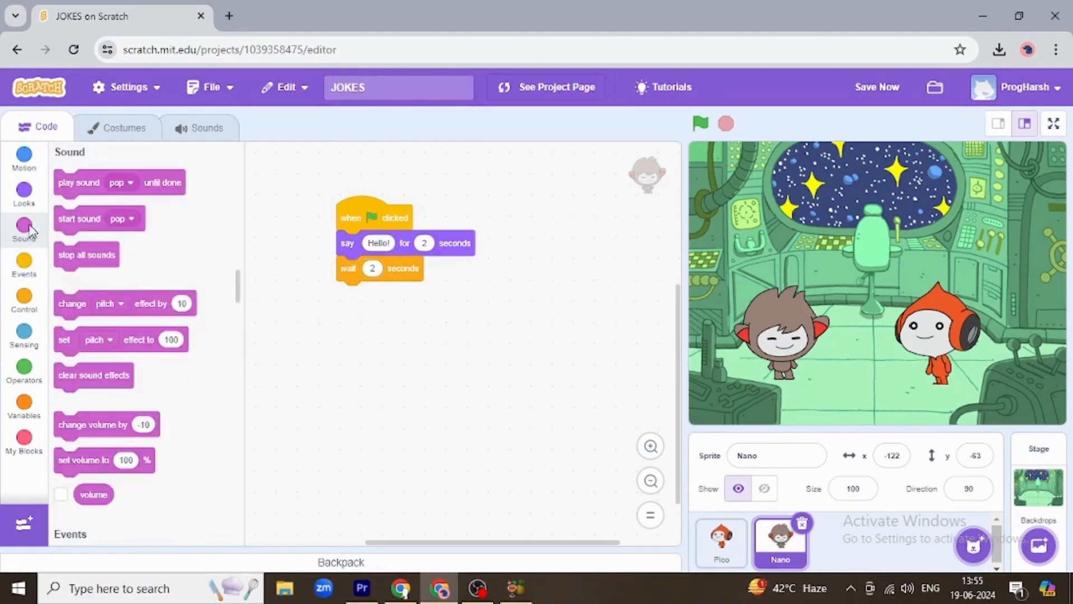
{"action": "left_click", "coordinate": [23, 194]}
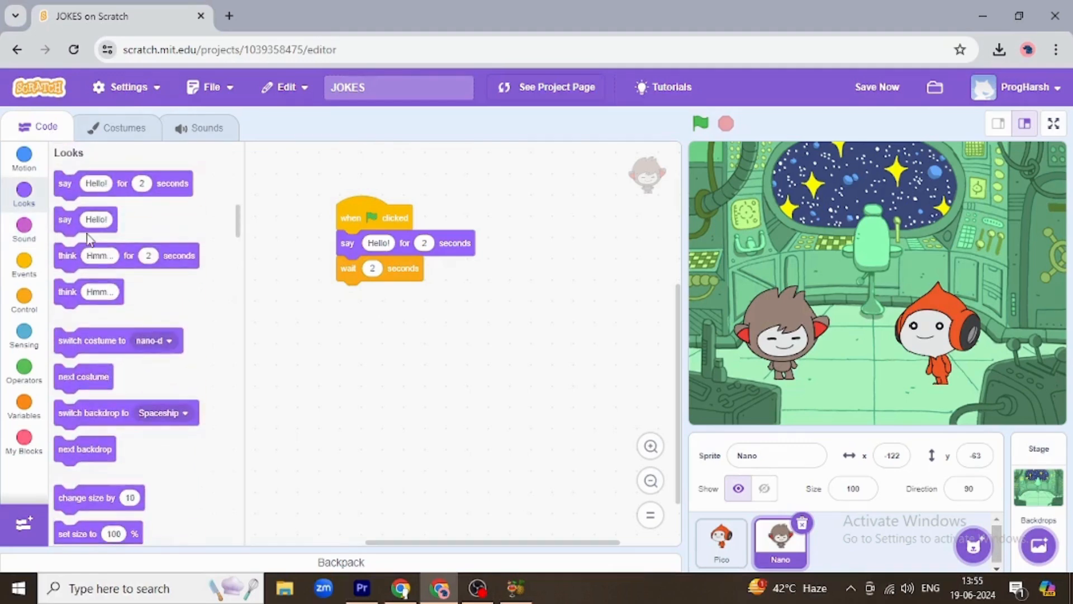
{"action": "mouse_move", "coordinate": [89, 187]}
{"action": "type", "text": "Can I tell you a"}
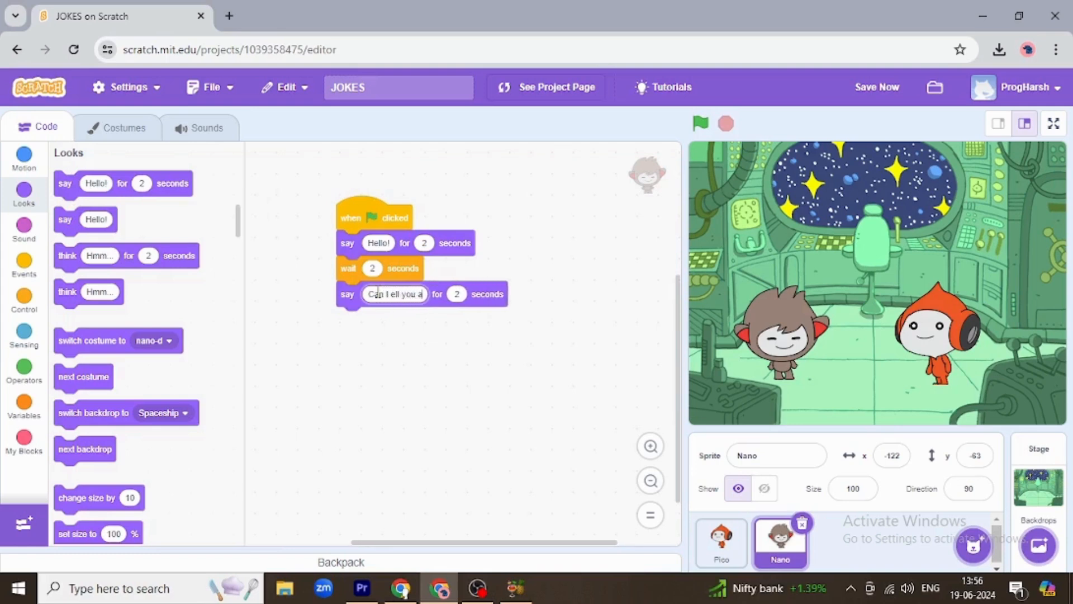
- Make Nano say 'Can I tell you a joke?' for 2 seconds and run the project
{"action": "type", "text": "joke"}
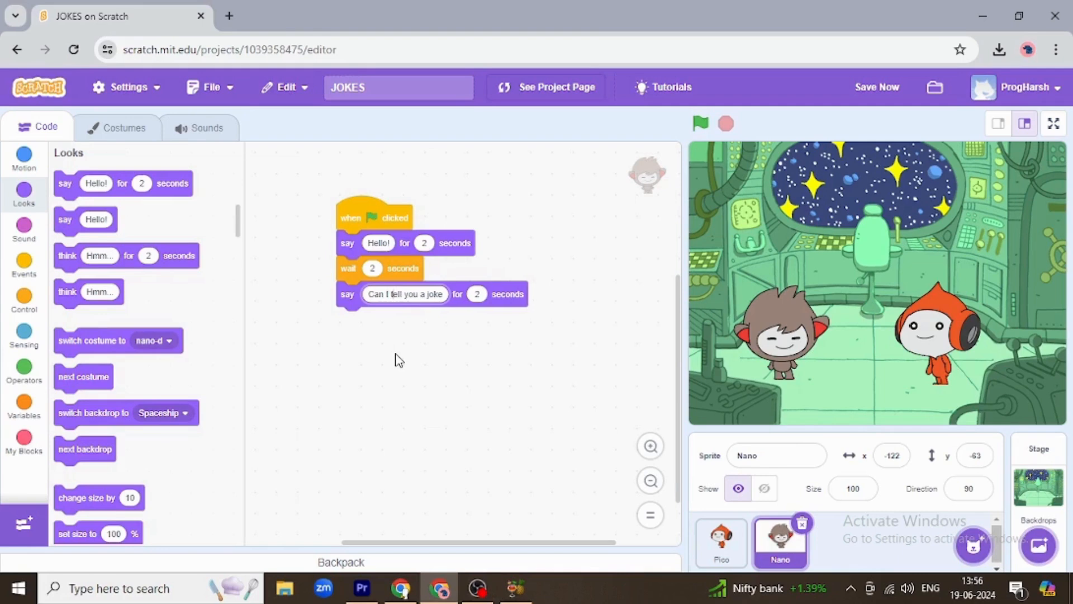
{"action": "left_click", "coordinate": [403, 294]}
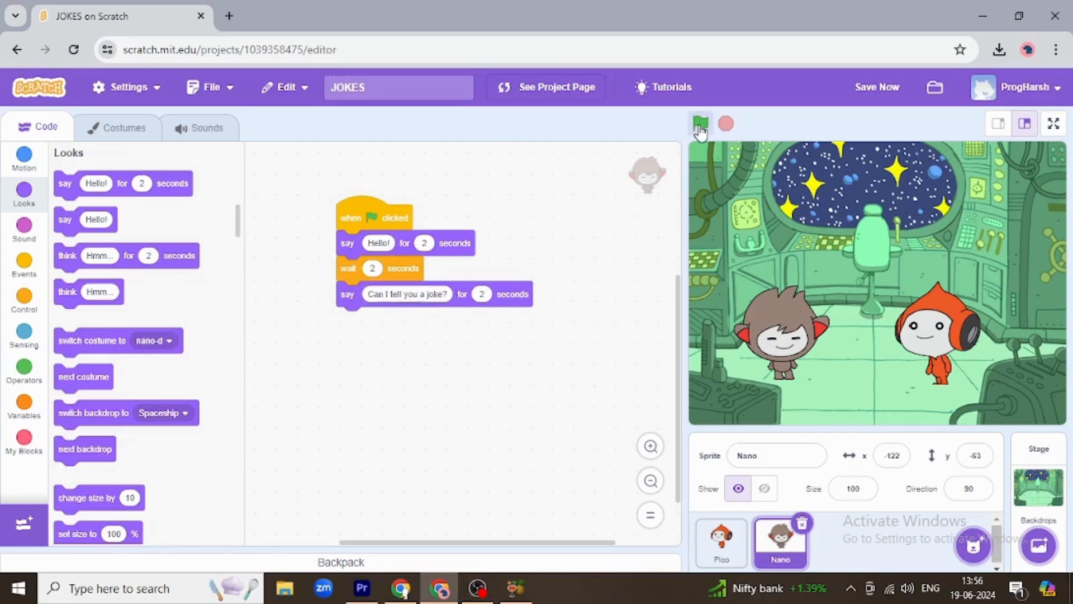
{"action": "left_click", "coordinate": [699, 124]}
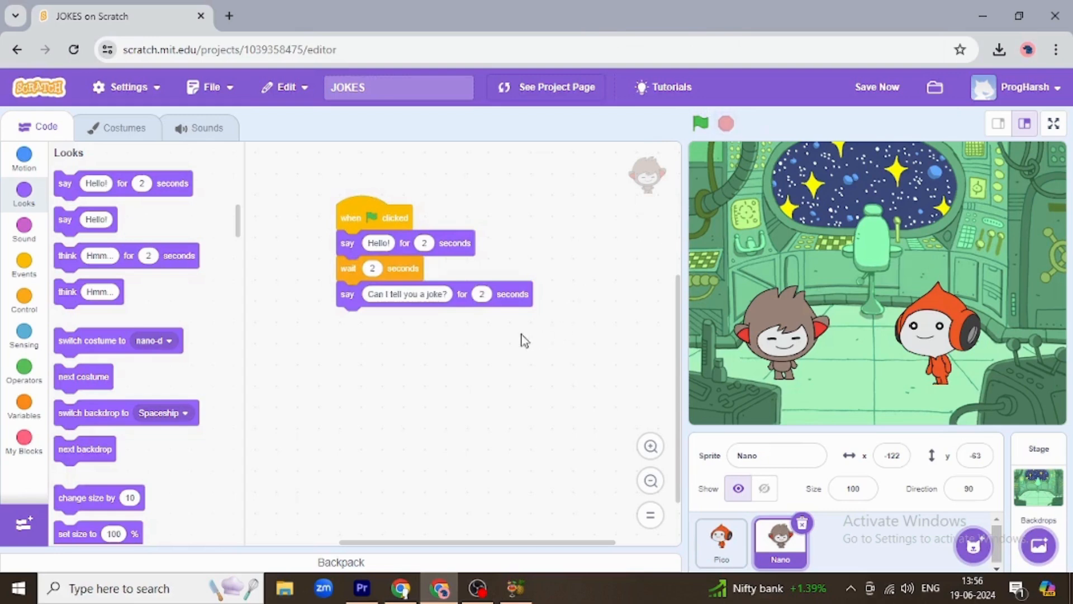
{"action": "mouse_move", "coordinate": [190, 302]}
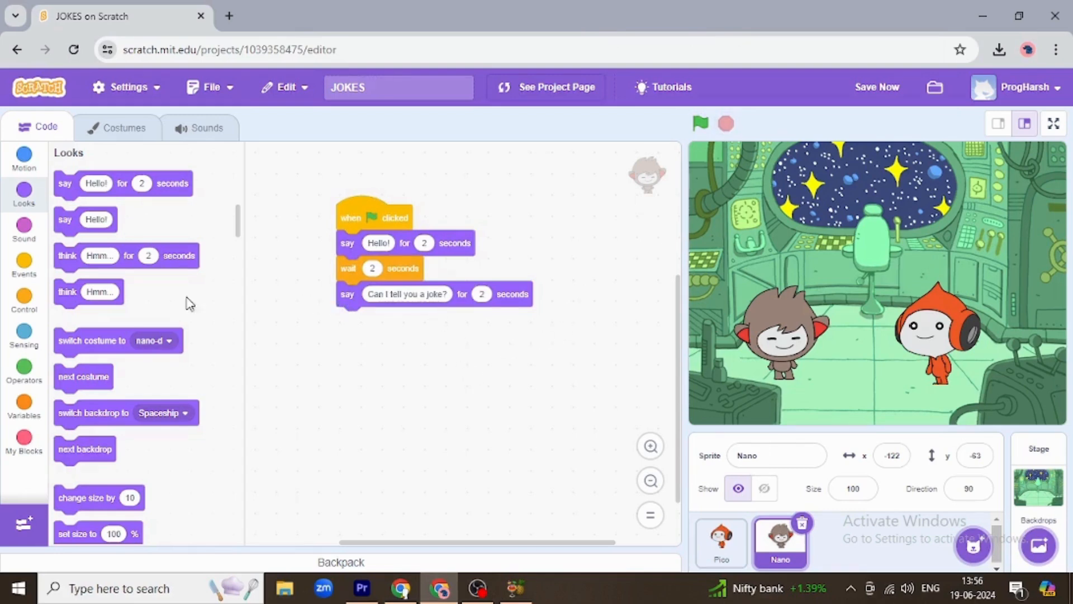
{"action": "mouse_move", "coordinate": [947, 349]}
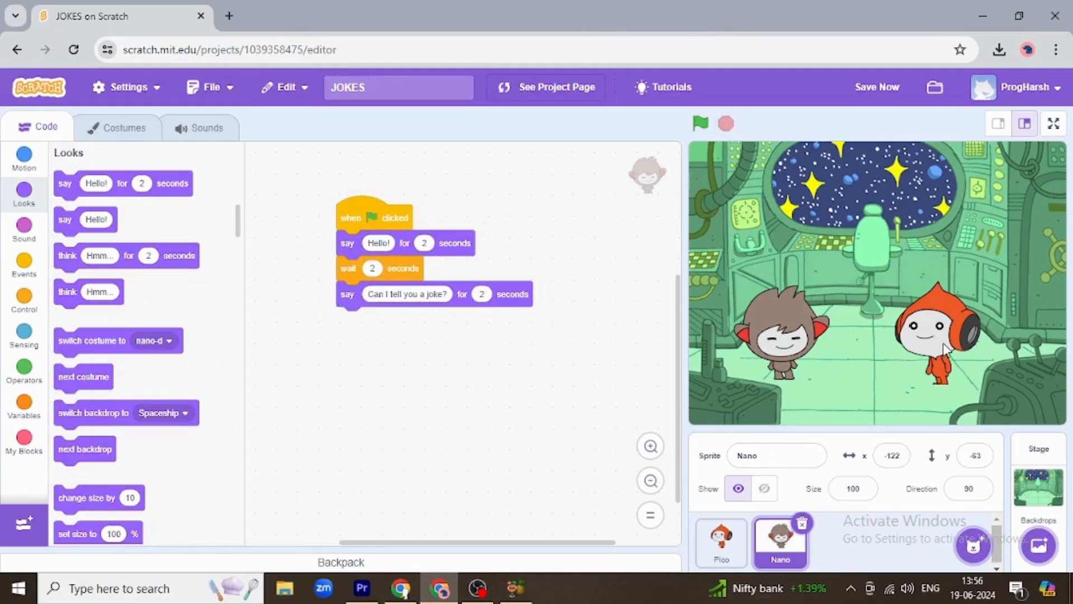
- Add a 2-second wait after Pico's greeting
{"action": "left_click", "coordinate": [721, 541]}
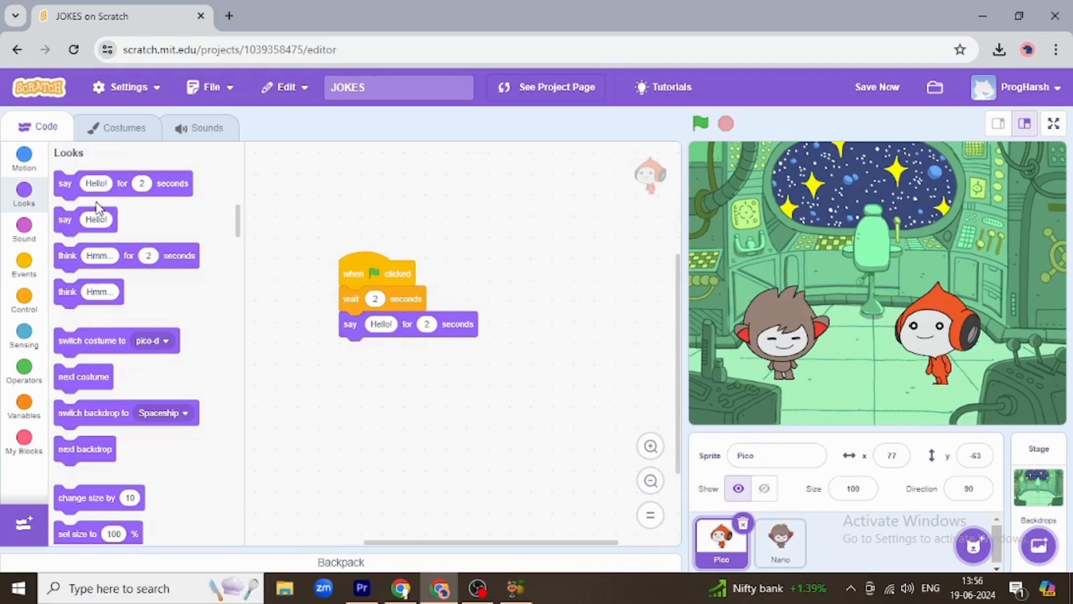
{"action": "mouse_move", "coordinate": [99, 246]}
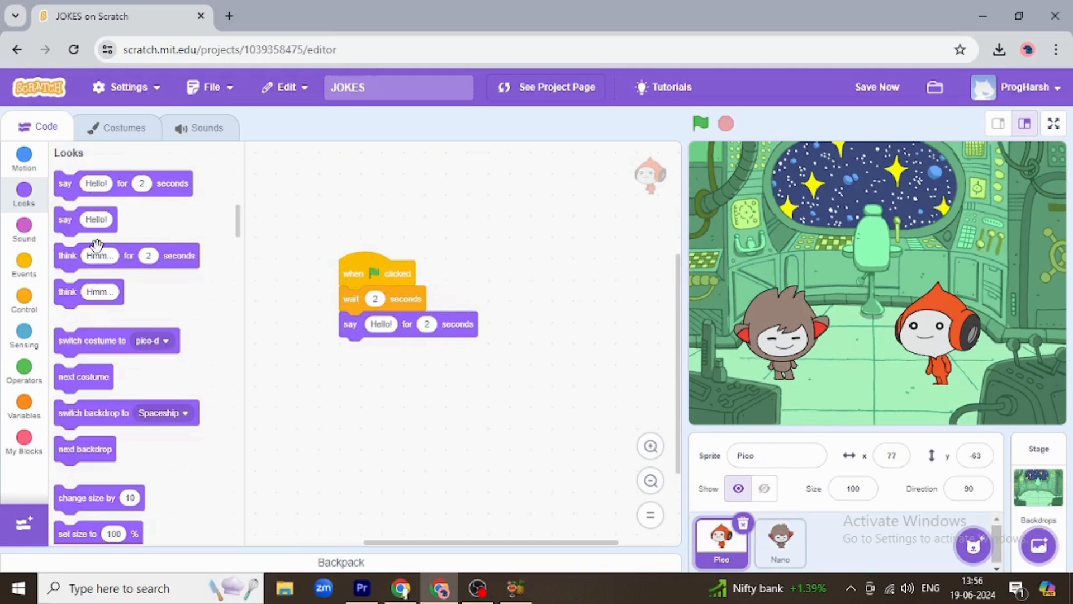
{"action": "mouse_move", "coordinate": [71, 249]}
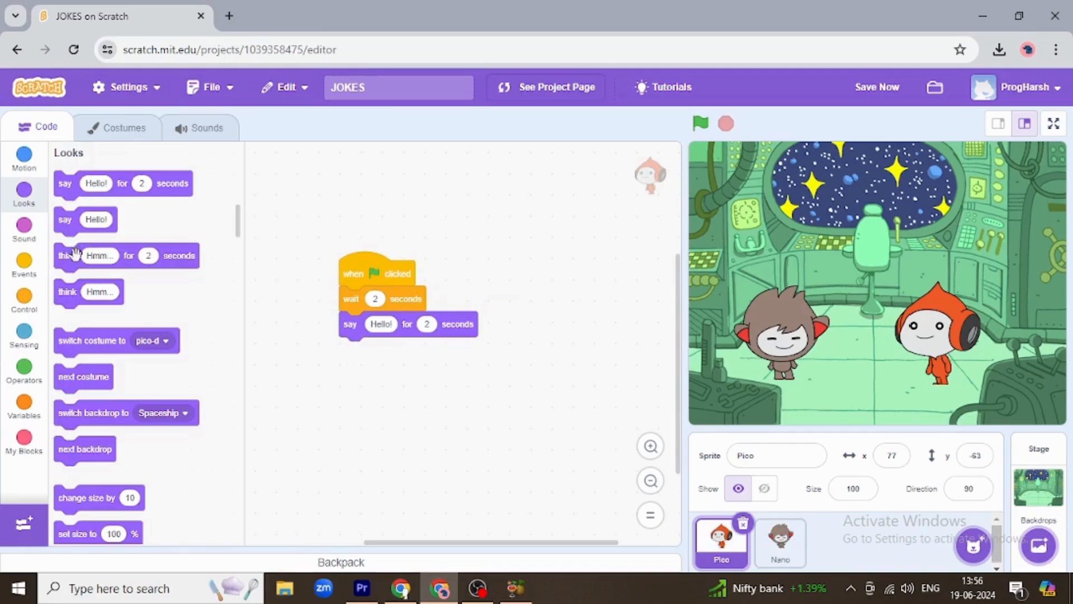
{"action": "mouse_move", "coordinate": [134, 258]}
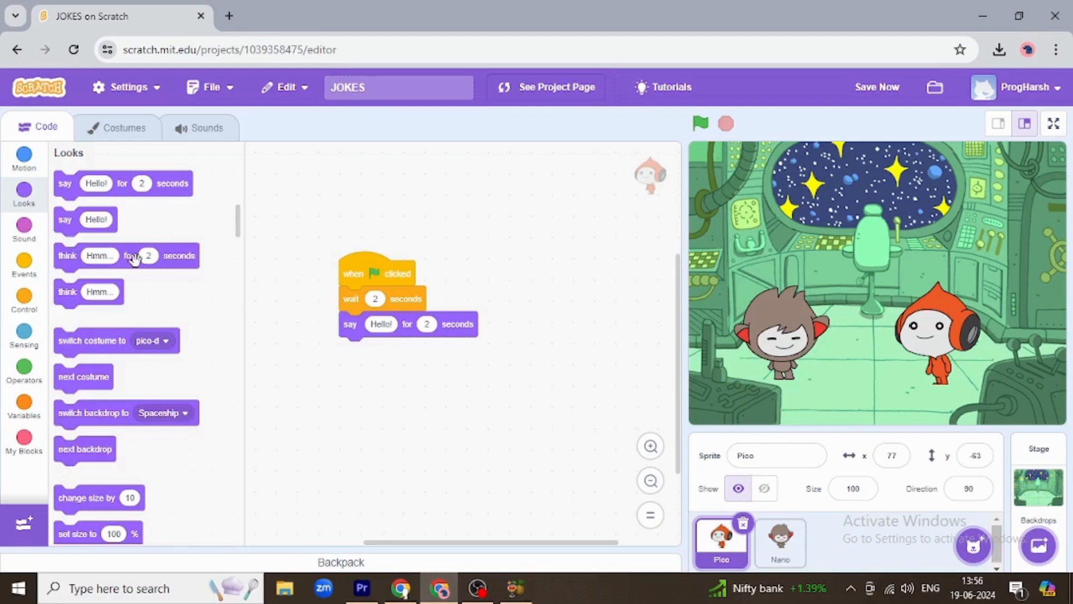
{"action": "scroll", "scroll_direction": "down", "scroll_amount": 3}
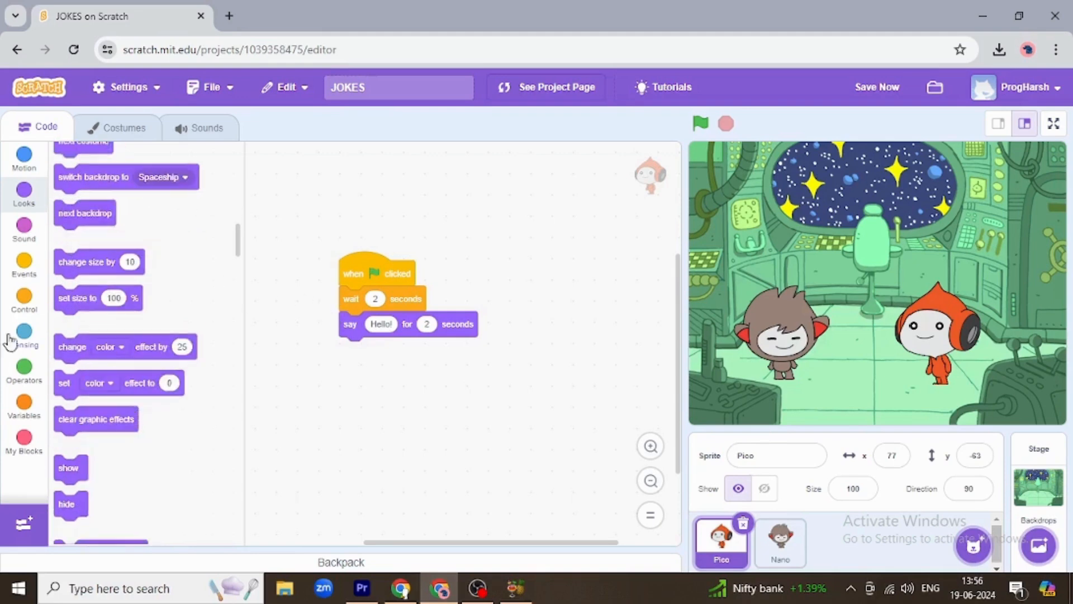
{"action": "left_click", "coordinate": [23, 300]}
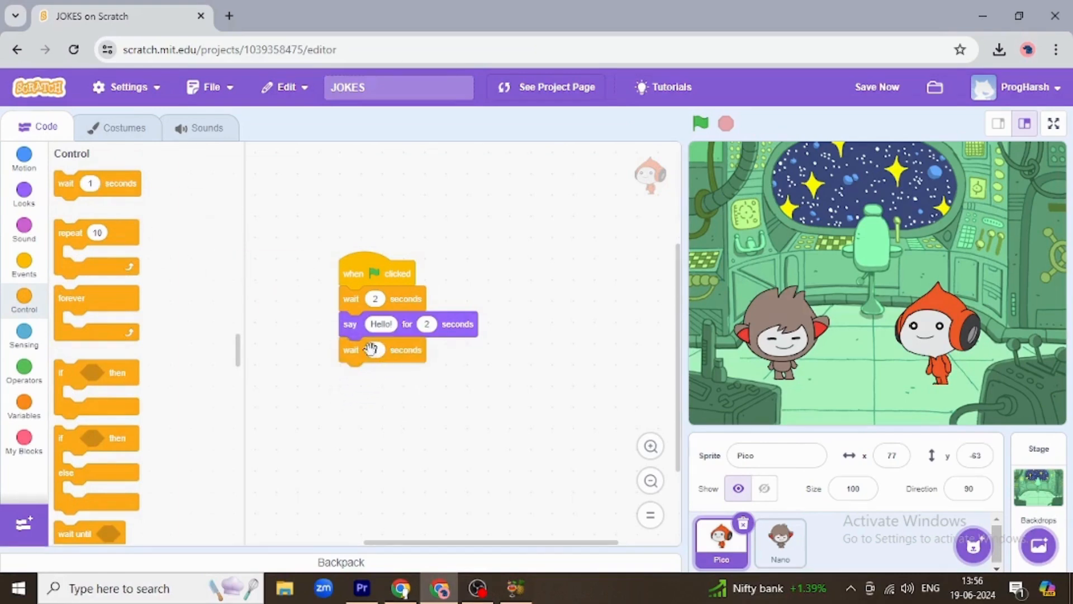
{"action": "left_click", "coordinate": [373, 350]}
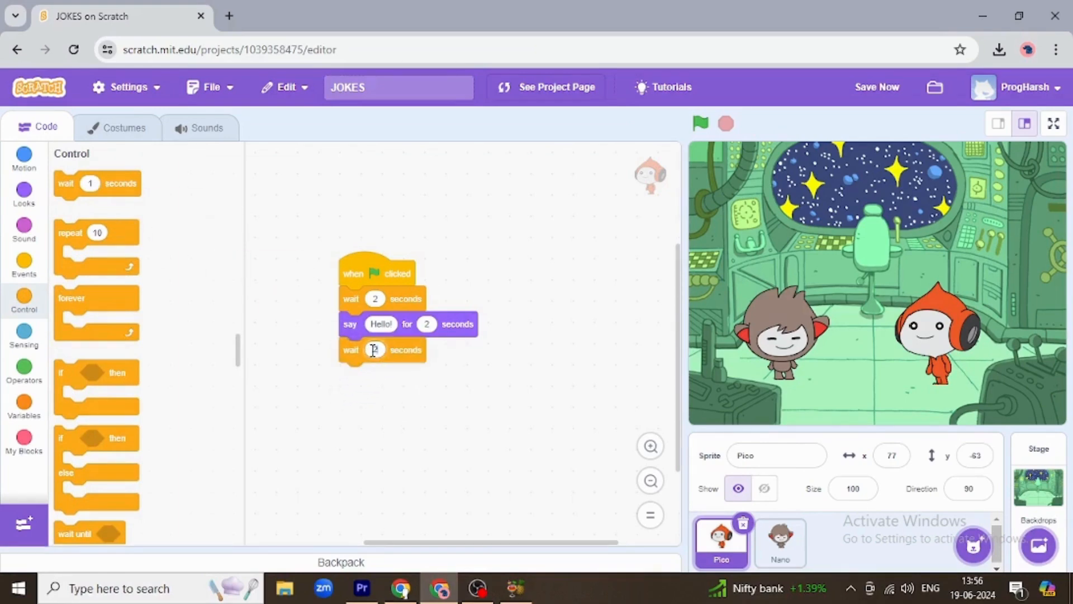
- Make Pico reply 'Yes' for 1 second and run the project
{"action": "scroll", "scroll_direction": "down", "scroll_amount": 3}
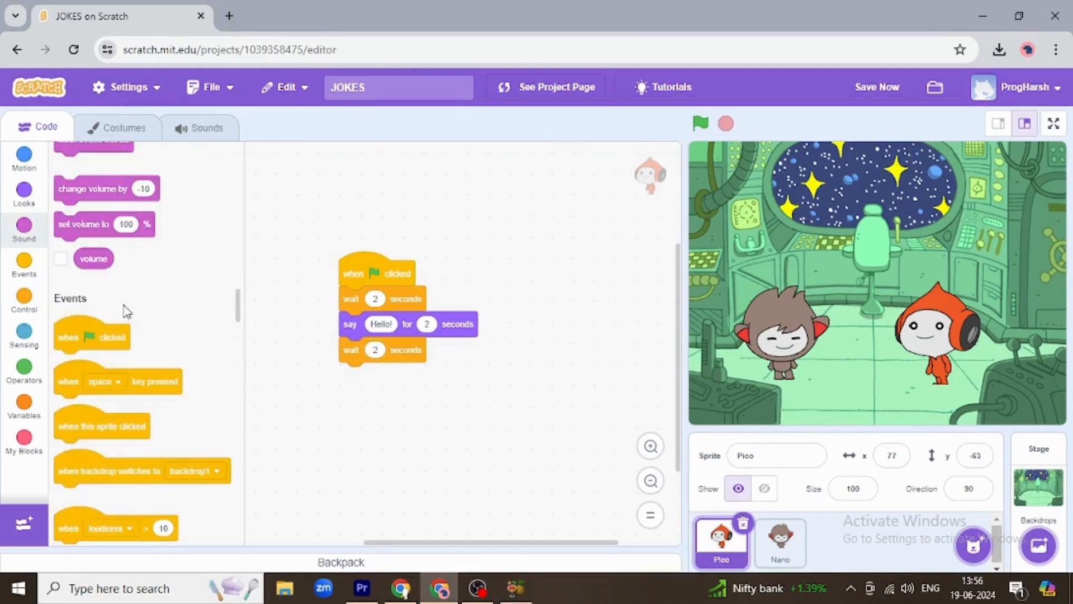
{"action": "left_click", "coordinate": [24, 193]}
{"action": "type", "text": "Yes"}
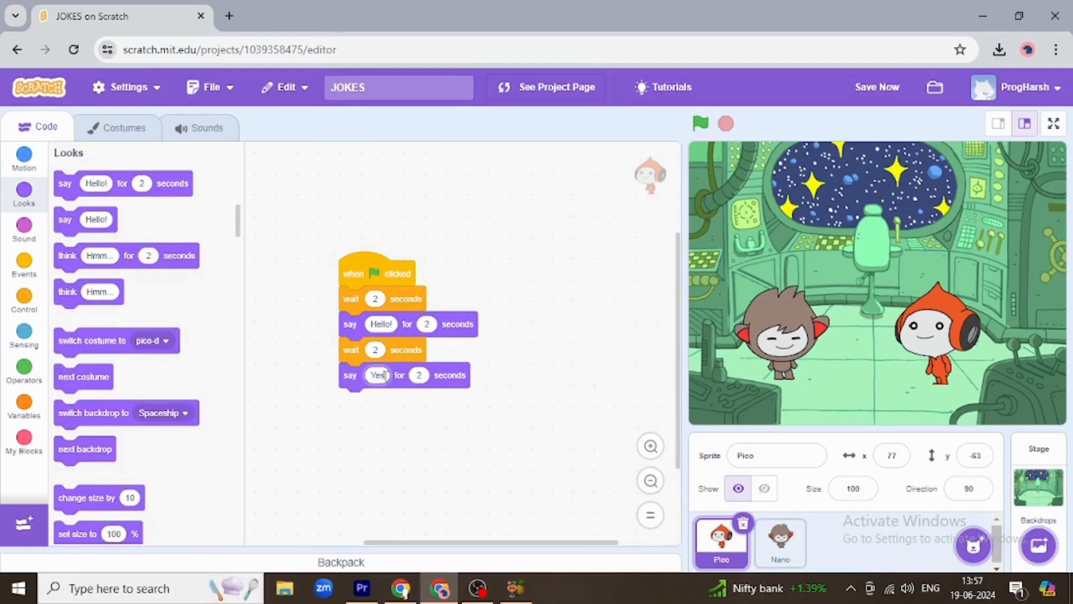
{"action": "left_click", "coordinate": [418, 374]}
{"action": "type", "text": "1"}
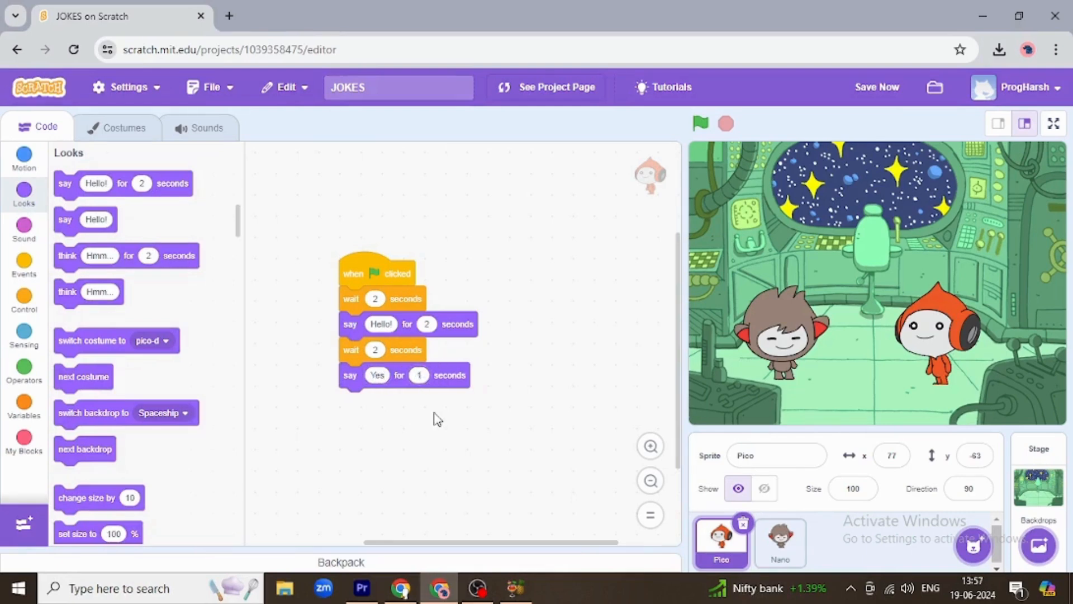
{"action": "left_click", "coordinate": [700, 124]}
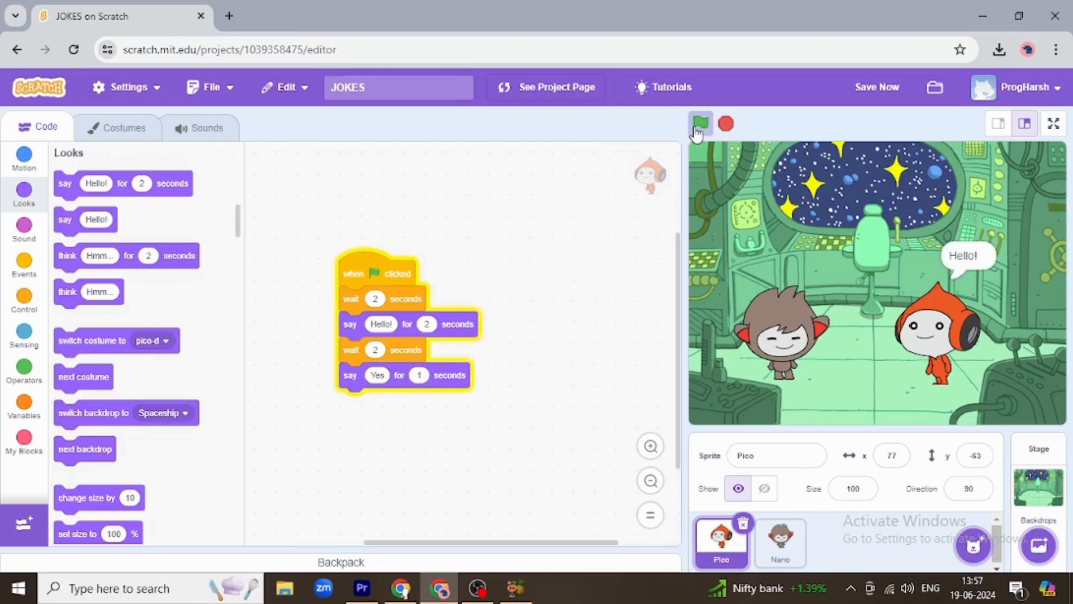
{"action": "left_click", "coordinate": [700, 124]}
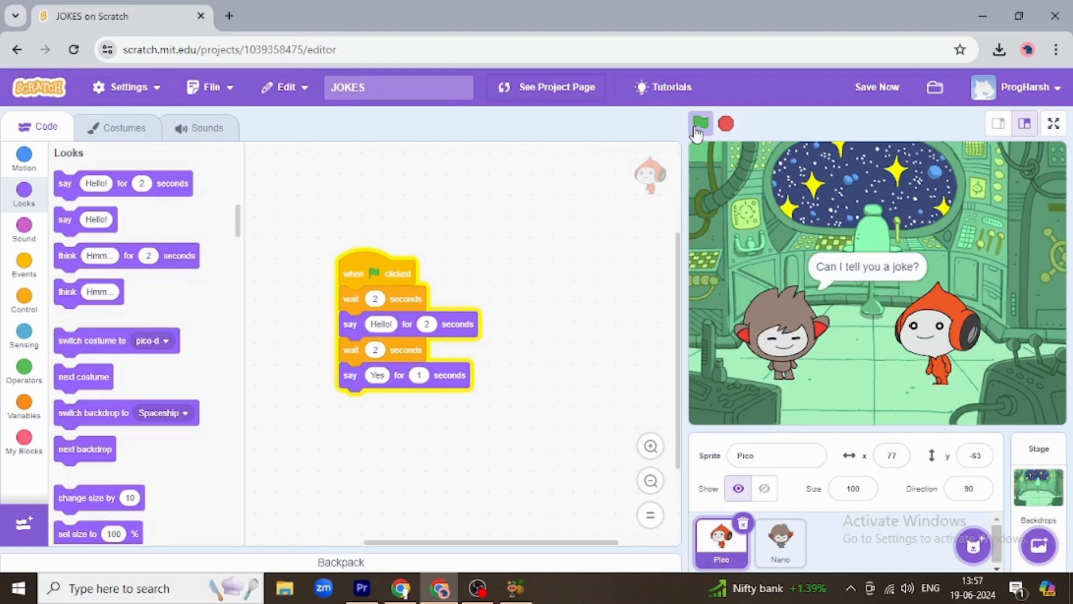
{"action": "left_click", "coordinate": [700, 124]}
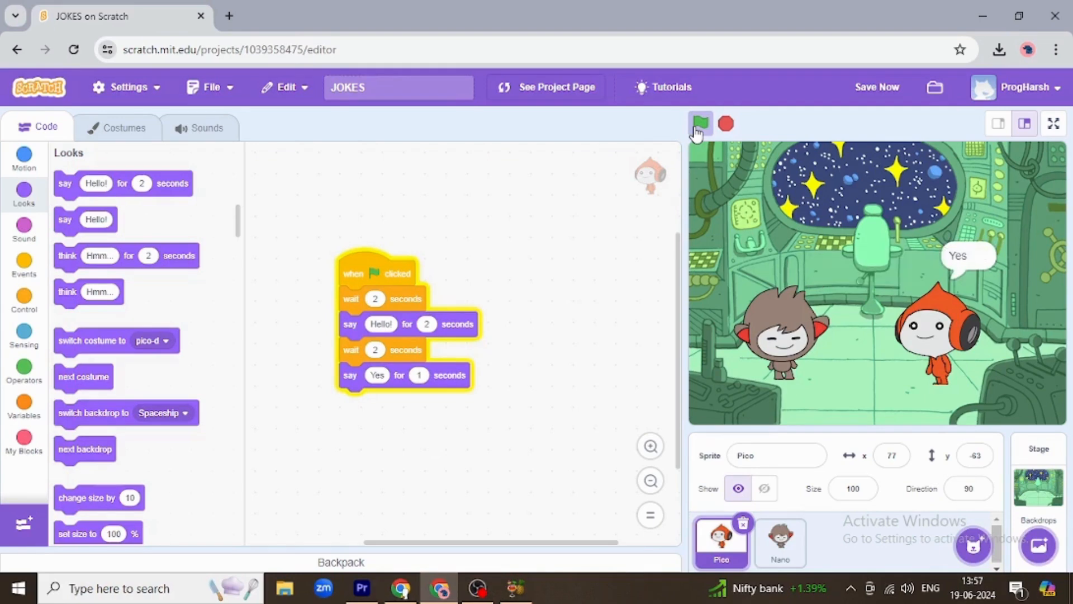
{"action": "left_click", "coordinate": [700, 124]}
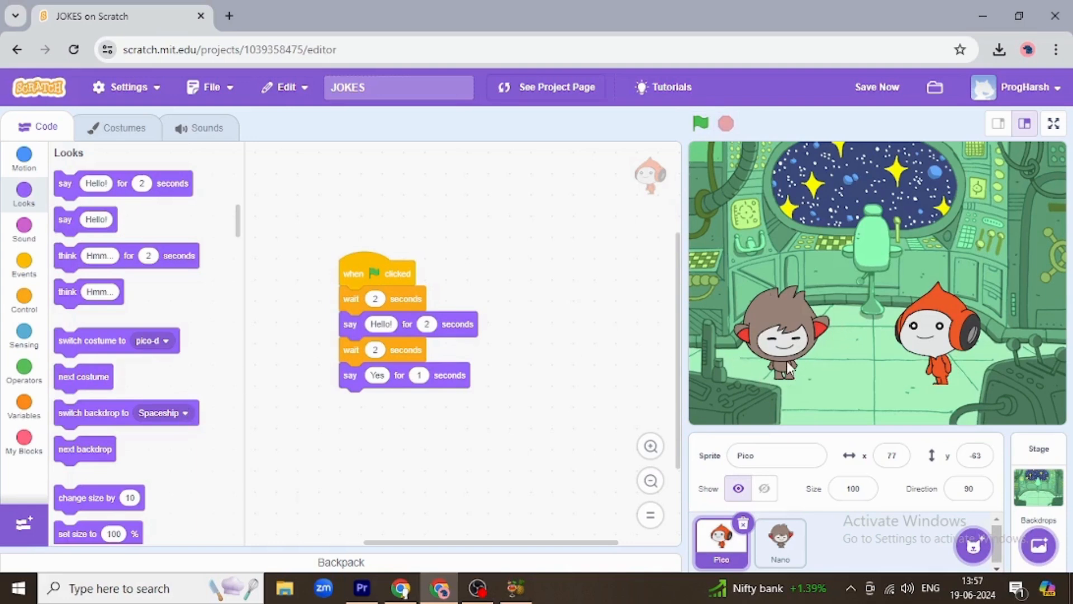
{"action": "mouse_move", "coordinate": [841, 306]}
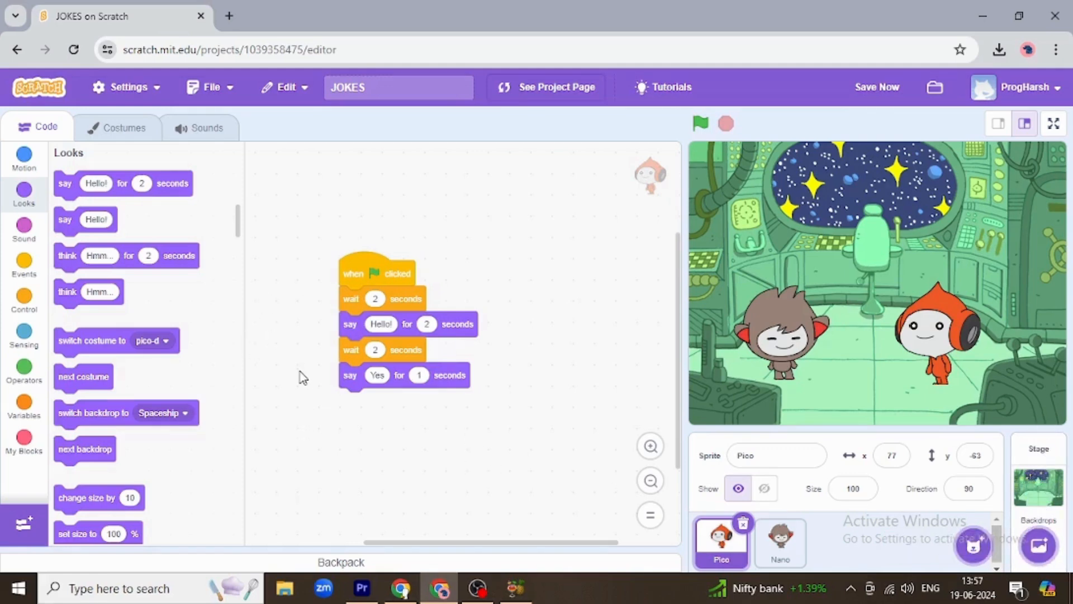
- Add a 'wait 1 seconds' block to the end of Nano's script
{"action": "left_click", "coordinate": [779, 541]}
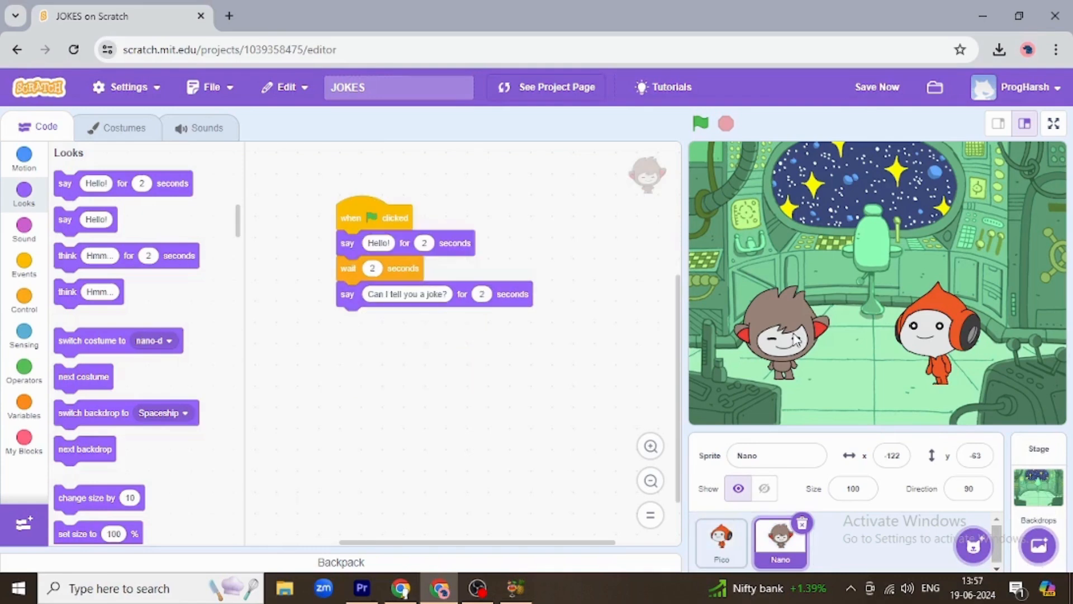
{"action": "mouse_move", "coordinate": [70, 340]}
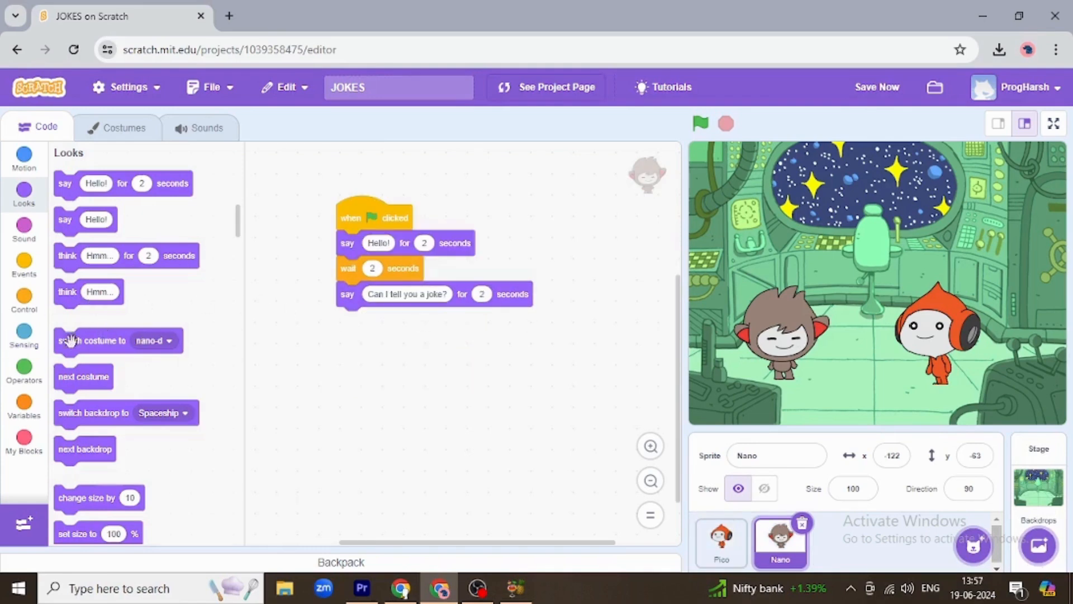
{"action": "left_click", "coordinate": [24, 301]}
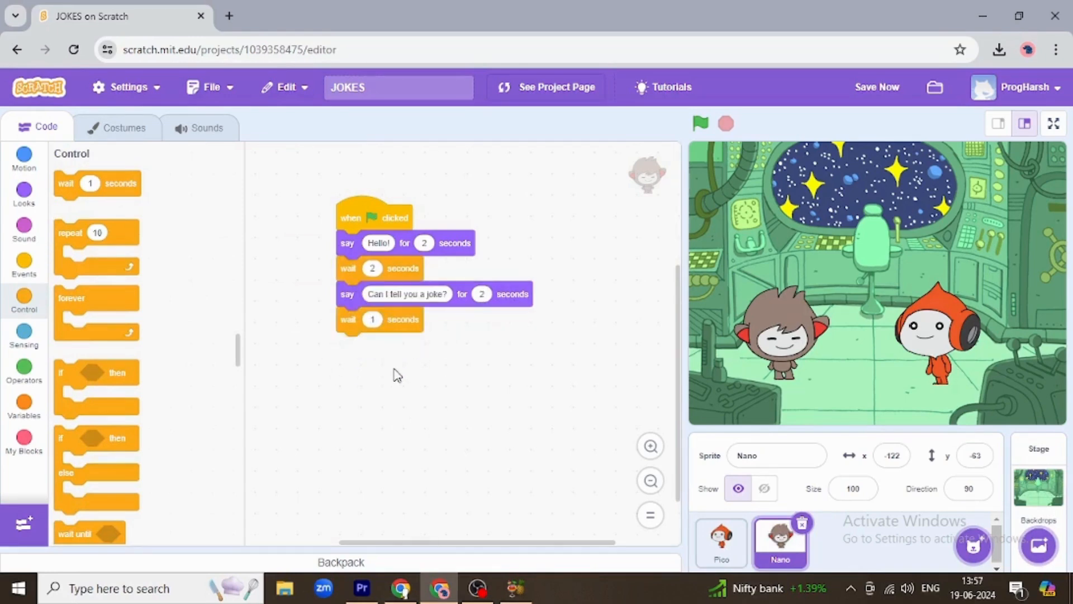
{"action": "mouse_move", "coordinate": [342, 294]}
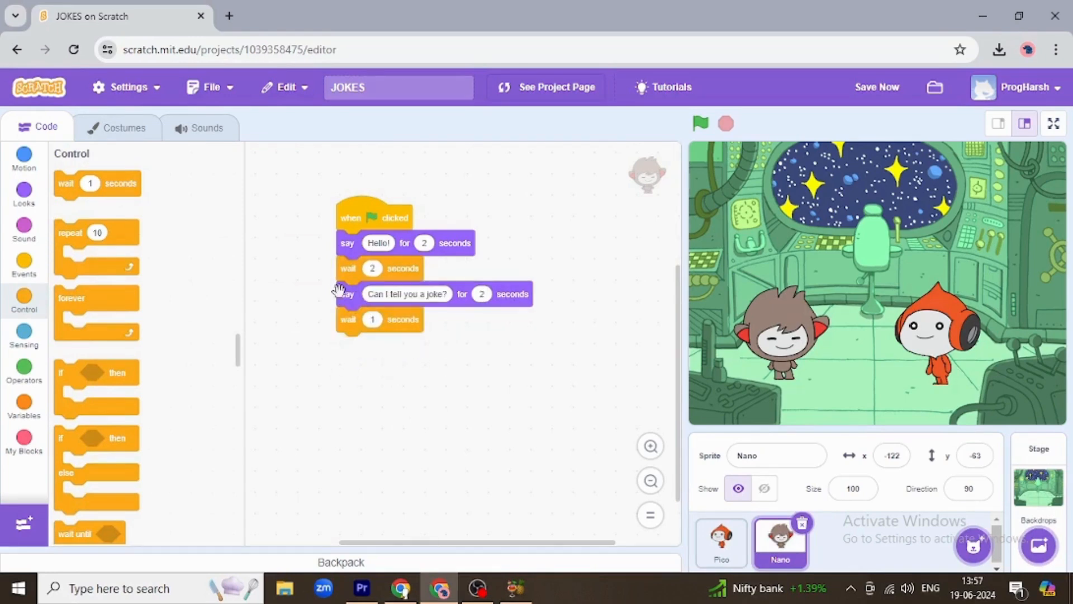
{"action": "scroll", "scroll_direction": "down", "scroll_amount": 3}
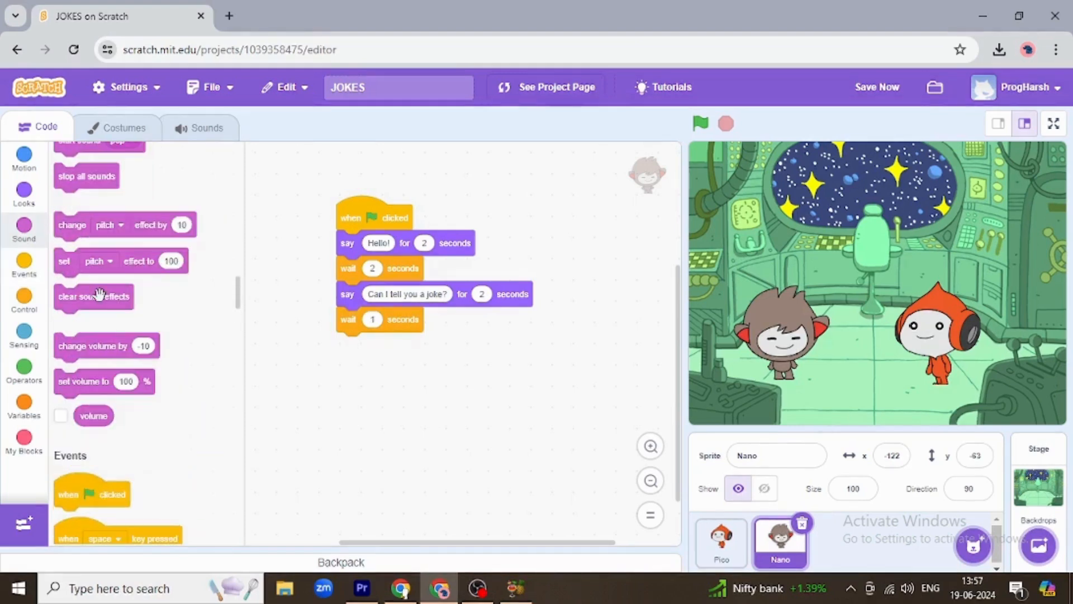
{"action": "left_click", "coordinate": [24, 191]}
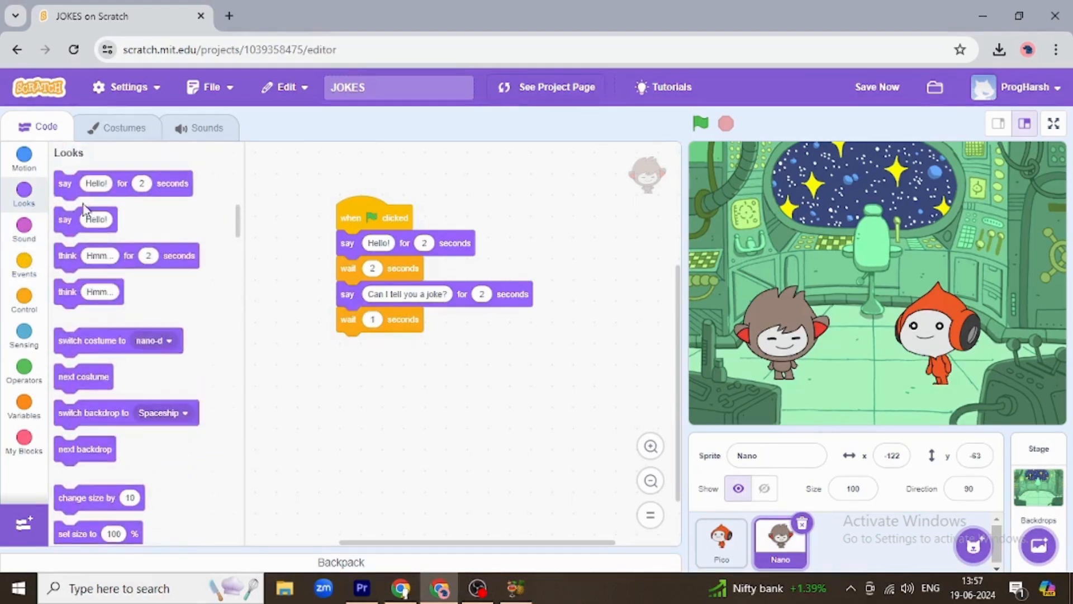
{"action": "mouse_move", "coordinate": [71, 182]}
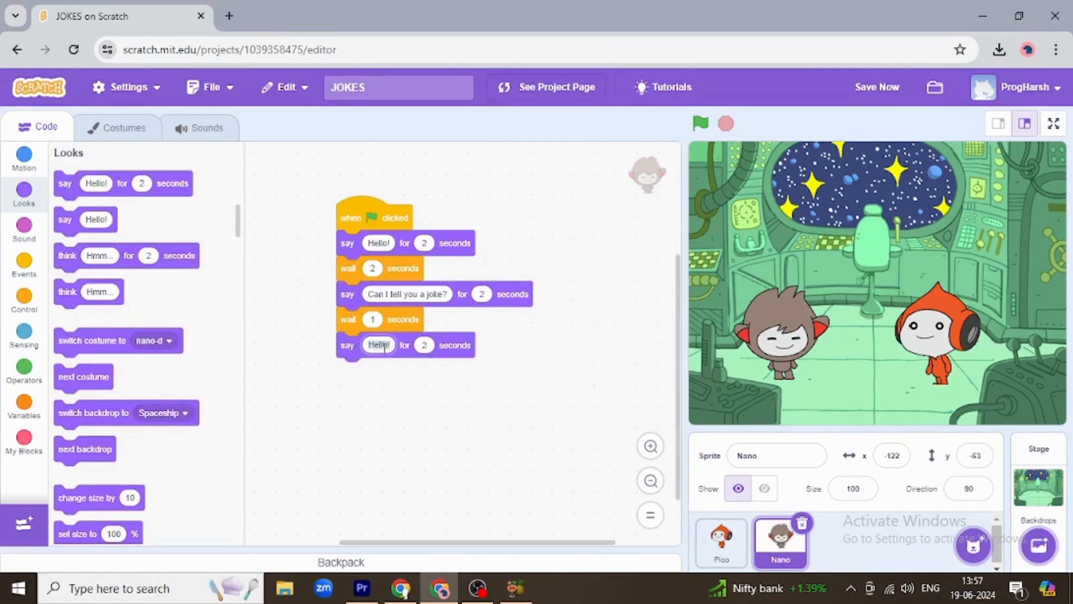
{"action": "mouse_move", "coordinate": [401, 588]}
{"action": "type", "text": "Do you k"}
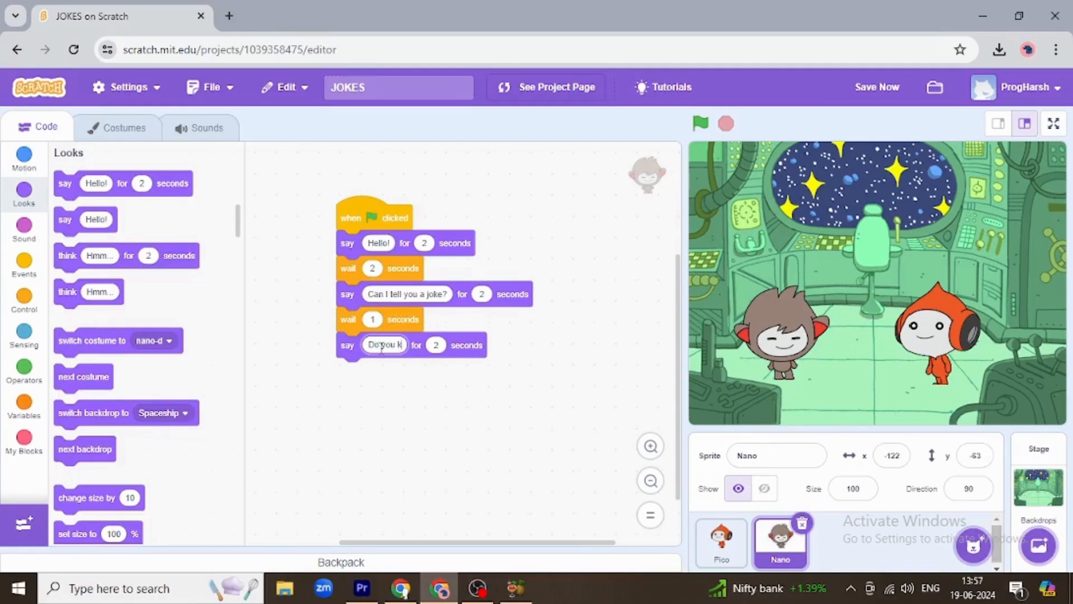
- Make Nano ask 'Do you know how solar system keeps his pants up' for 4 seconds
{"action": "type", "text": "now"}
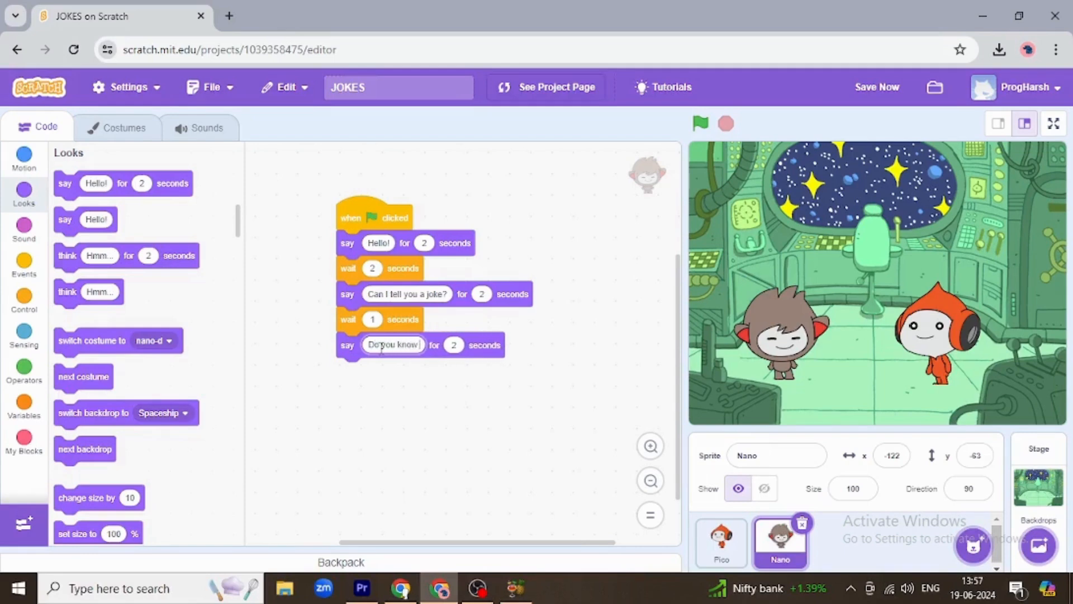
{"action": "type", "text": "How"}
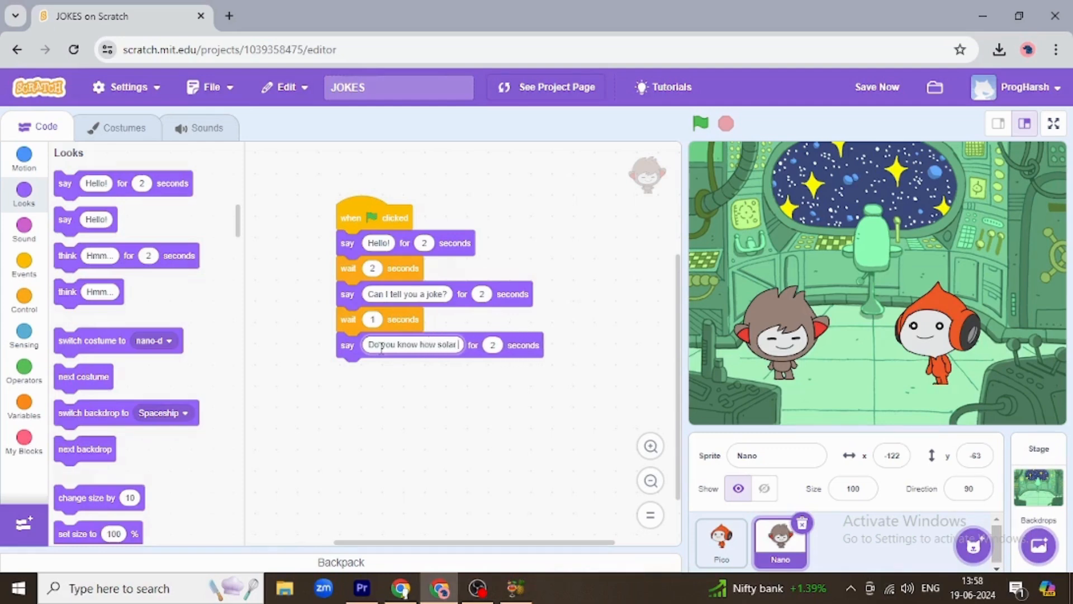
{"action": "type", "text": "system"}
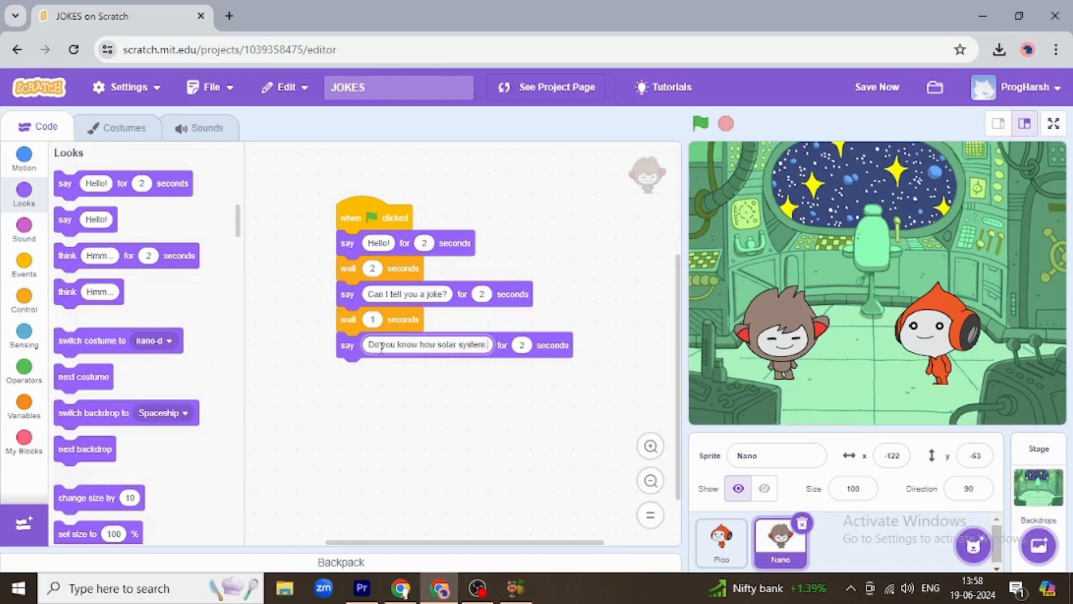
{"action": "type", "text": "keeps his pants up"}
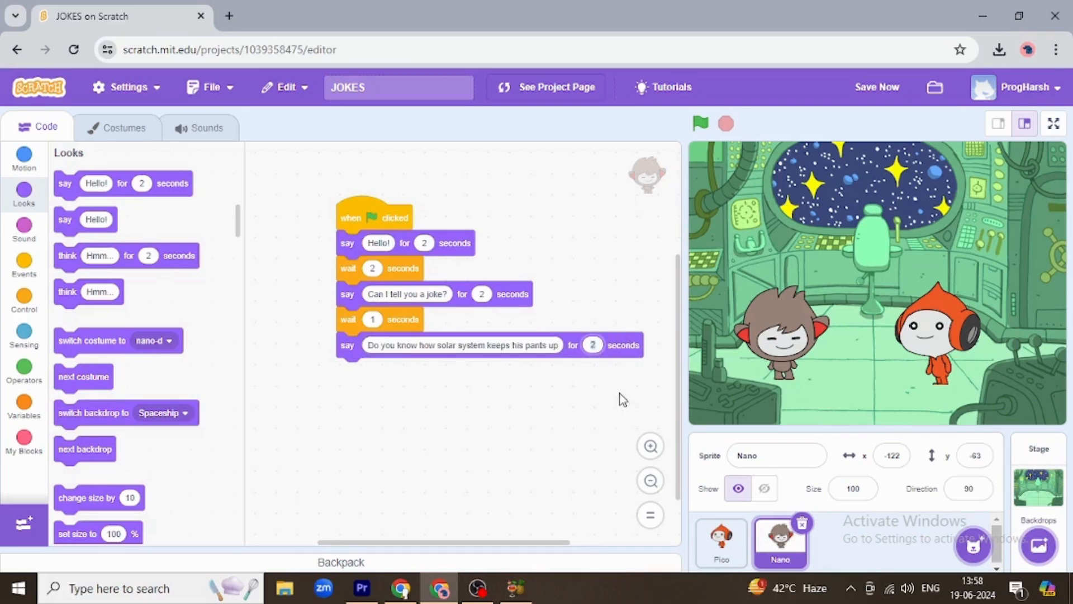
{"action": "left_click", "coordinate": [592, 346]}
{"action": "type", "text": "4"}
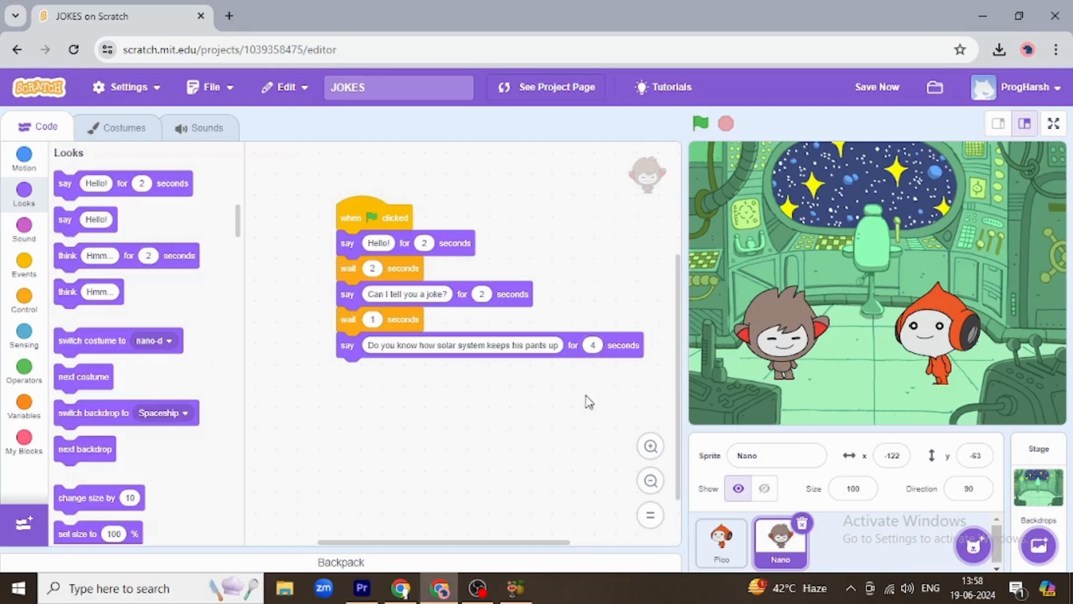
{"action": "mouse_move", "coordinate": [260, 382]}
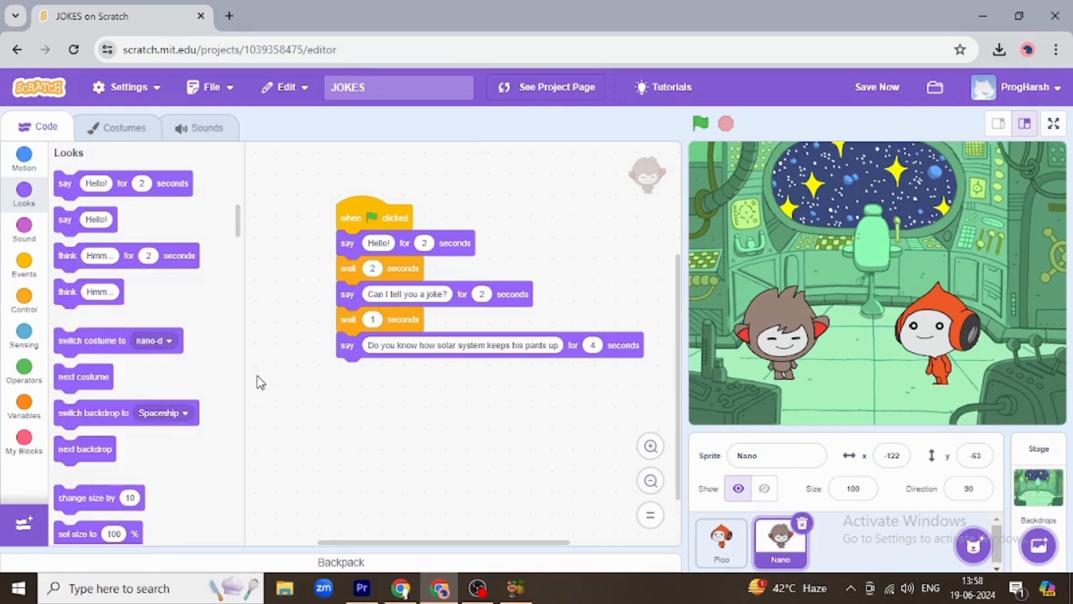
{"action": "mouse_move", "coordinate": [122, 452]}
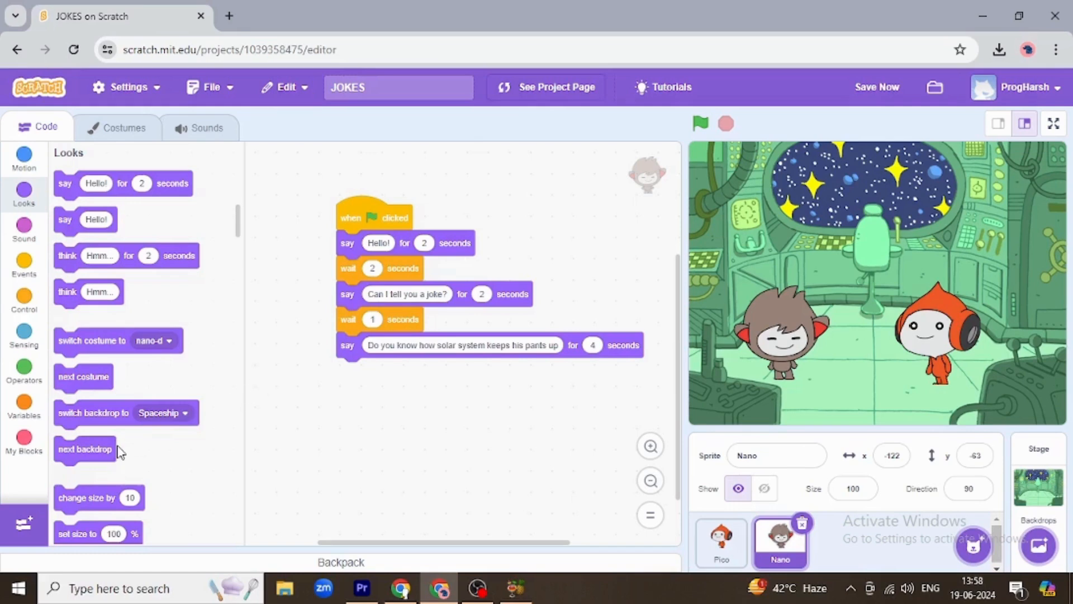
{"action": "mouse_move", "coordinate": [166, 419]}
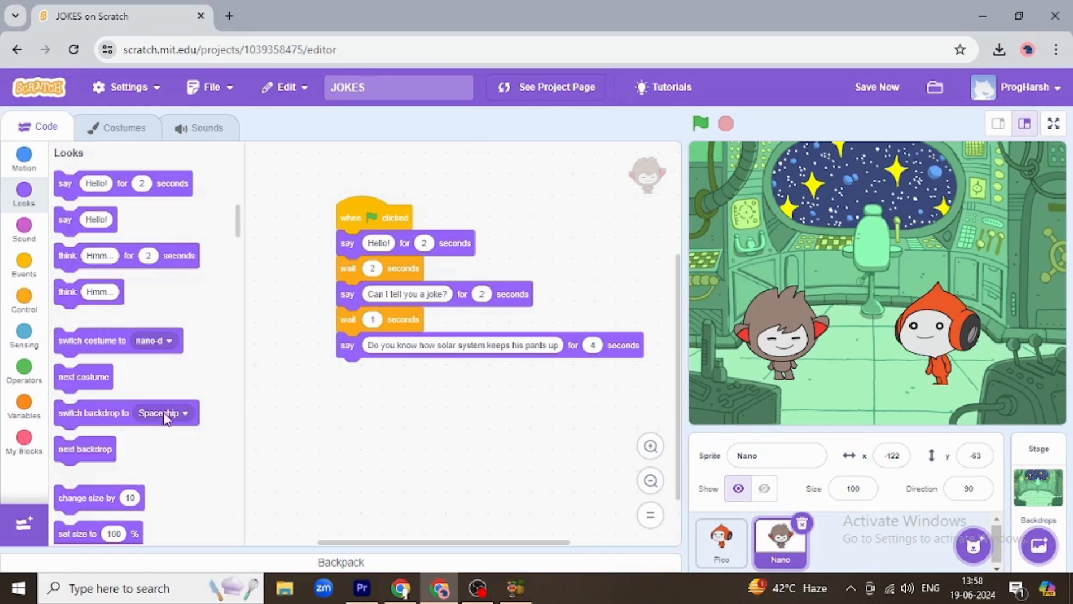
{"action": "mouse_move", "coordinate": [142, 402]}
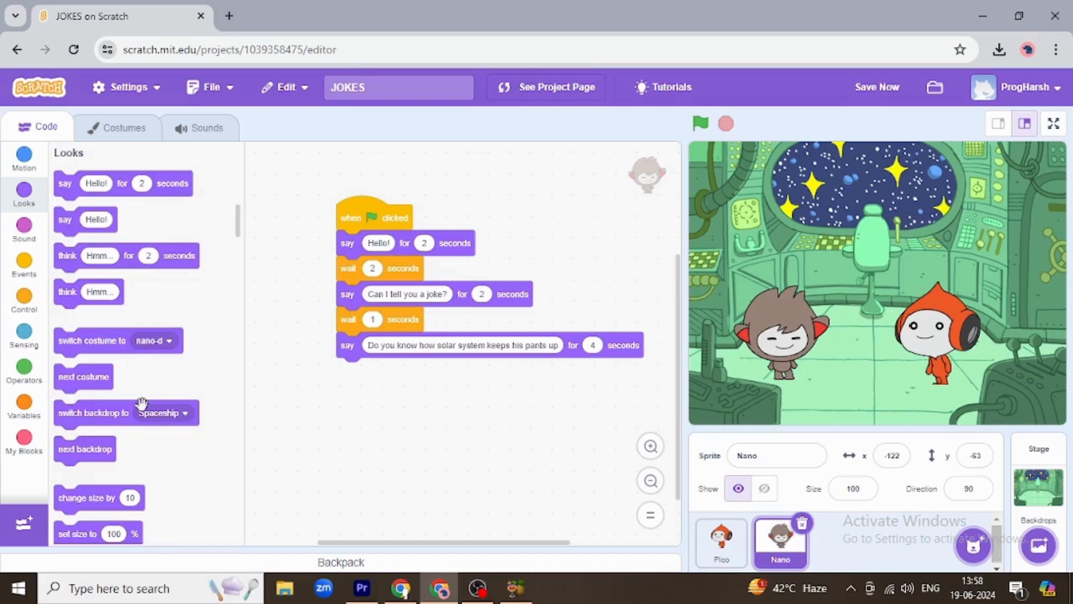
{"action": "mouse_move", "coordinate": [938, 335]}
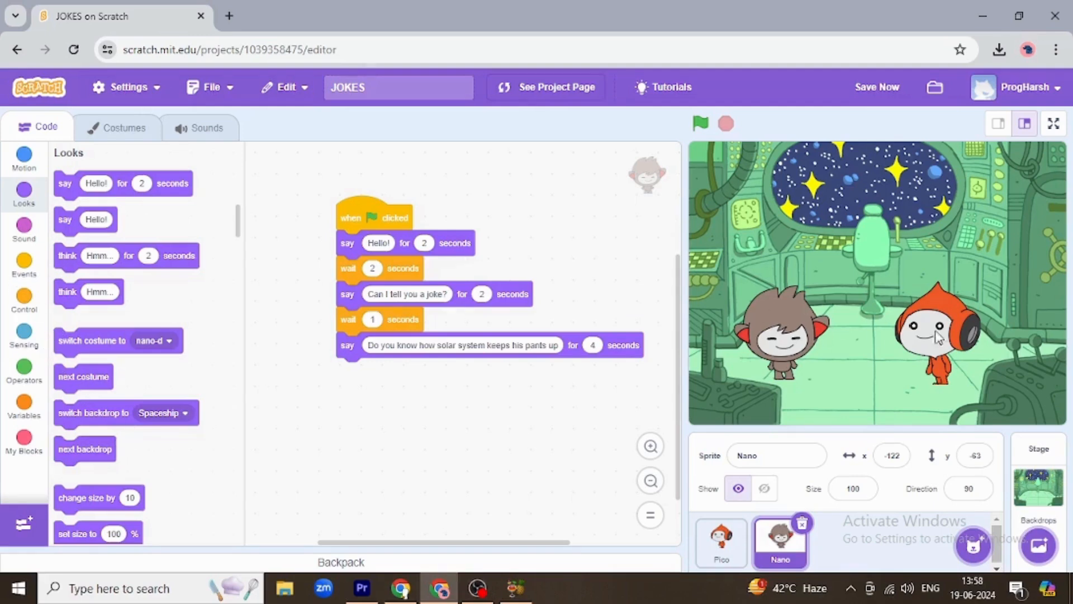
{"action": "left_click", "coordinate": [721, 543]}
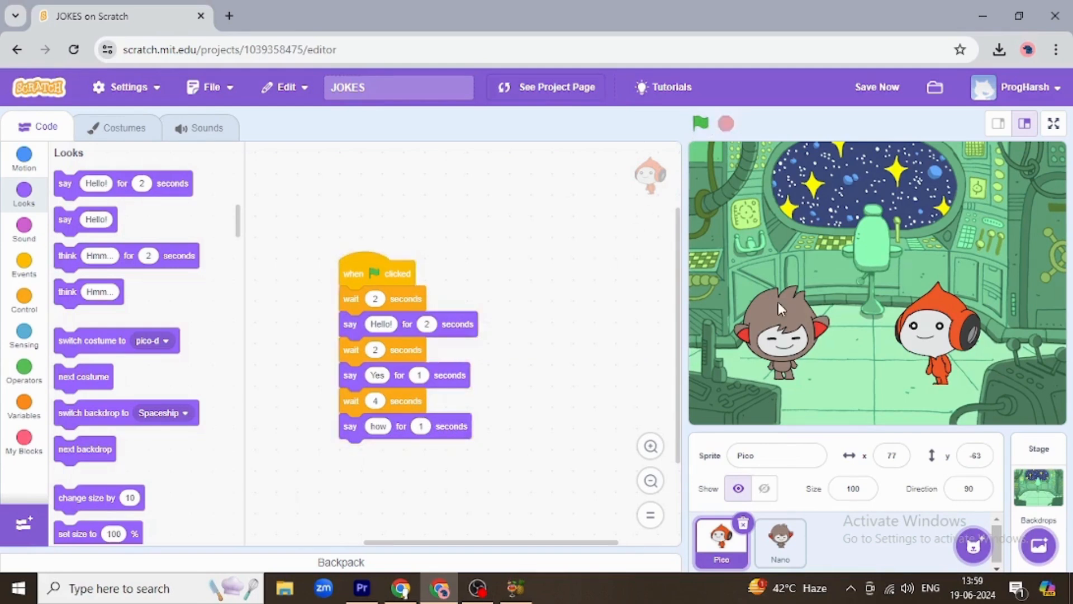
- End Nano's script with a 1-second wait then a say block completing 'Got the ASTROID BELT!!'
{"action": "left_click", "coordinate": [779, 541]}
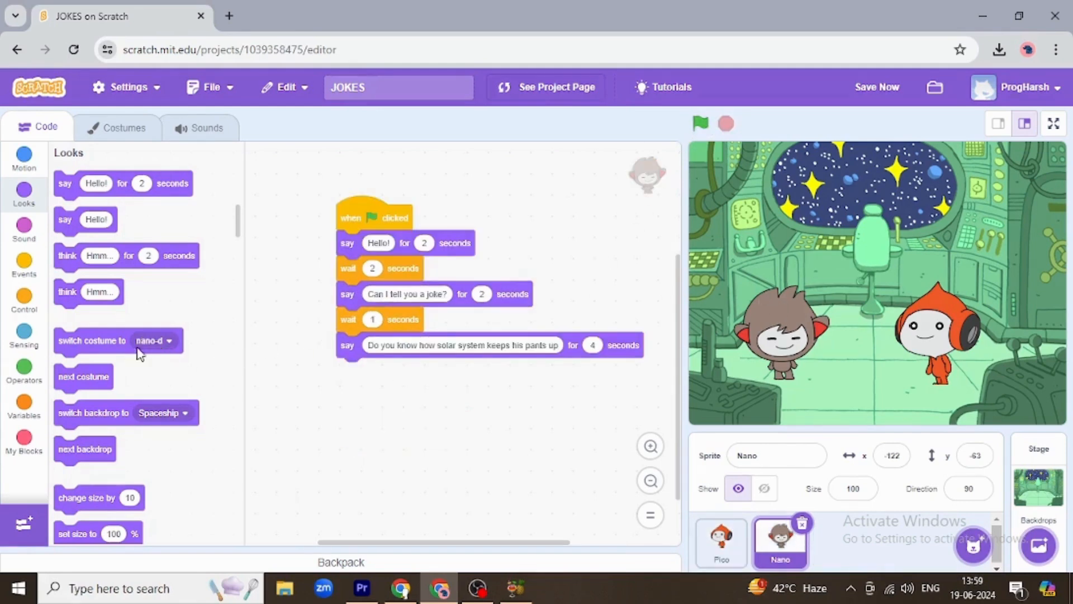
{"action": "left_click", "coordinate": [23, 266]}
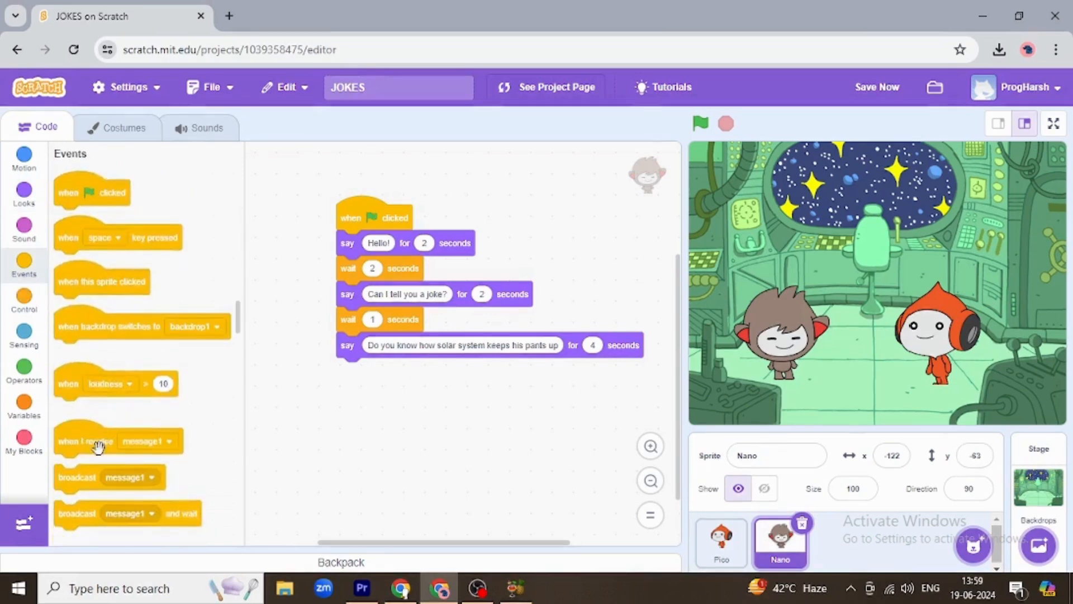
{"action": "scroll", "scroll_direction": "down", "scroll_amount": 3}
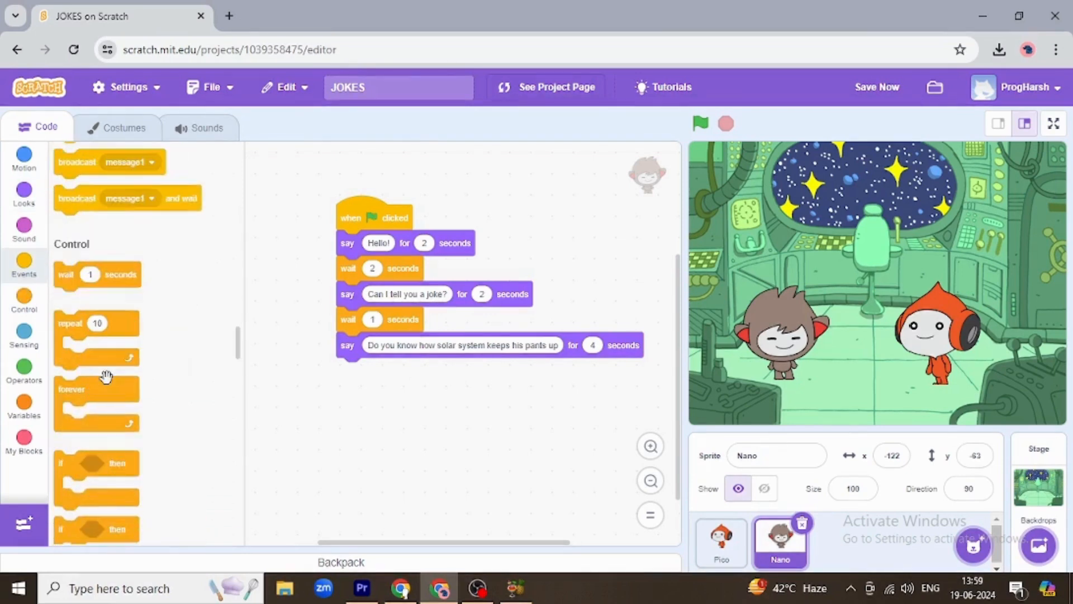
{"action": "scroll", "scroll_direction": "up", "scroll_amount": 3}
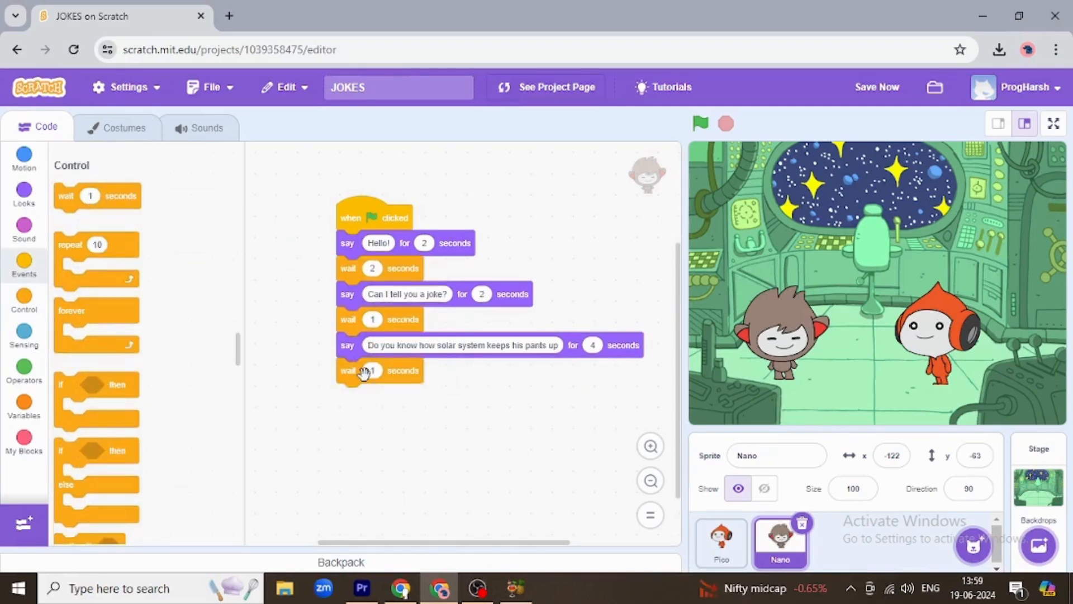
{"action": "left_click", "coordinate": [23, 193]}
{"action": "type", "text": "Got the AST"}
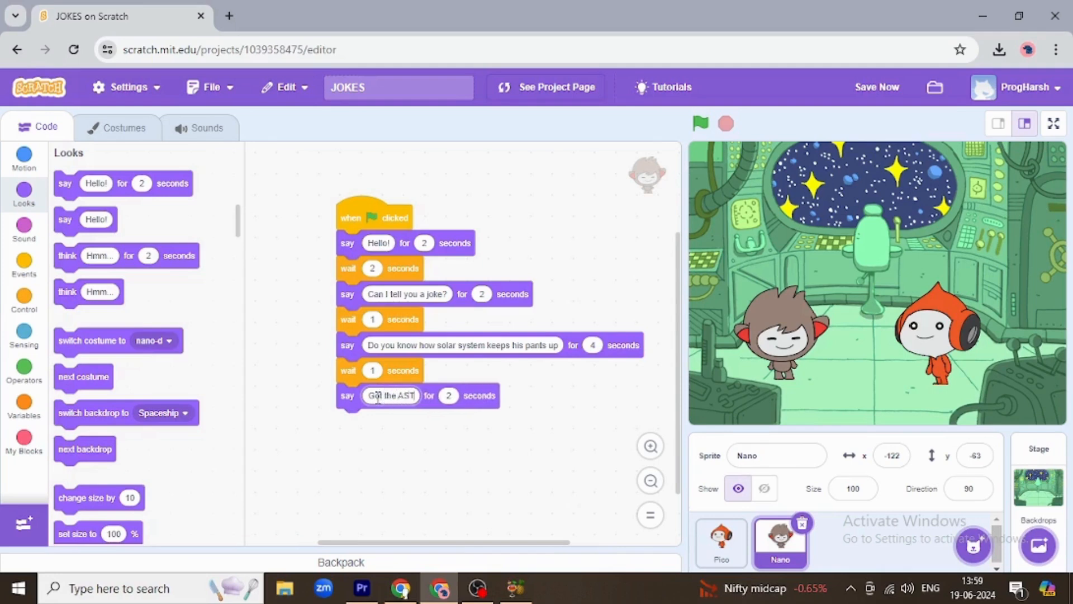
{"action": "type", "text": "ROID B"}
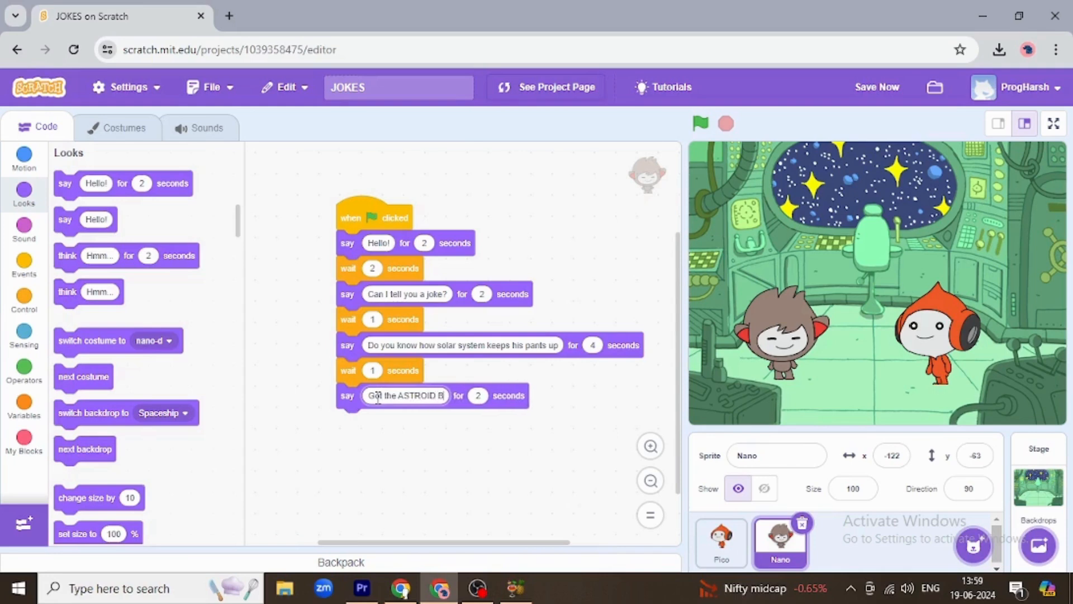
{"action": "type", "text": "ELT!!"}
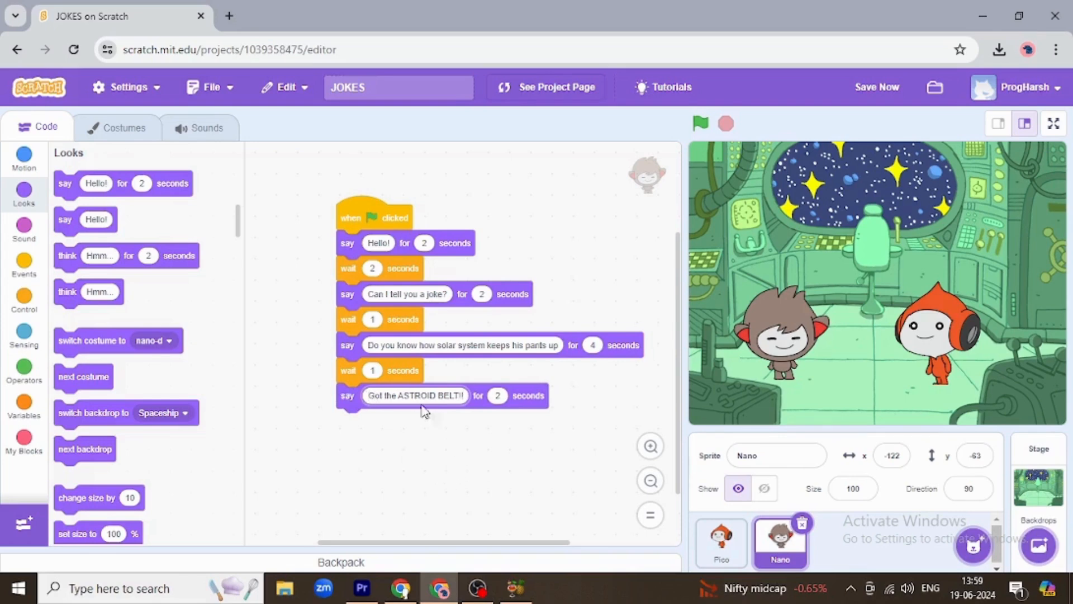
{"action": "mouse_move", "coordinate": [470, 453]}
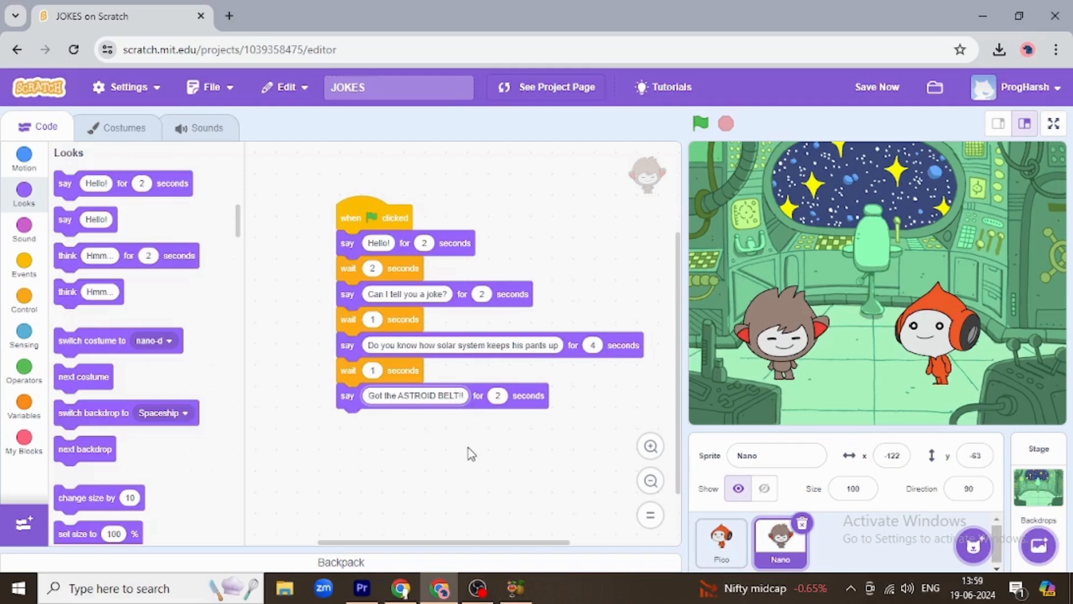
{"action": "mouse_move", "coordinate": [442, 443]}
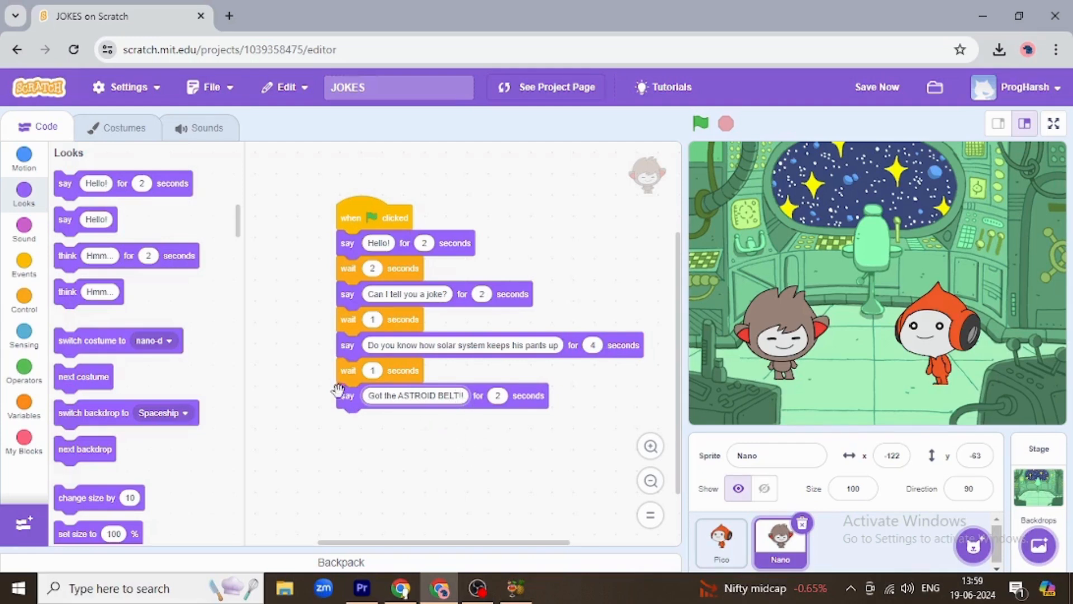
{"action": "mouse_move", "coordinate": [73, 380]}
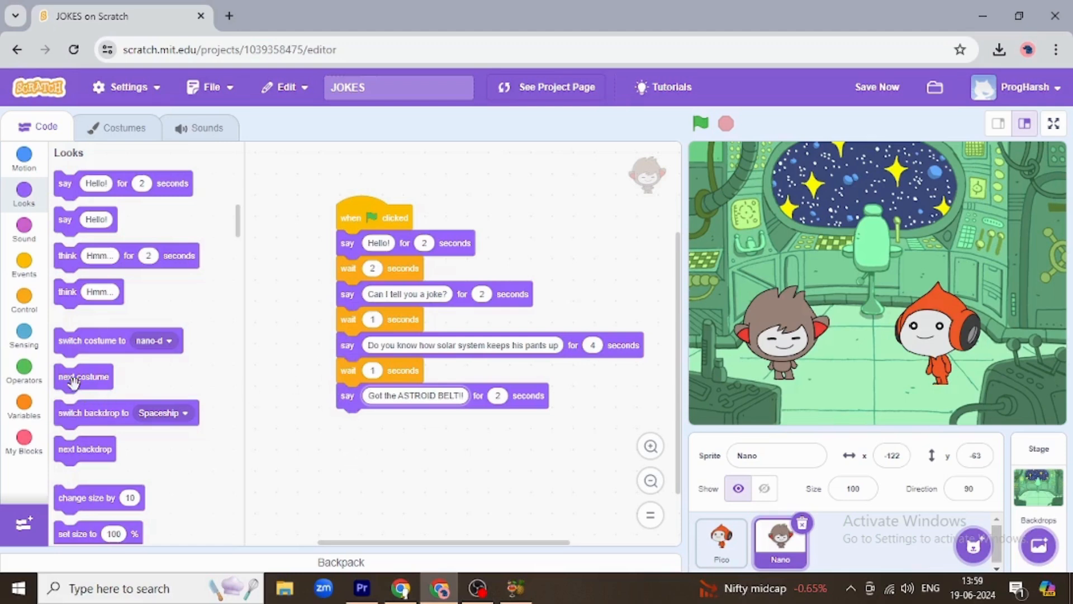
{"action": "mouse_move", "coordinate": [97, 361]}
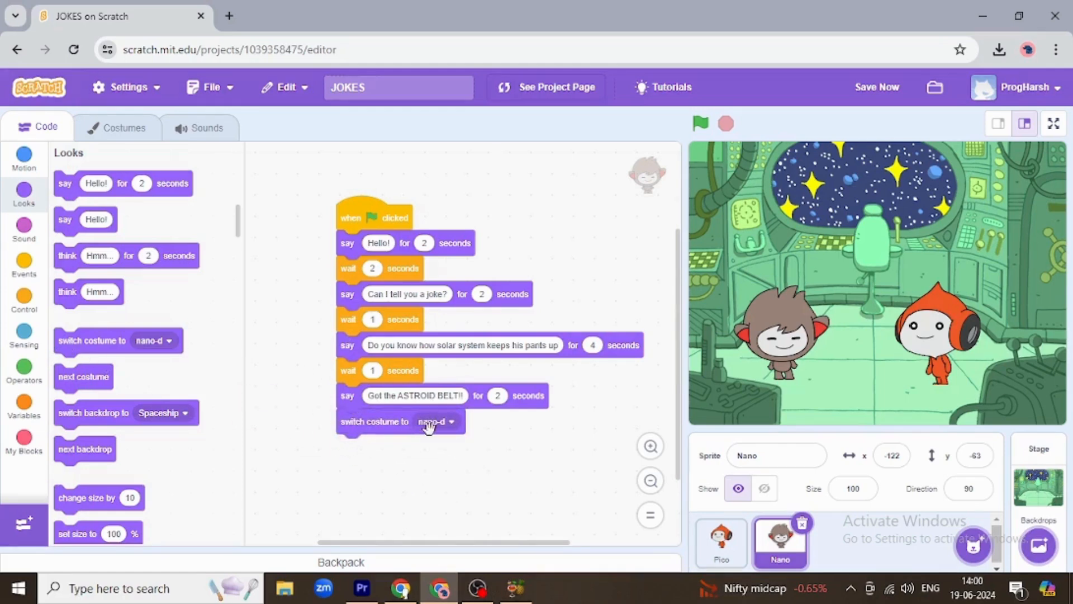
- Set Nano's closing costume switch to the nano-b laughing costume and check it in Costumes
{"action": "left_click", "coordinate": [434, 422]}
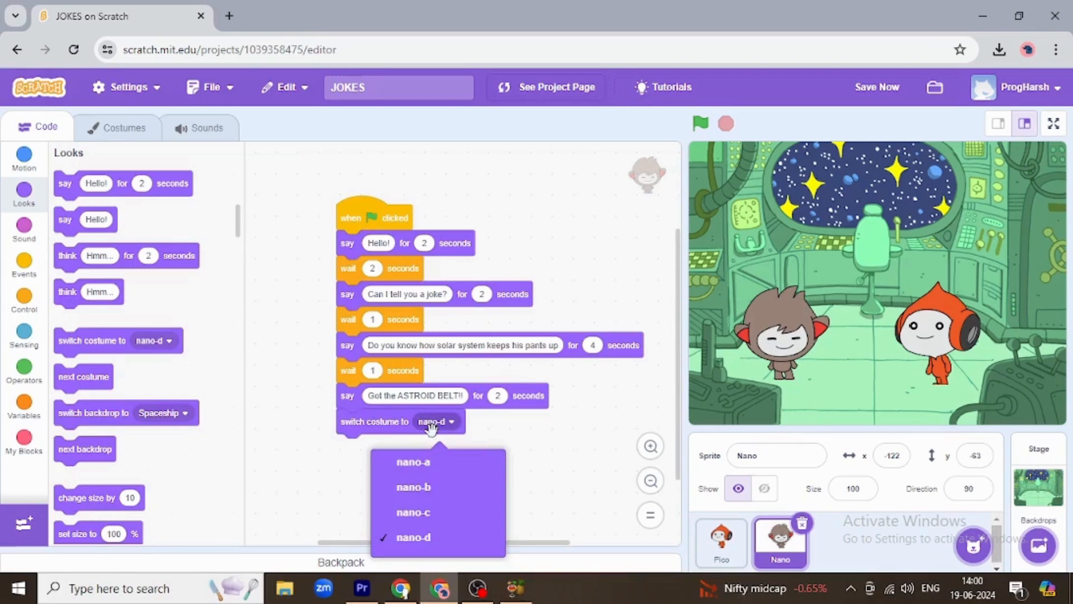
{"action": "mouse_move", "coordinate": [413, 486]}
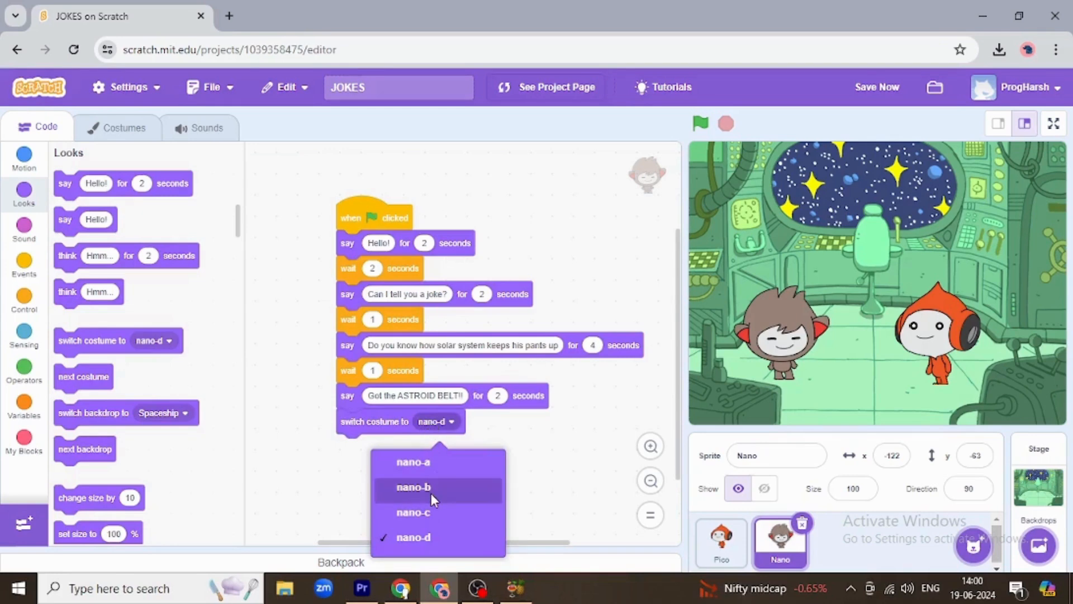
{"action": "left_click", "coordinate": [412, 486]}
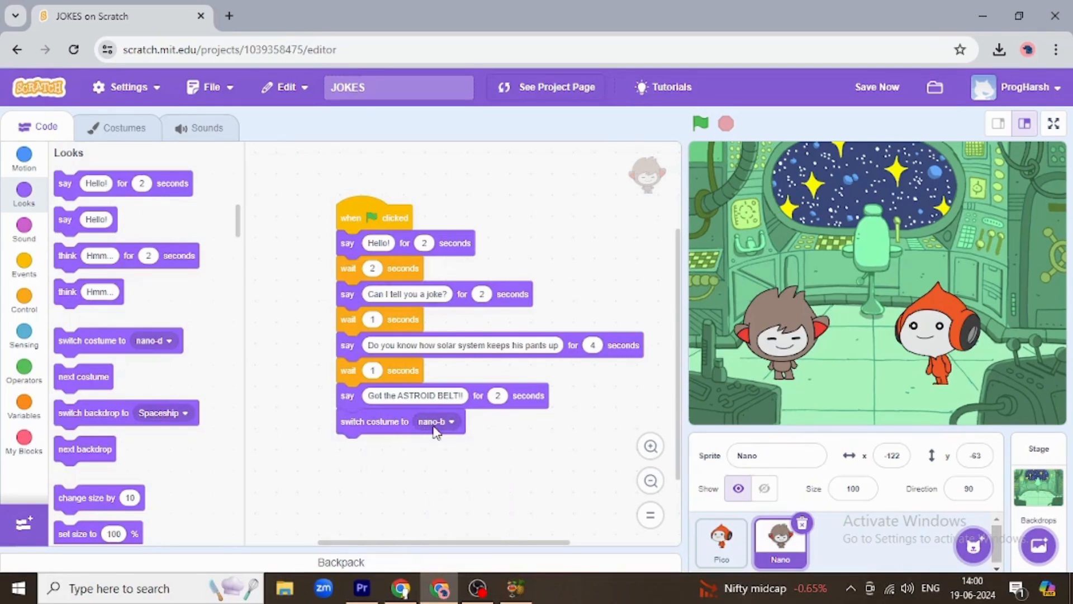
{"action": "mouse_move", "coordinate": [116, 133]}
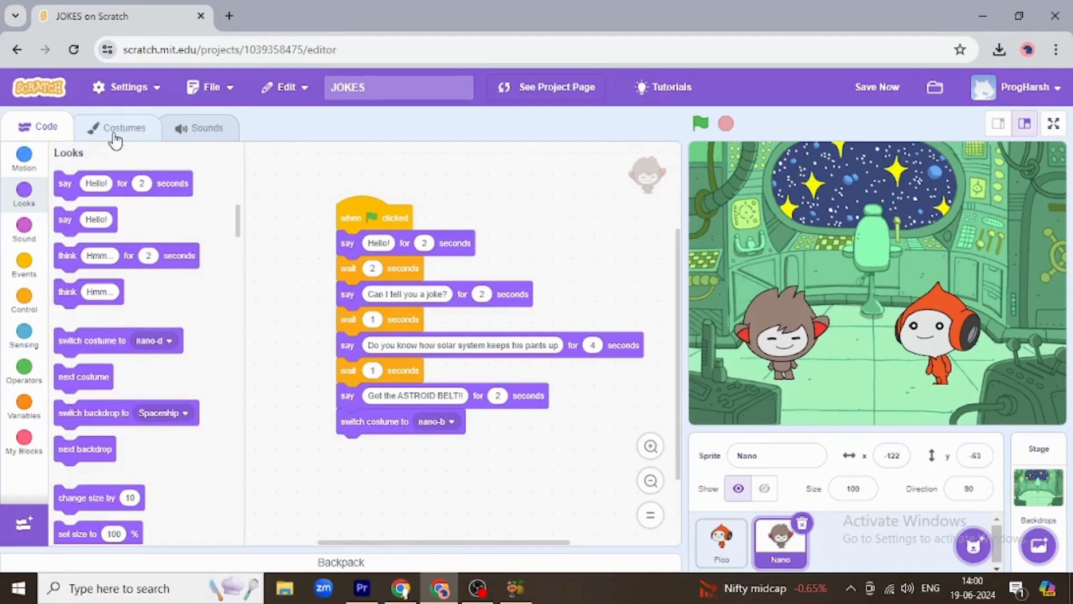
{"action": "left_click", "coordinate": [124, 128]}
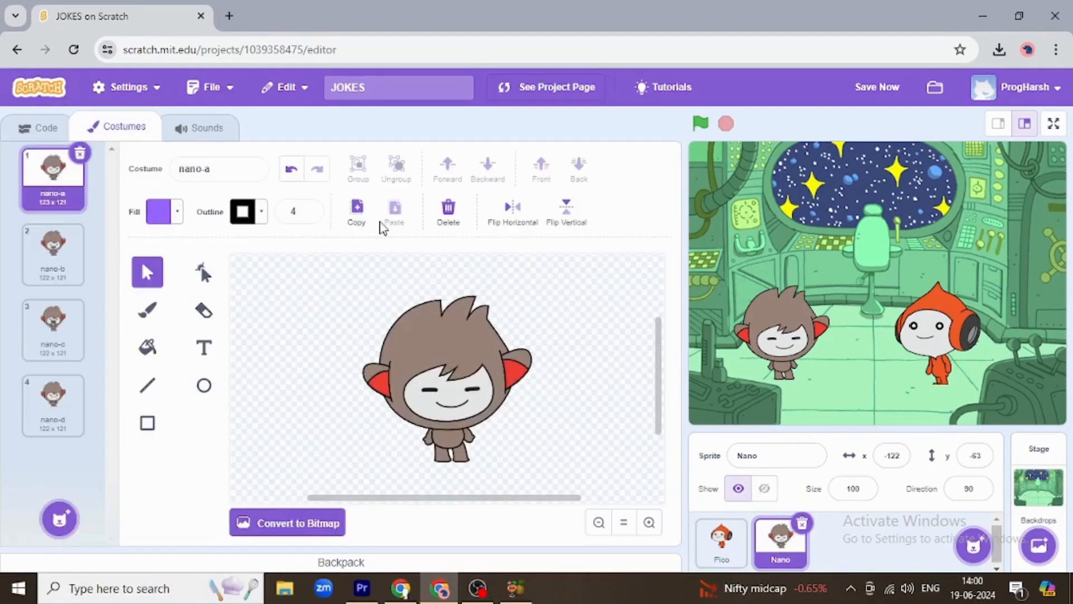
{"action": "left_click", "coordinate": [220, 169]}
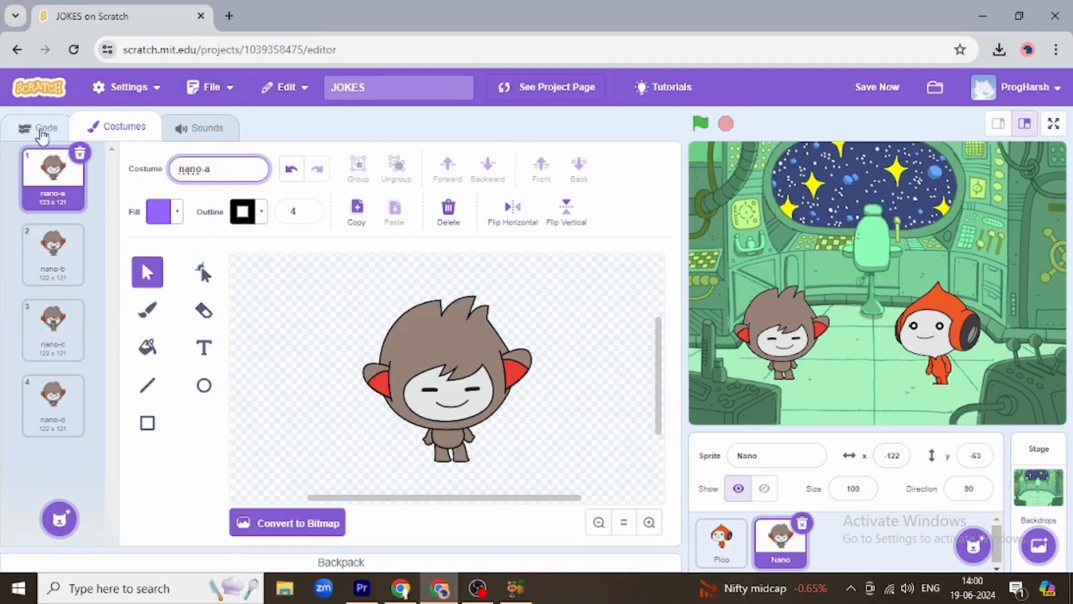
{"action": "left_click", "coordinate": [47, 128]}
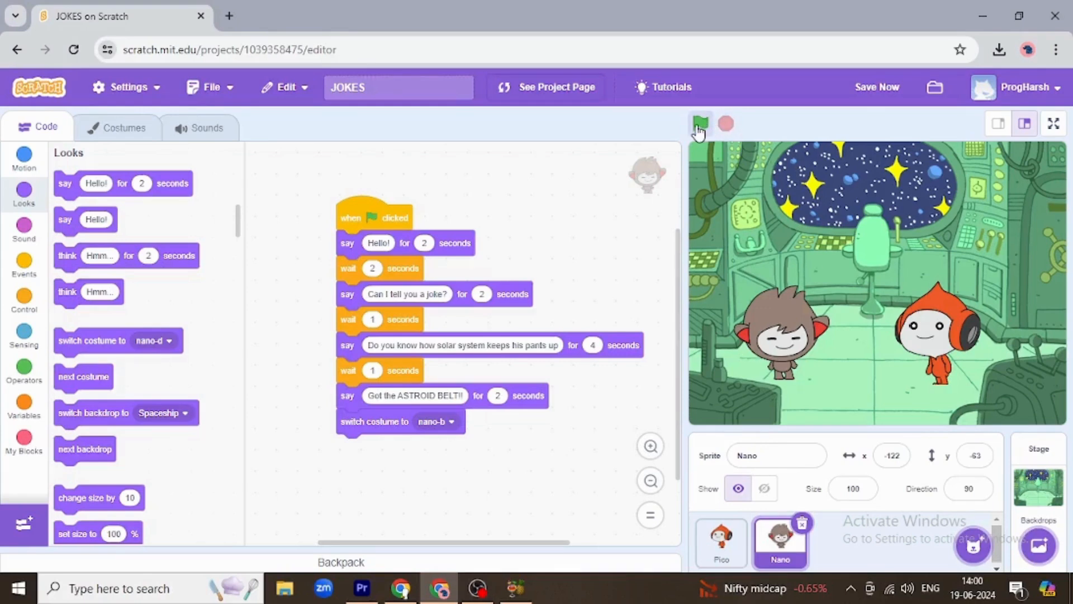
- Run the project with the green flag to watch Nano's joke play through
{"action": "left_click", "coordinate": [699, 124]}
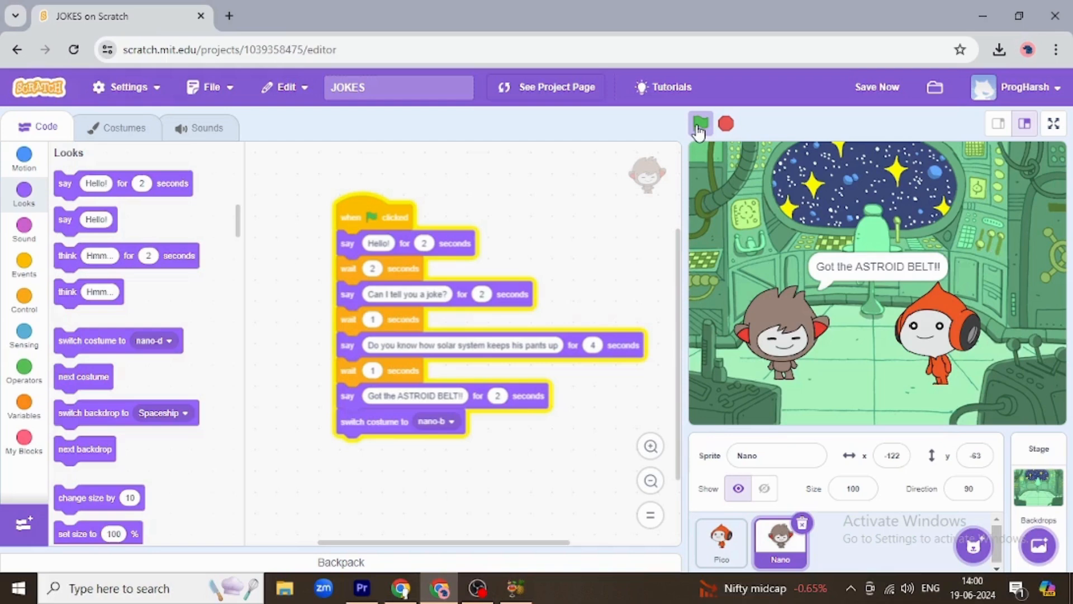
{"action": "left_click", "coordinate": [700, 124]}
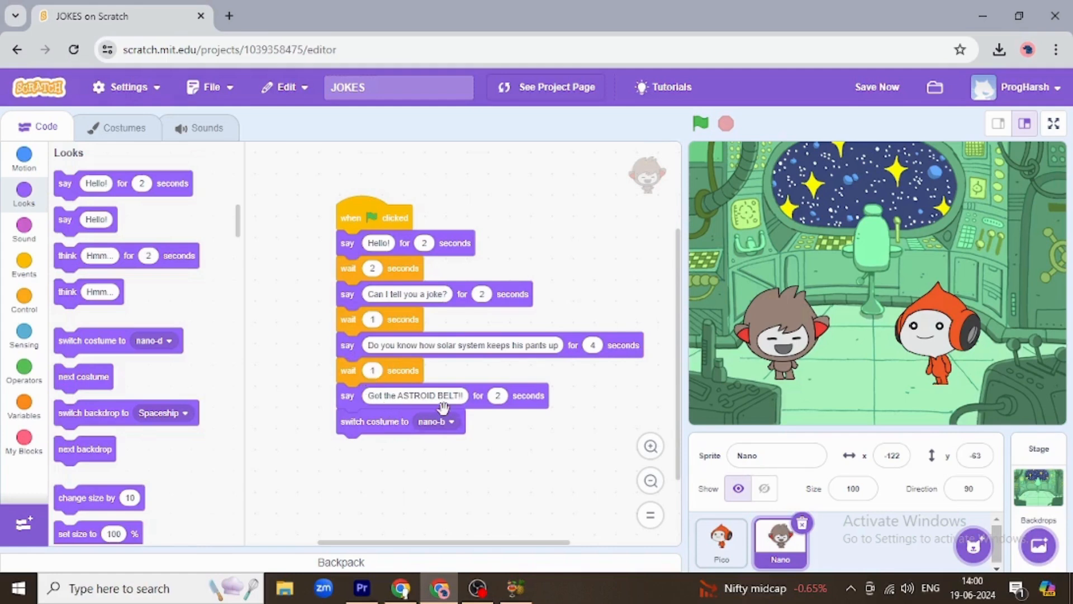
{"action": "mouse_move", "coordinate": [27, 291]}
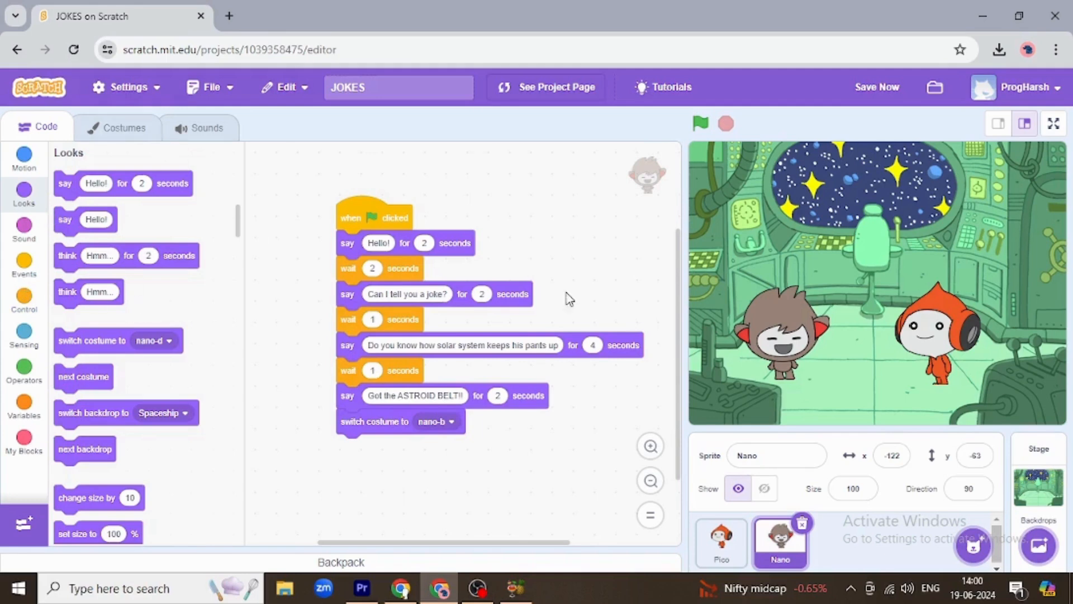
{"action": "mouse_move", "coordinate": [931, 339]}
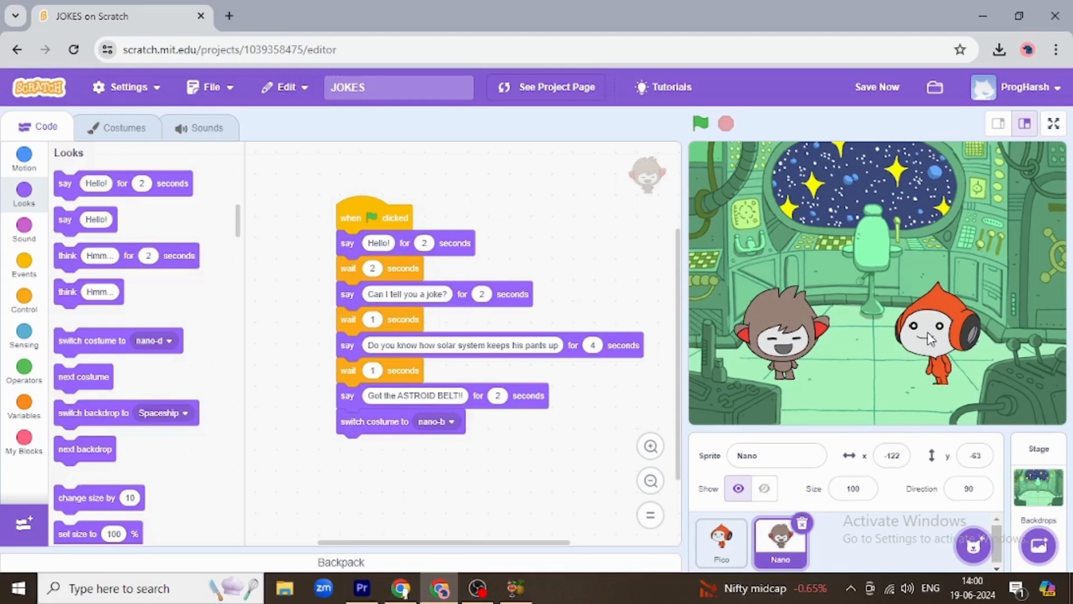
{"action": "mouse_move", "coordinate": [915, 322]}
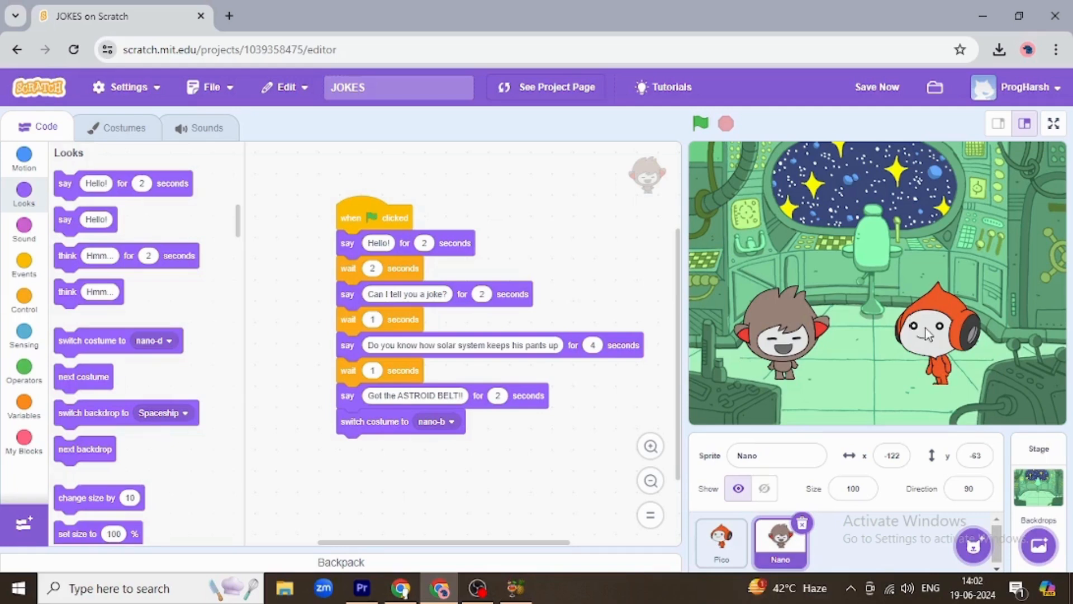
- End Pico's script with a 2-second wait and a costume-switch block
{"action": "left_click", "coordinate": [721, 541]}
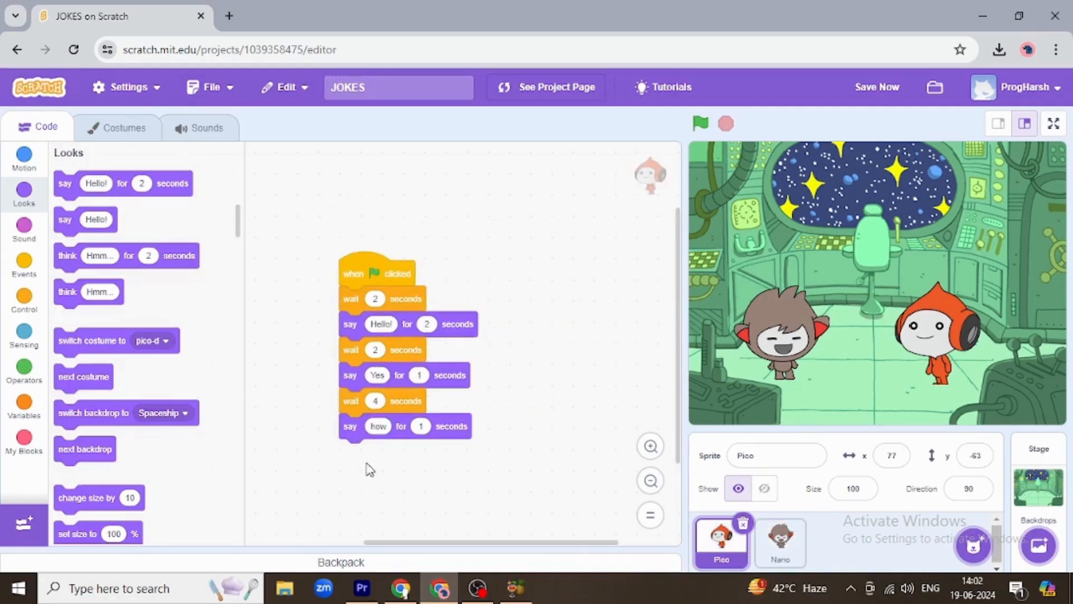
{"action": "mouse_move", "coordinate": [74, 320]}
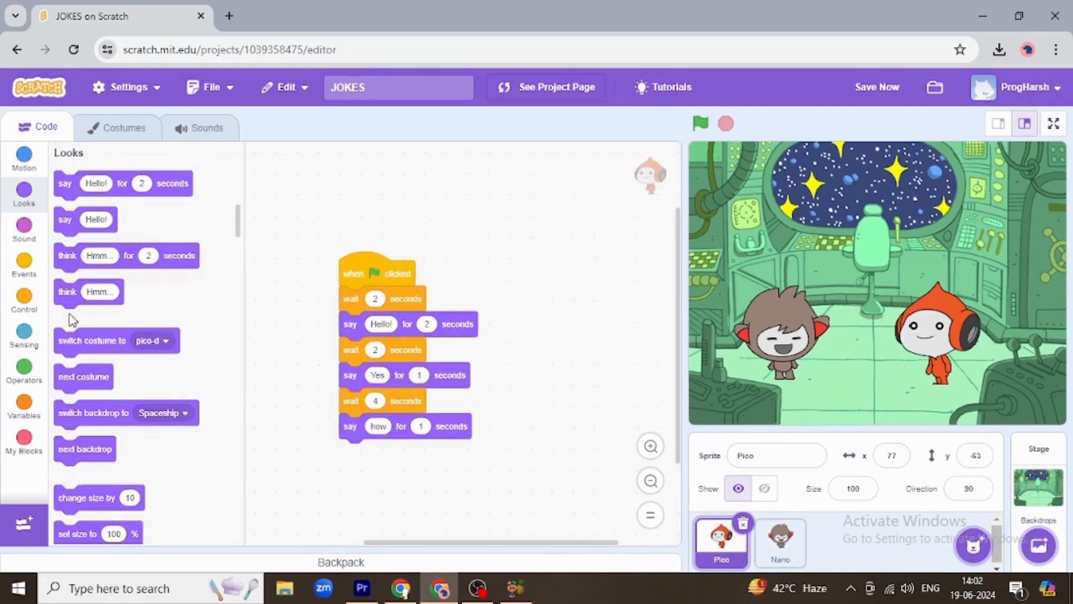
{"action": "left_click", "coordinate": [23, 299]}
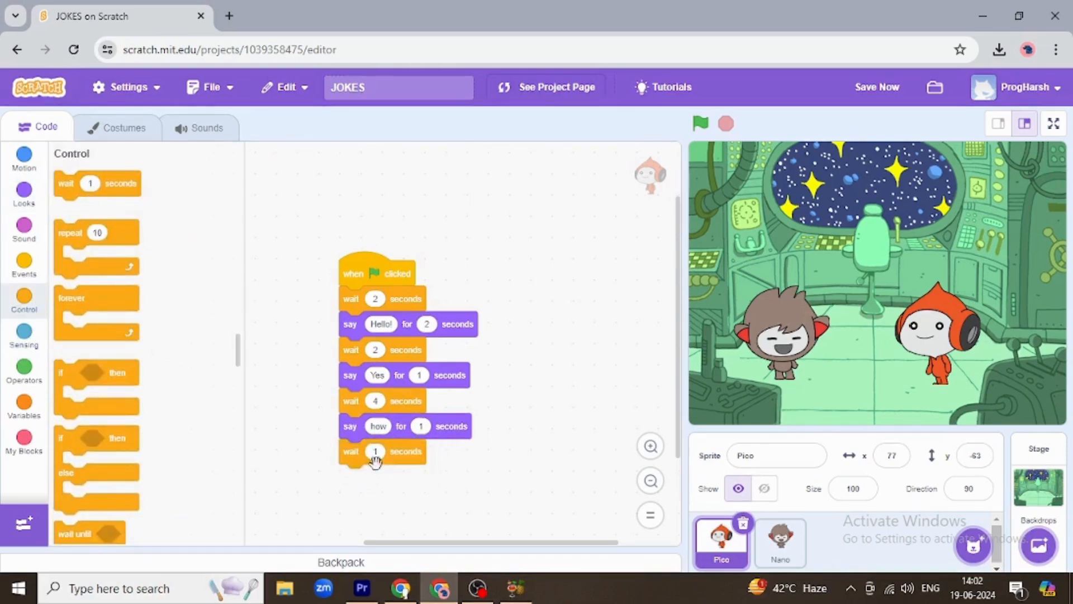
{"action": "left_click", "coordinate": [375, 450]}
{"action": "type", "text": "2"}
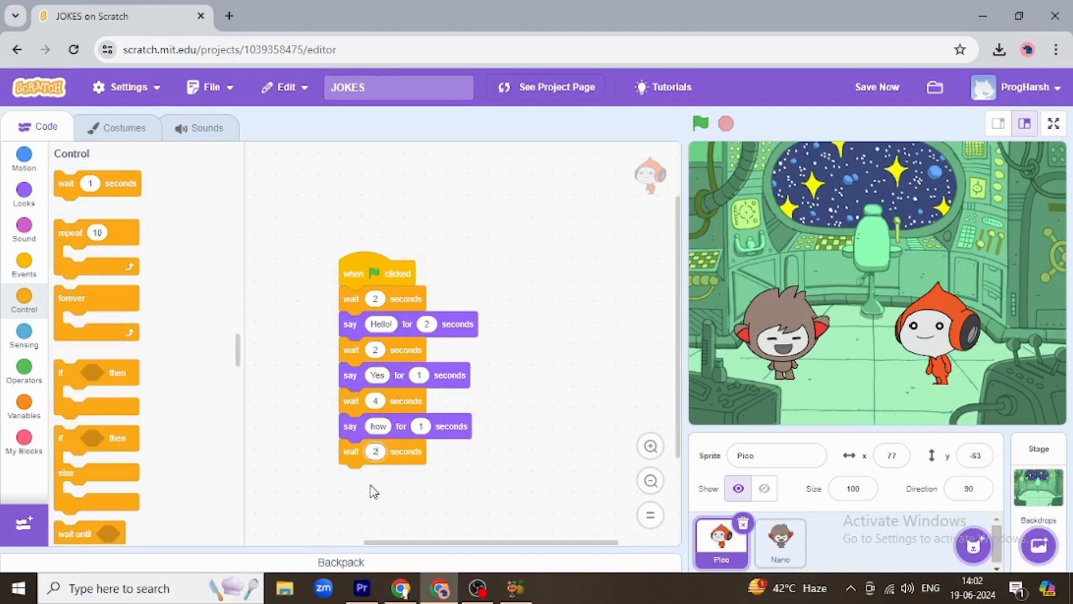
{"action": "mouse_move", "coordinate": [24, 228]}
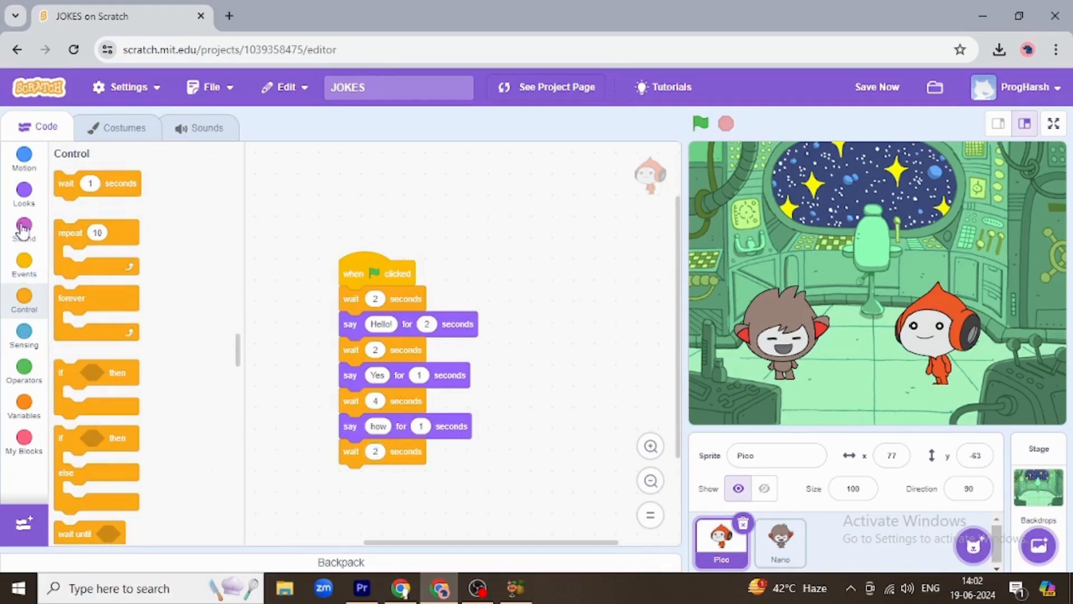
{"action": "left_click", "coordinate": [24, 195]}
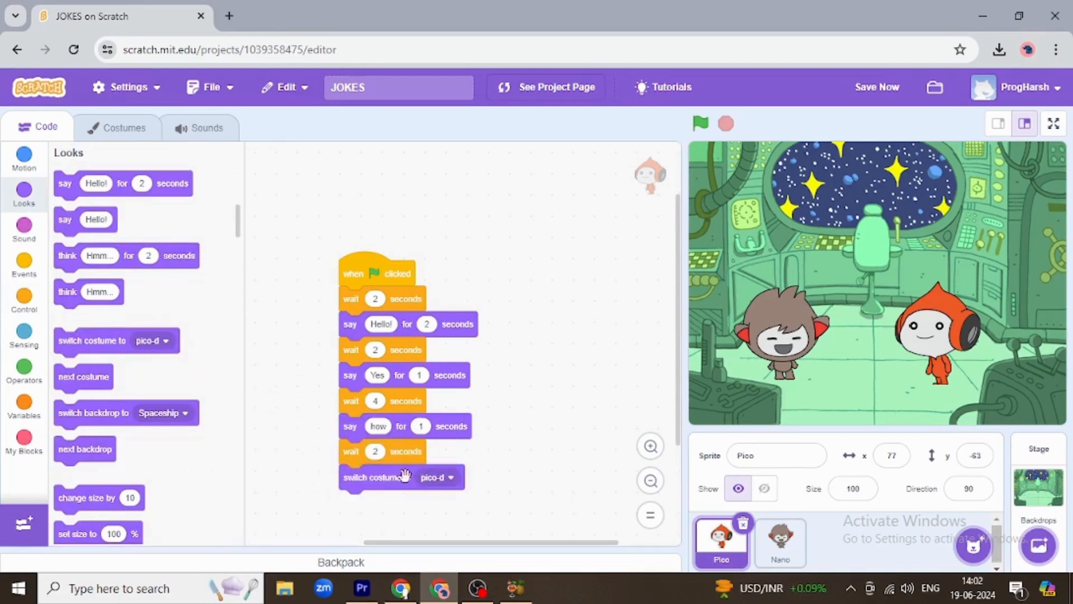
- Set Pico's closing costume switch to the pico-b laughing costume after checking Costumes
{"action": "left_click", "coordinate": [124, 127]}
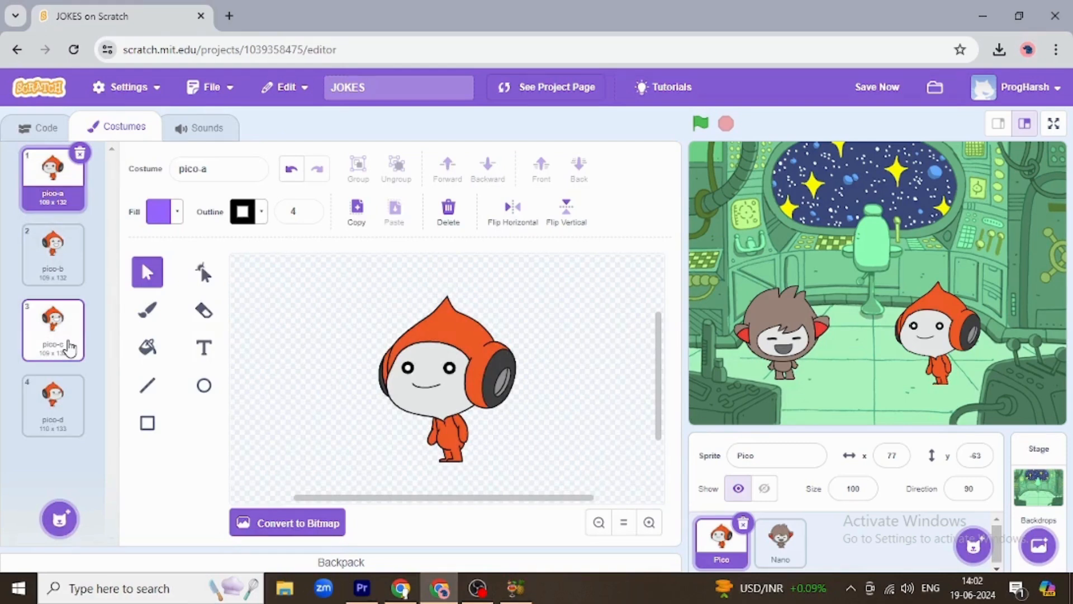
{"action": "mouse_move", "coordinate": [47, 128]}
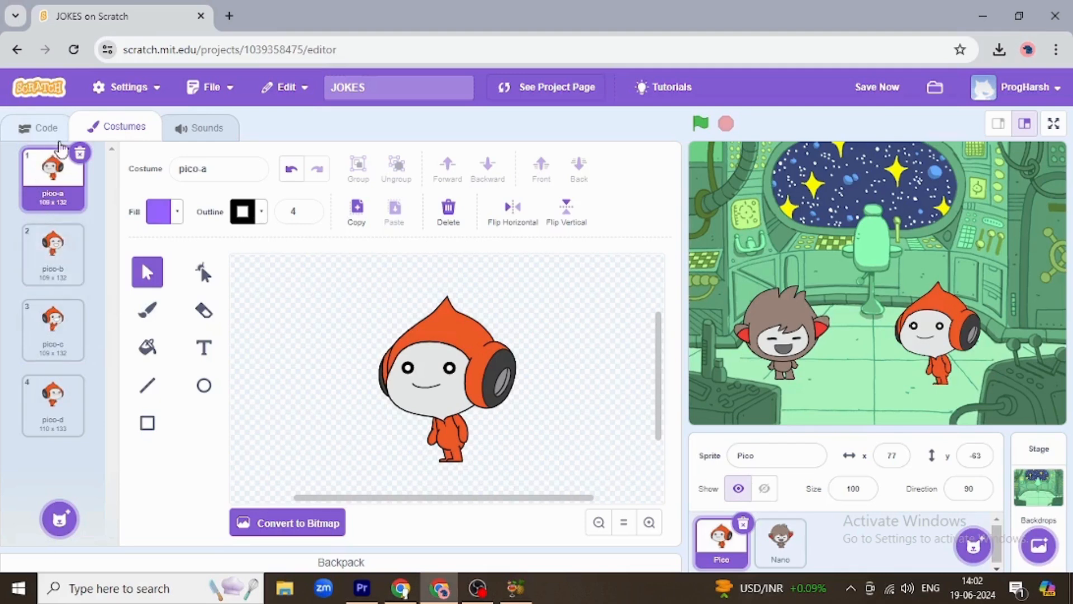
{"action": "left_click", "coordinate": [47, 127]}
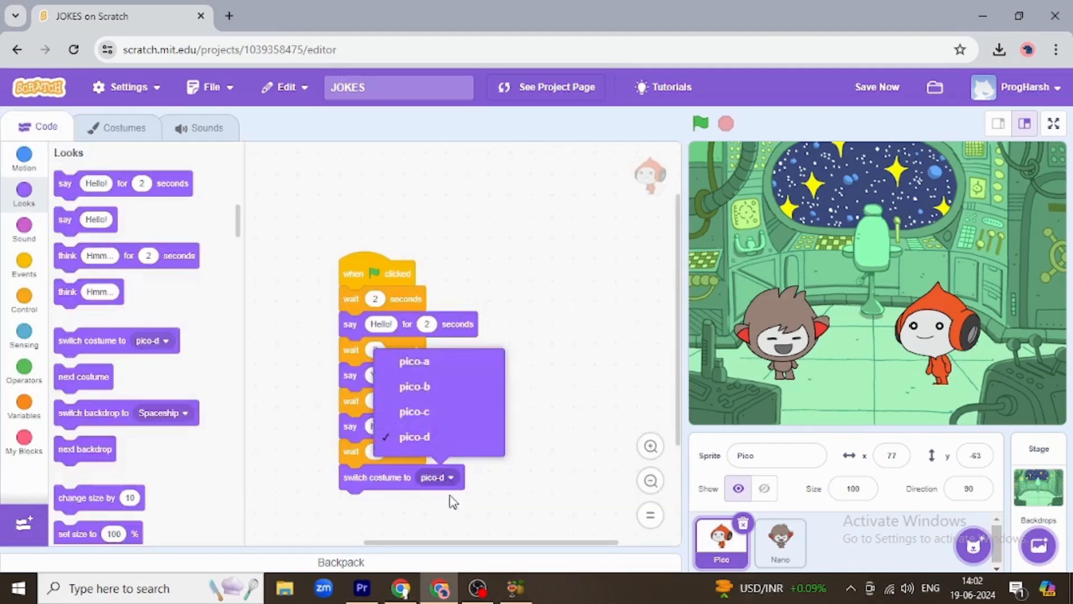
{"action": "left_click", "coordinate": [413, 386]}
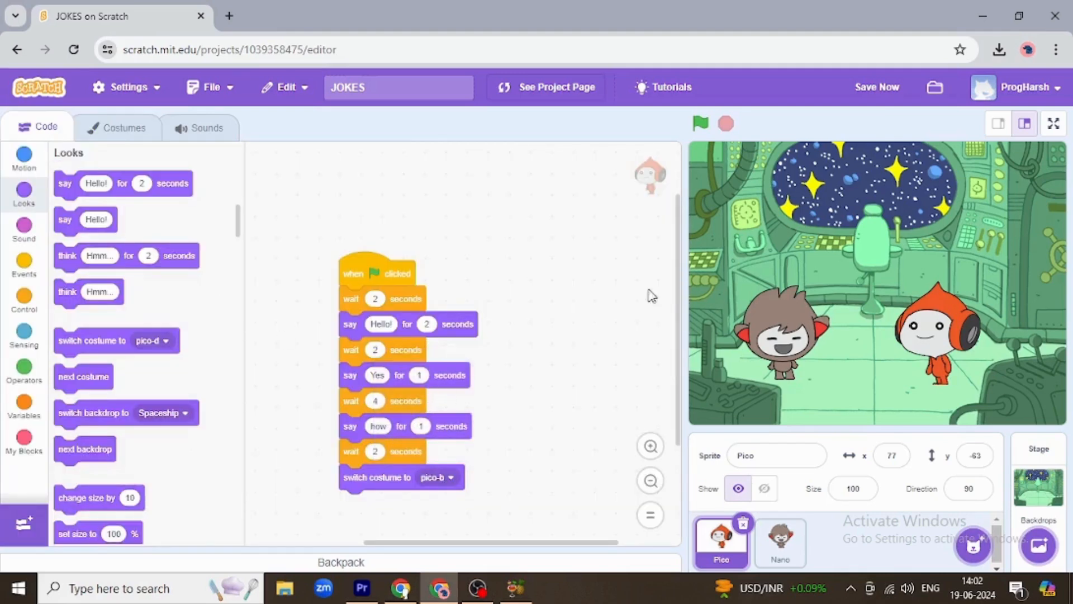
{"action": "left_click", "coordinate": [1052, 123]}
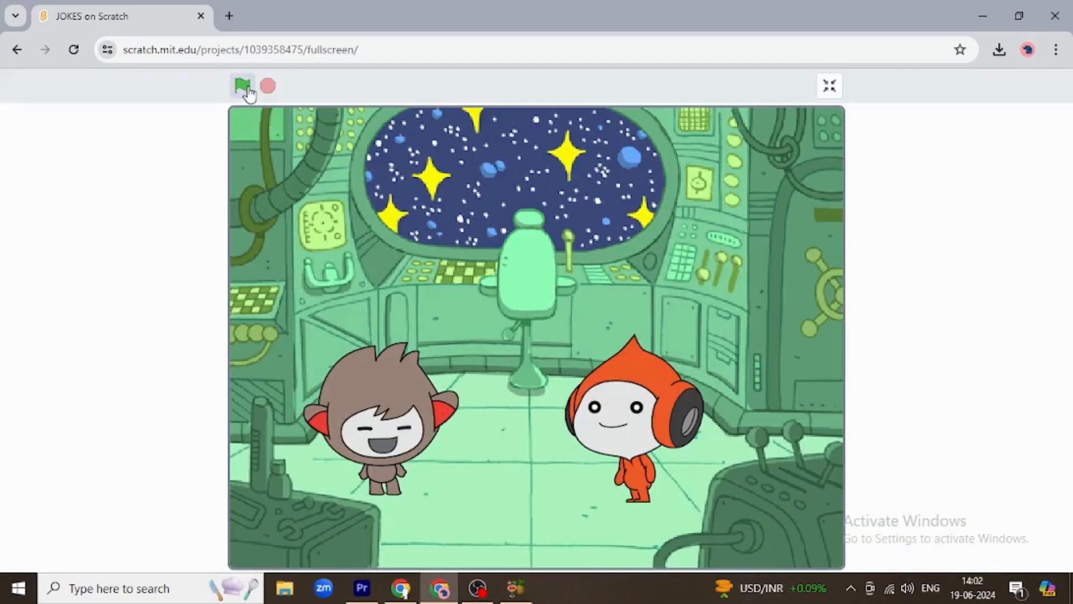
- Run the joke full screen so it ends with Nano and Pico laughing
{"action": "left_click", "coordinate": [243, 86]}
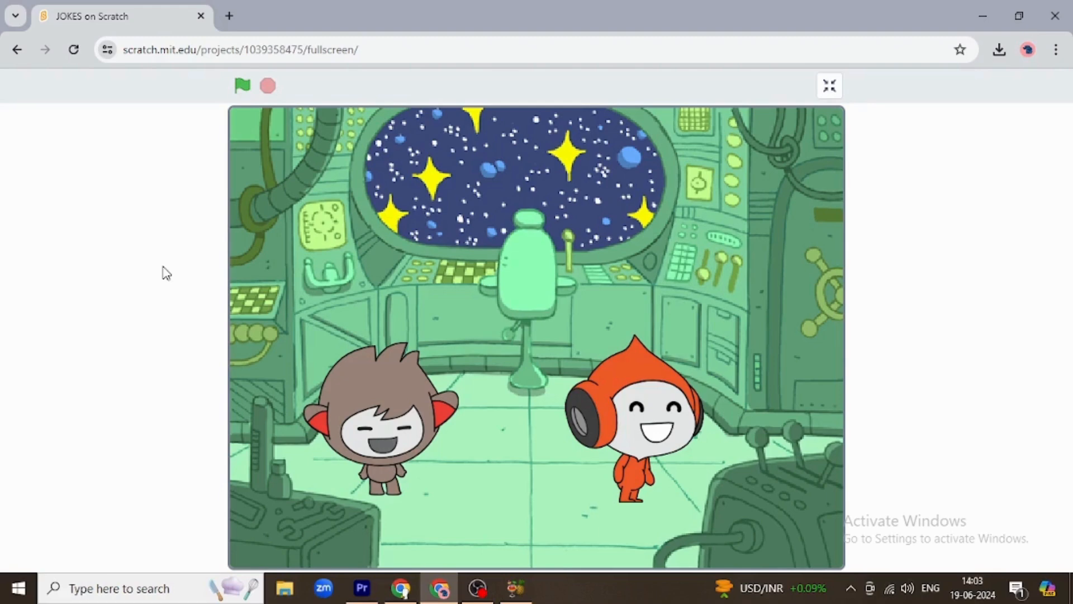
{"action": "mouse_move", "coordinate": [914, 153]}
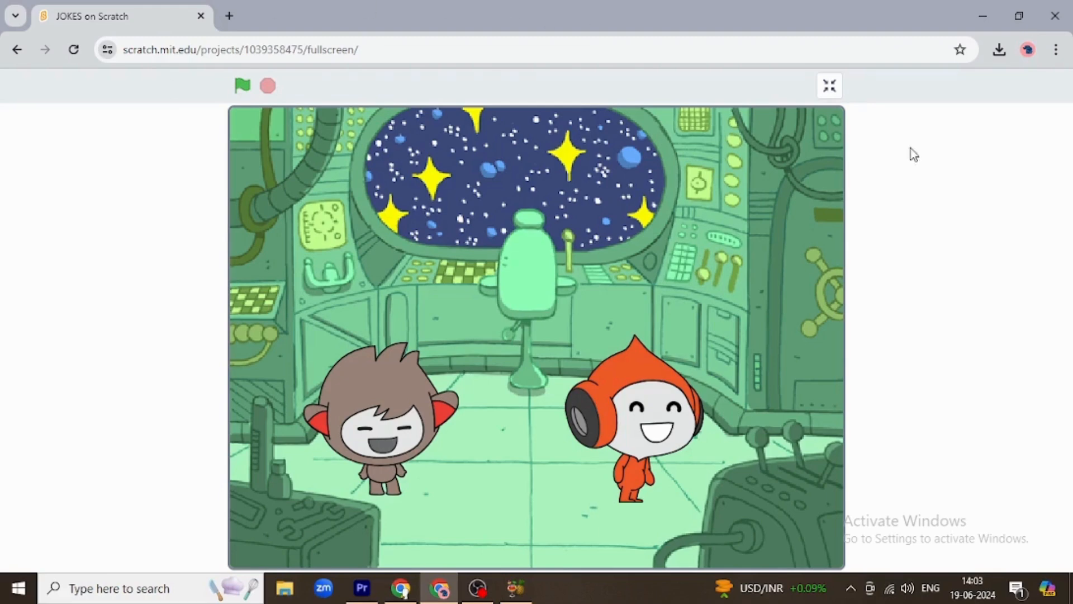
{"action": "left_click", "coordinate": [828, 85]}
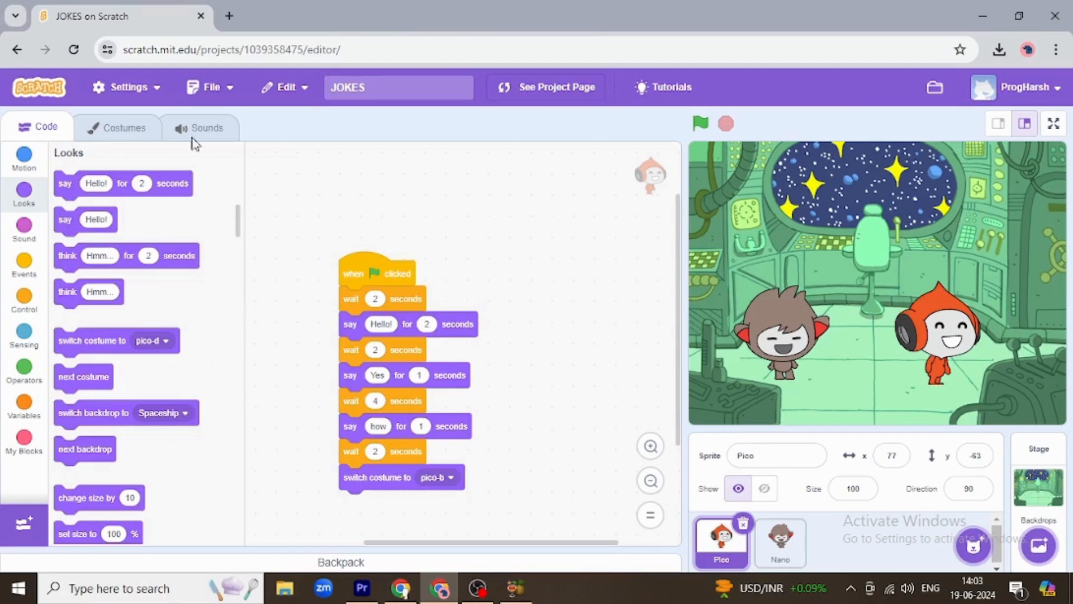
- View Pico's costumes, replay the joke full screen, then leave full-screen view
{"action": "left_click", "coordinate": [124, 127]}
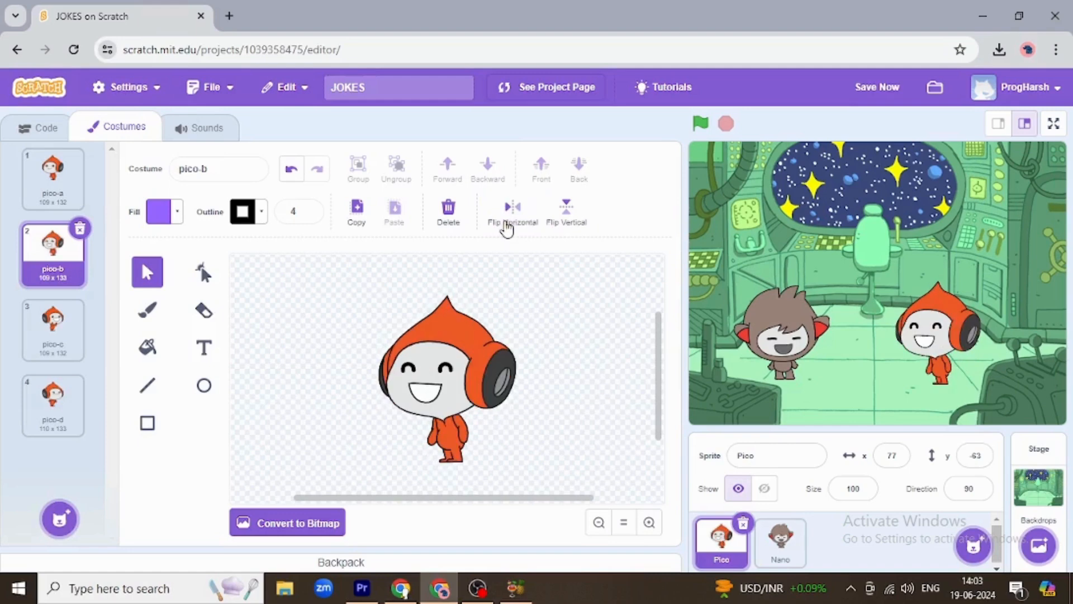
{"action": "mouse_move", "coordinate": [103, 133]}
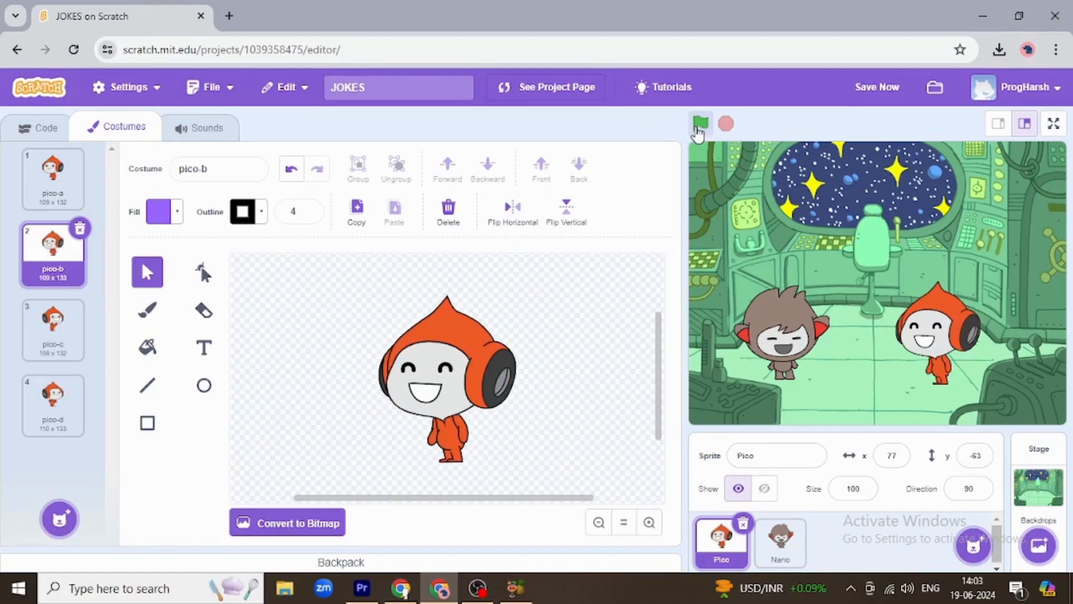
{"action": "left_click", "coordinate": [1053, 124]}
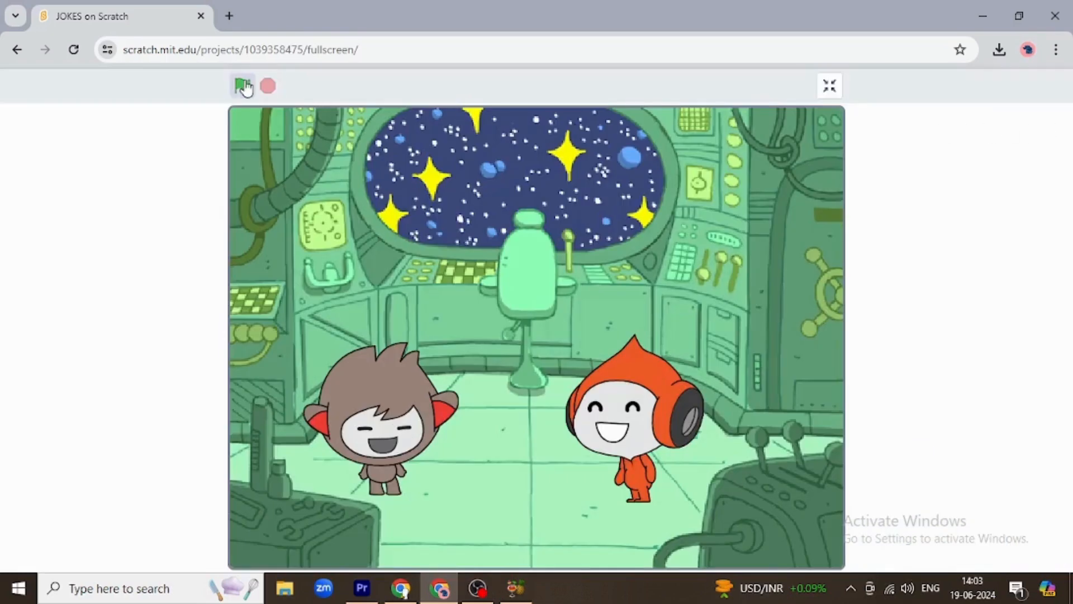
{"action": "left_click", "coordinate": [243, 86]}
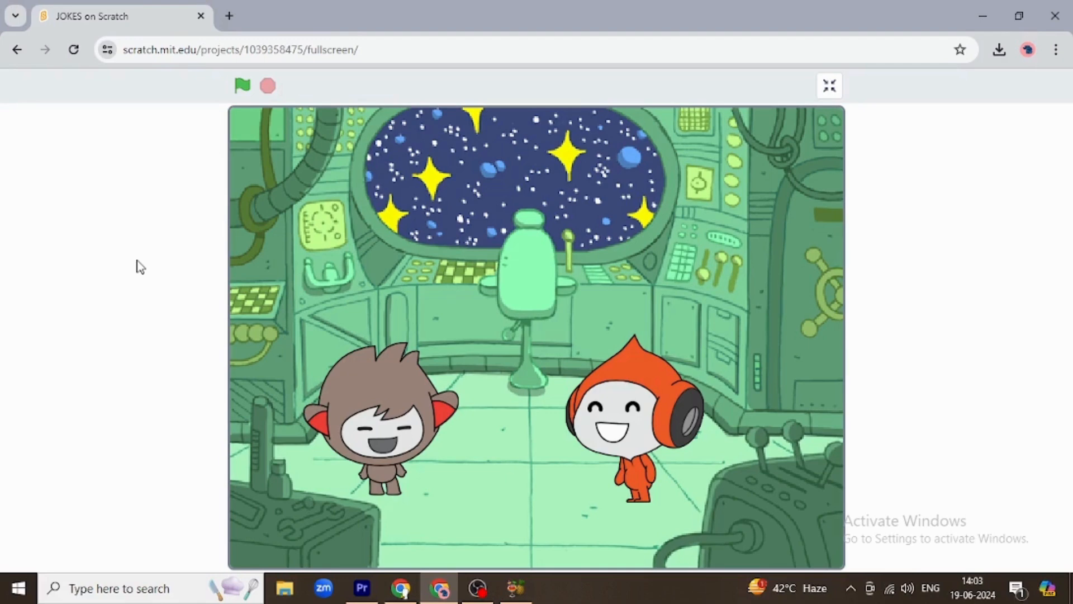
{"action": "mouse_move", "coordinate": [287, 209]}
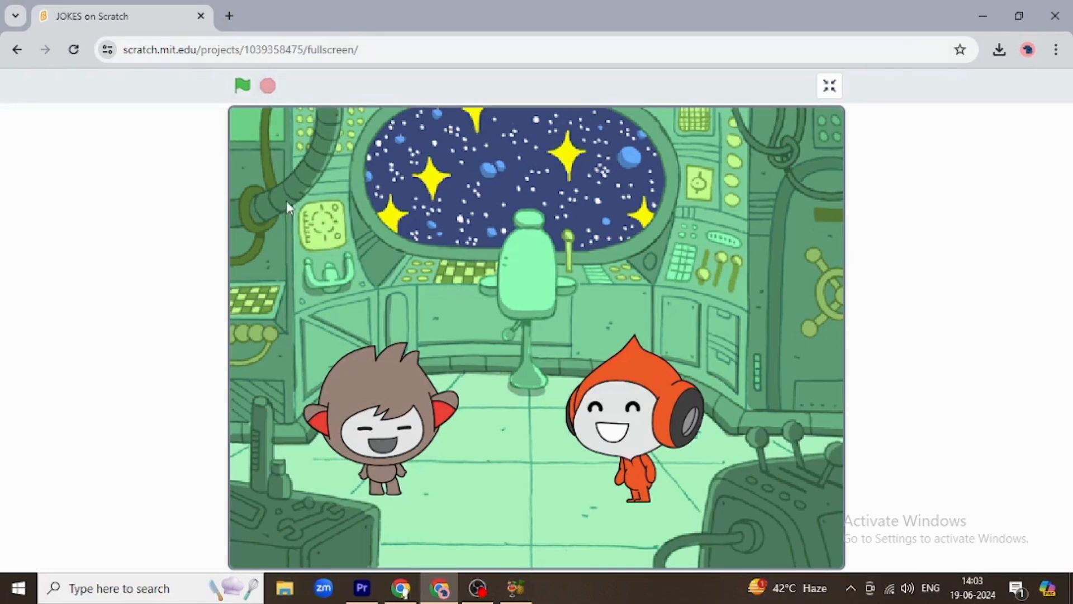
{"action": "left_click", "coordinate": [828, 85]}
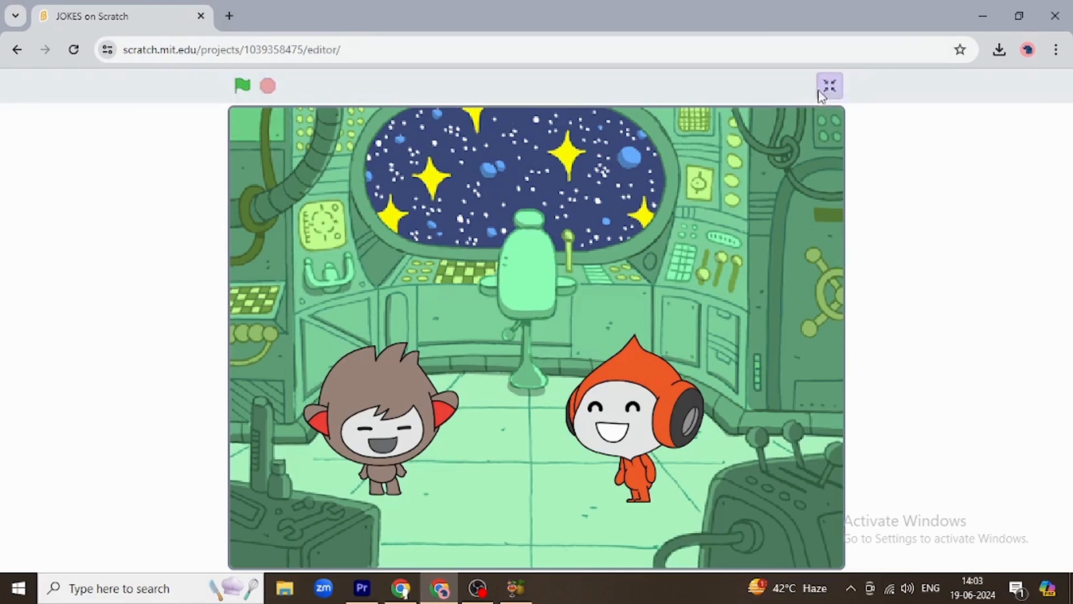
{"action": "left_click", "coordinate": [828, 85]}
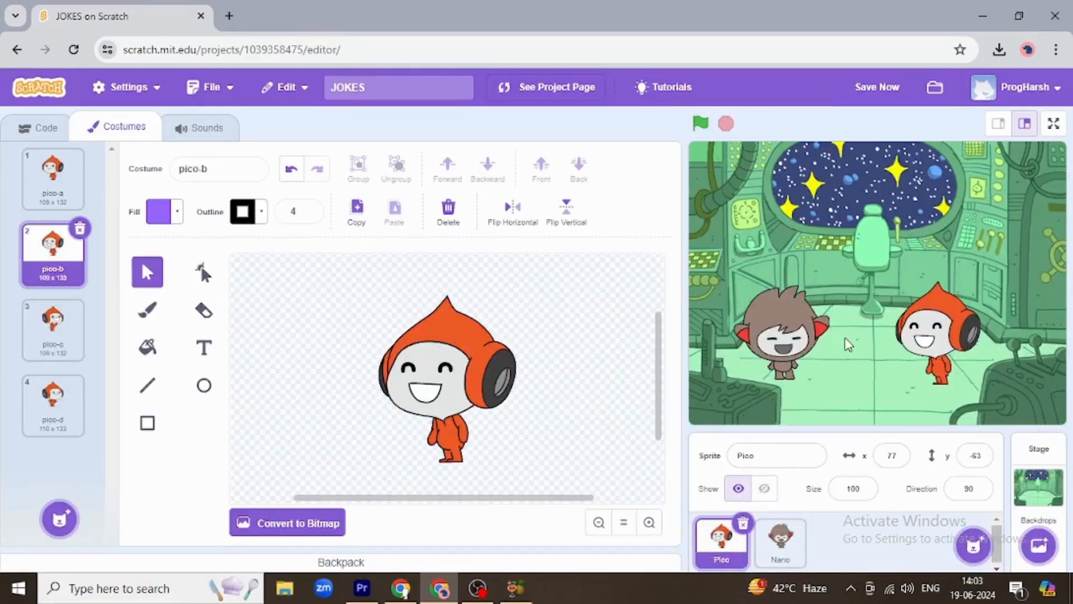
- Give Pico a second green-flag script that resets its costume to pico-a
{"action": "left_click", "coordinate": [47, 127]}
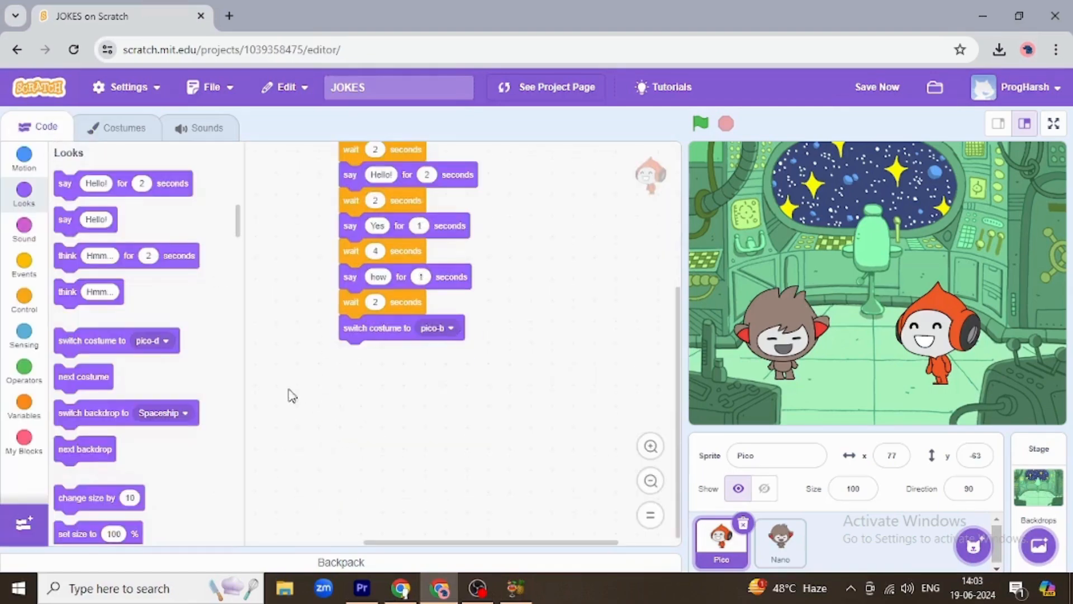
{"action": "left_click", "coordinate": [24, 158]}
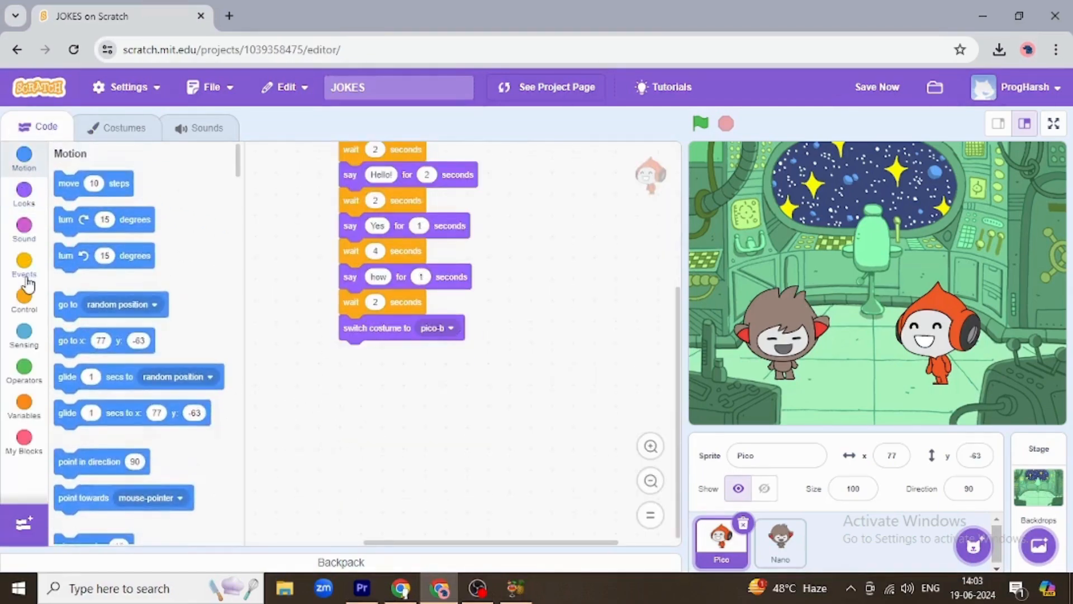
{"action": "left_click", "coordinate": [24, 264]}
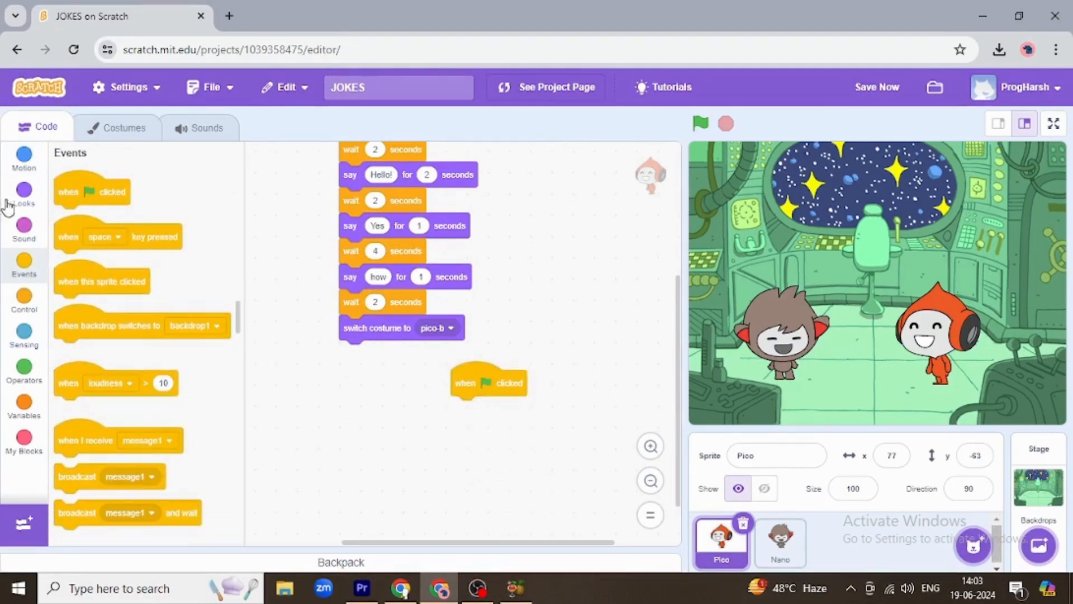
{"action": "left_click", "coordinate": [24, 195]}
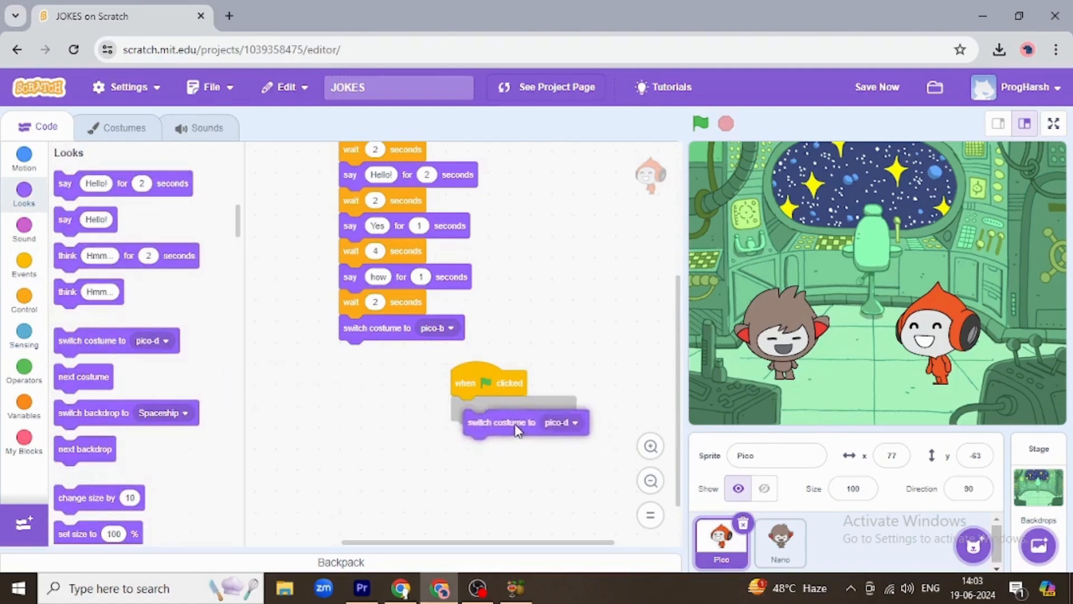
{"action": "left_click", "coordinate": [561, 421]}
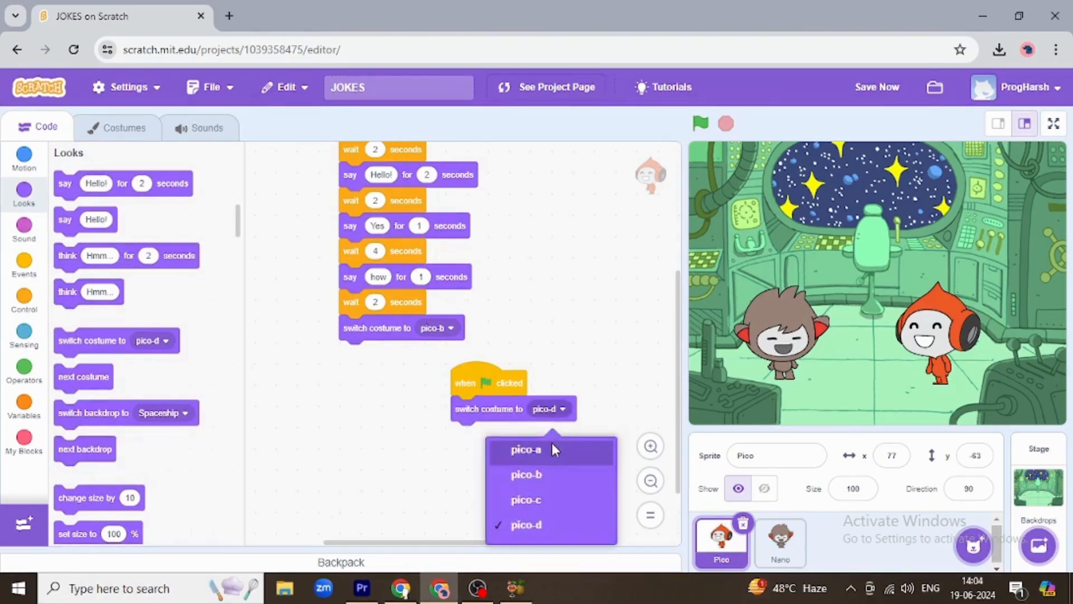
{"action": "left_click", "coordinate": [525, 450]}
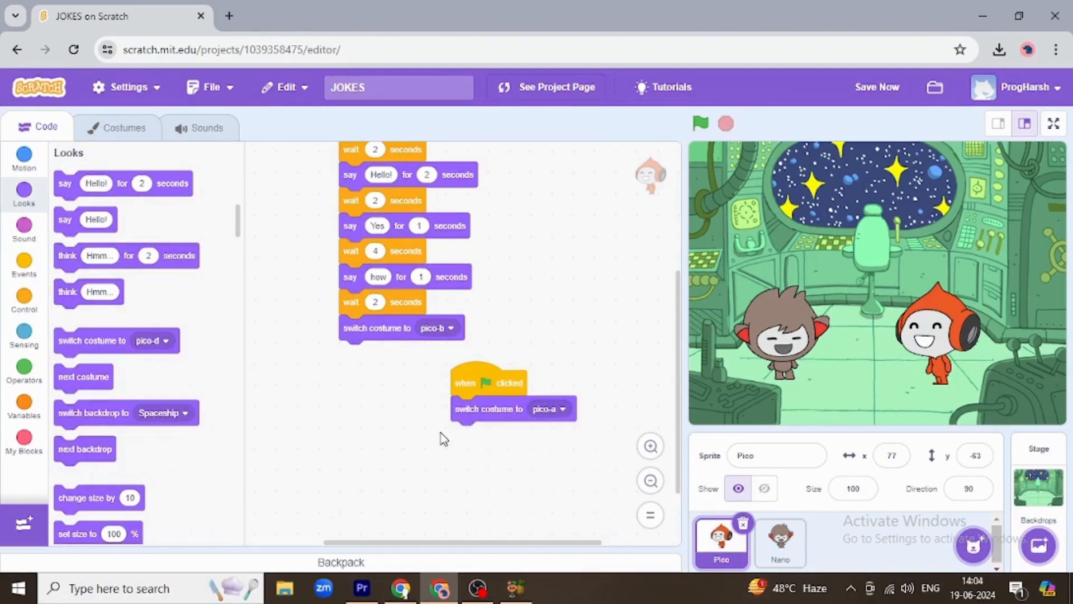
{"action": "mouse_move", "coordinate": [620, 182]}
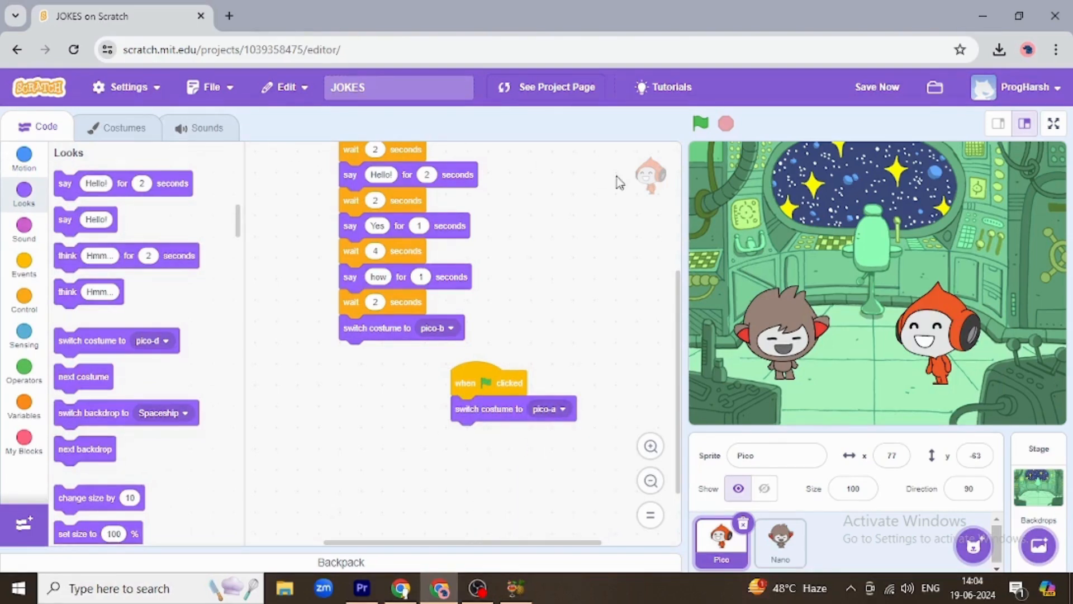
{"action": "left_click", "coordinate": [779, 541]}
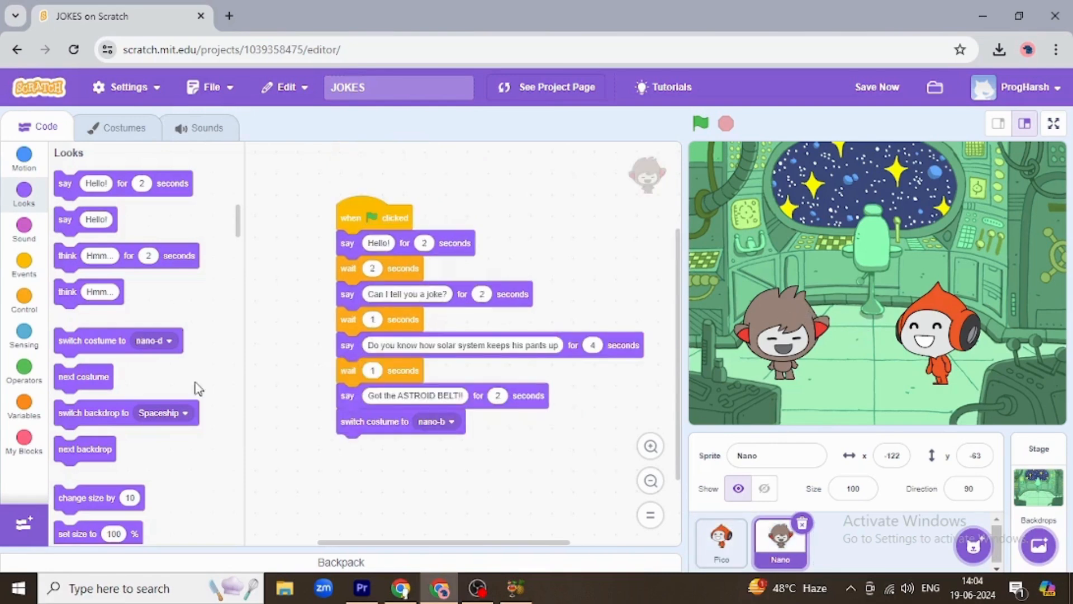
{"action": "mouse_move", "coordinate": [23, 295]}
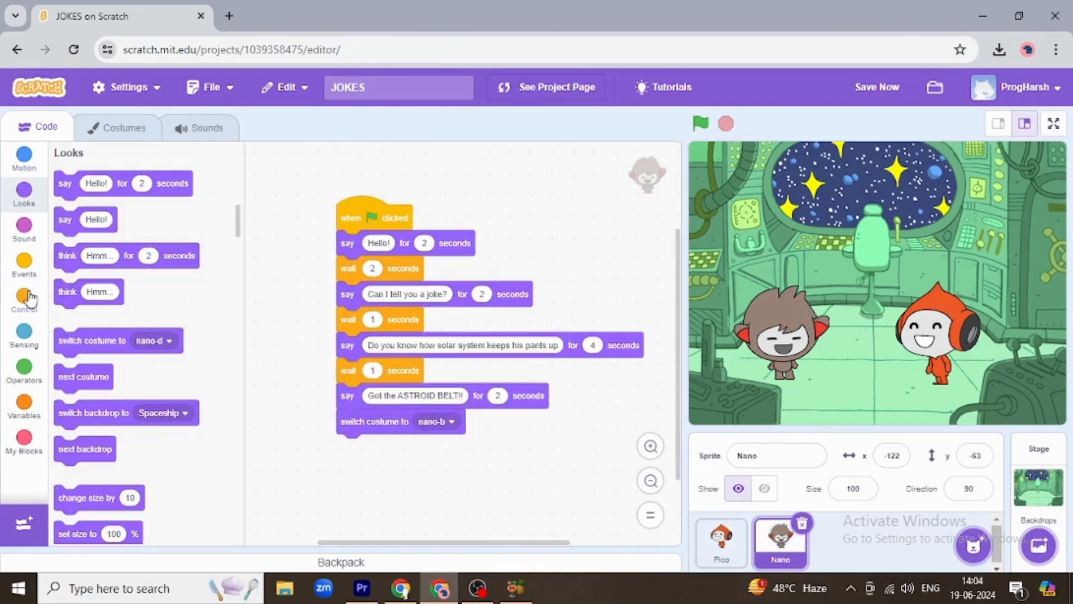
- Give Nano a second green-flag script that resets its costume to nano-a
{"action": "left_click", "coordinate": [23, 264]}
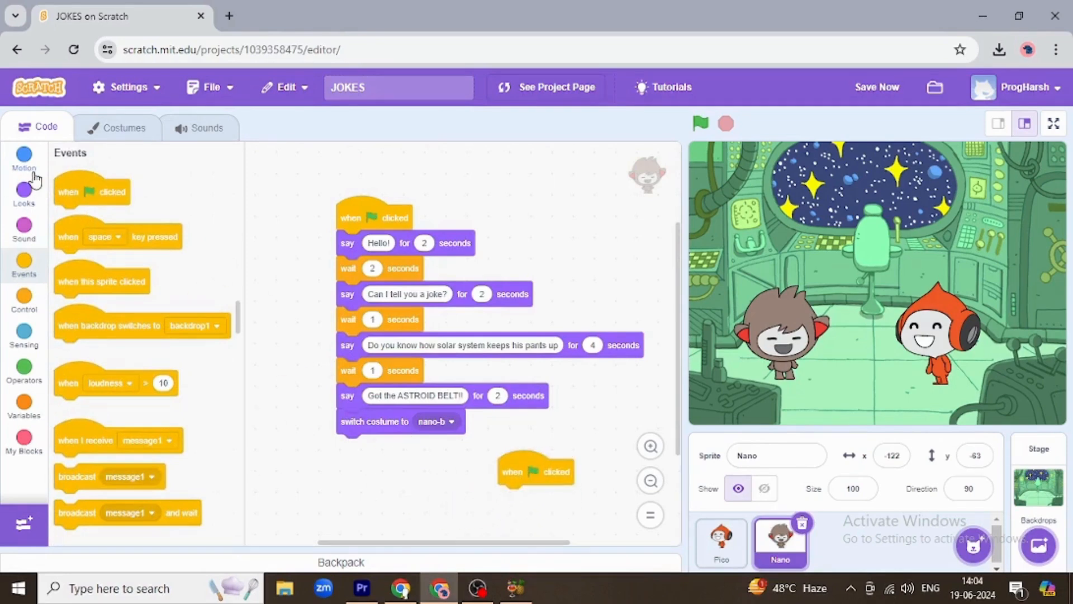
{"action": "left_click", "coordinate": [23, 194]}
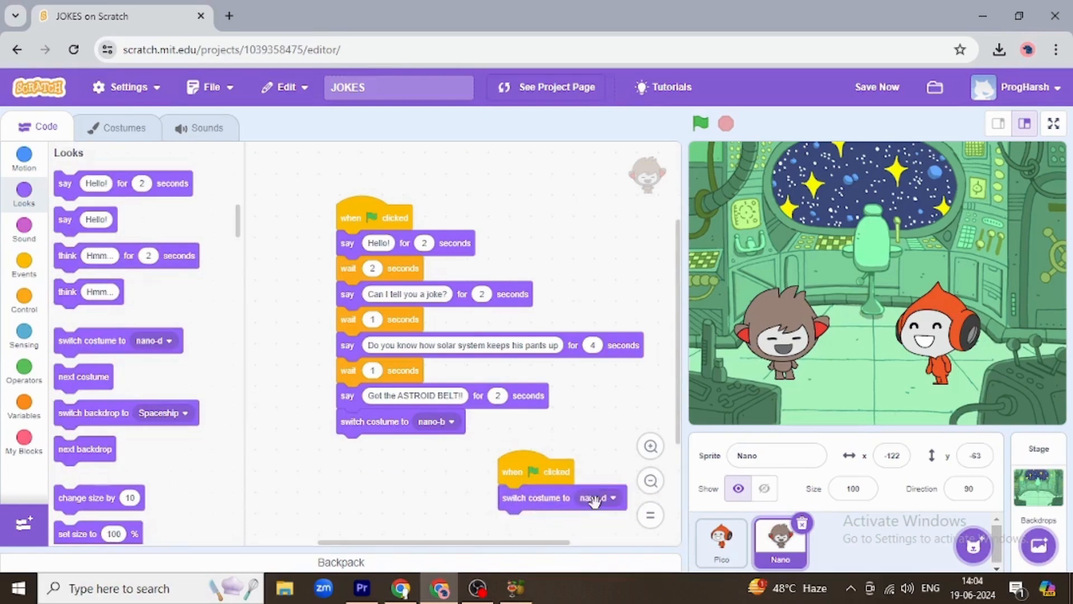
{"action": "left_click", "coordinate": [592, 497]}
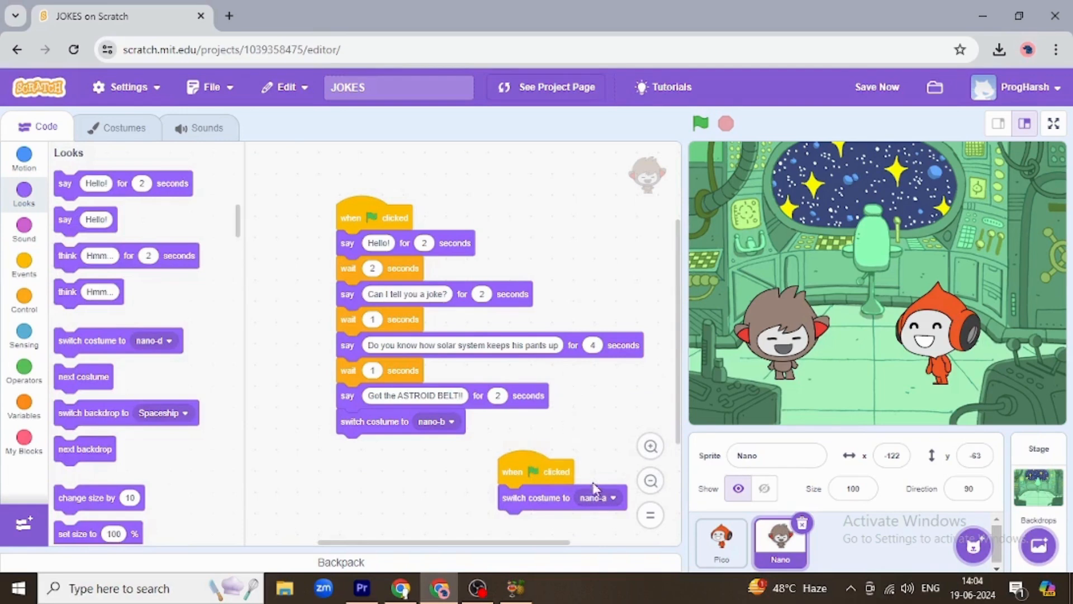
{"action": "left_click", "coordinate": [592, 497]}
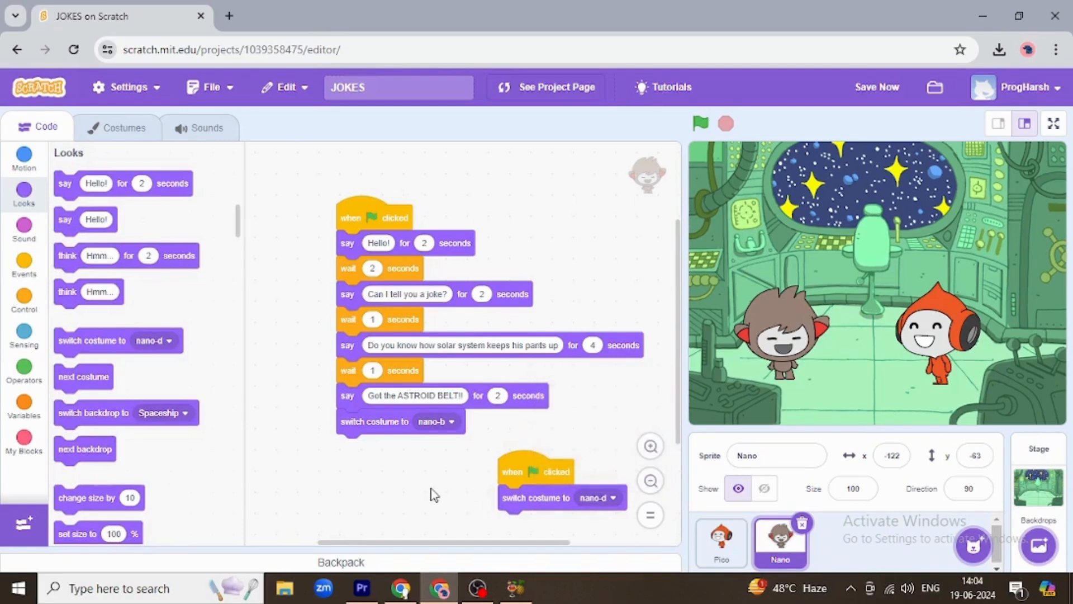
{"action": "left_click", "coordinate": [699, 124]}
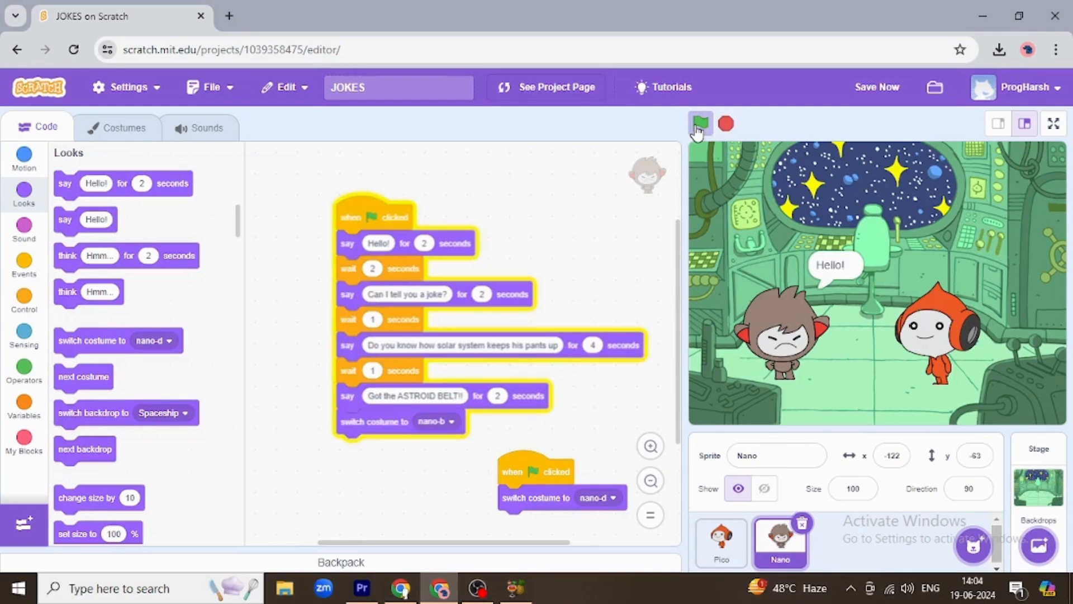
- Run, stop and rerun the joke so it plays through to both characters laughing
{"action": "left_click", "coordinate": [700, 124]}
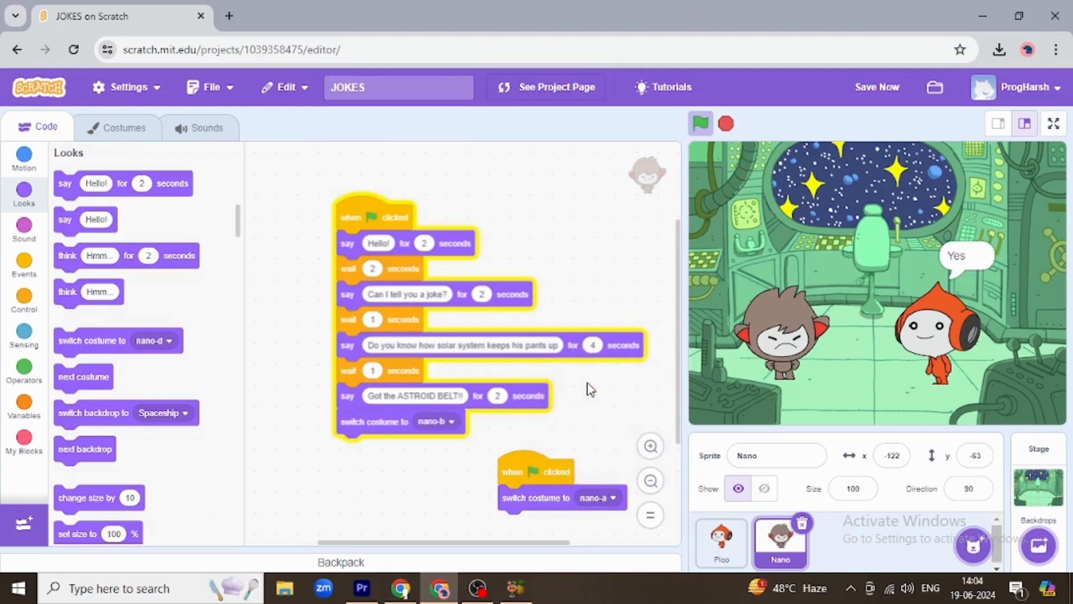
{"action": "left_click", "coordinate": [699, 124]}
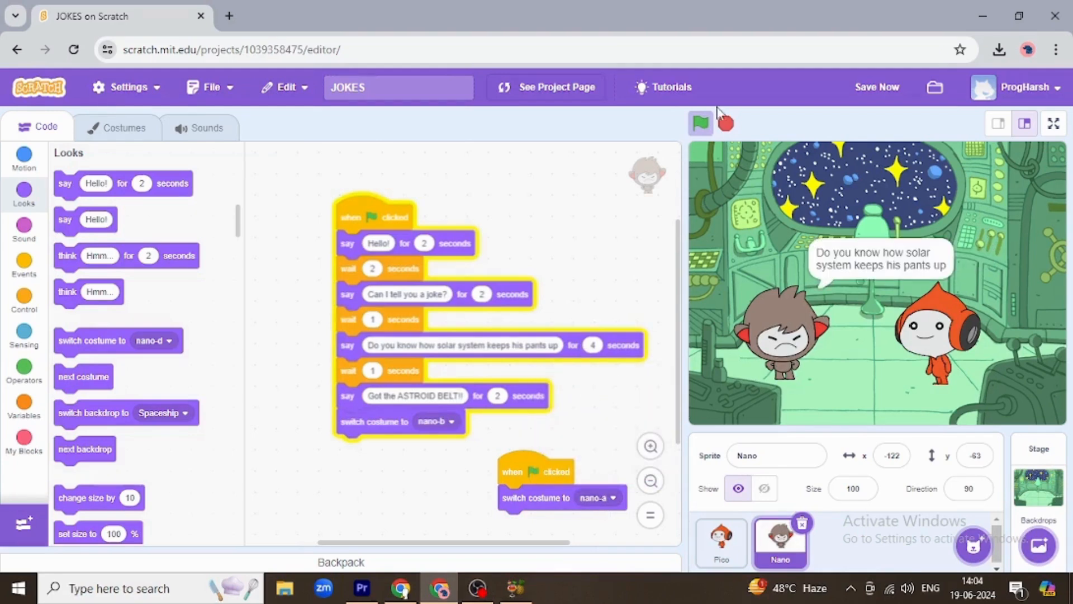
{"action": "left_click", "coordinate": [700, 123]}
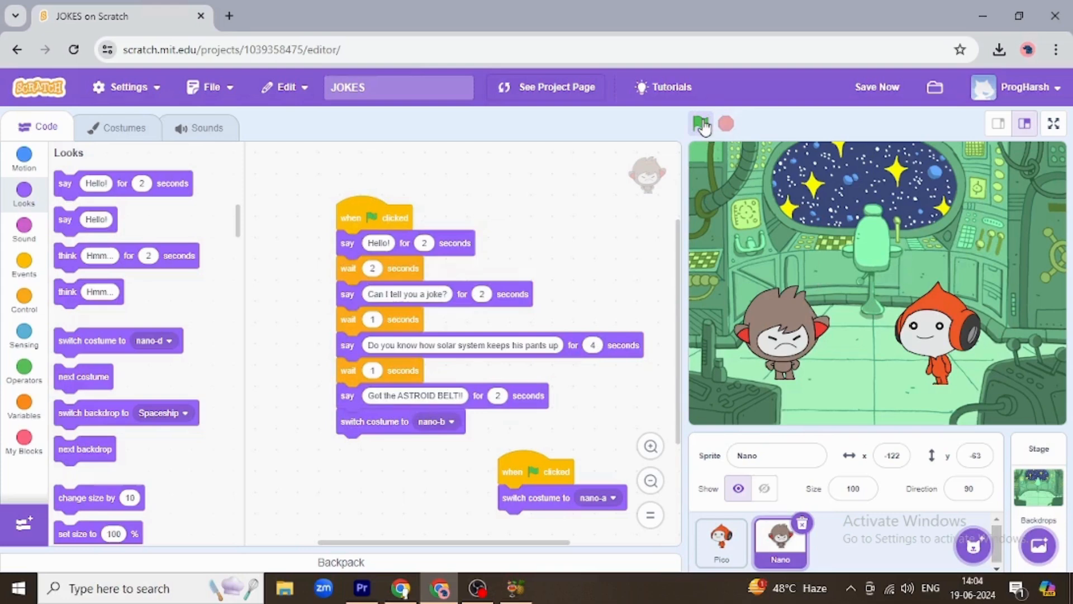
{"action": "left_click", "coordinate": [701, 124]}
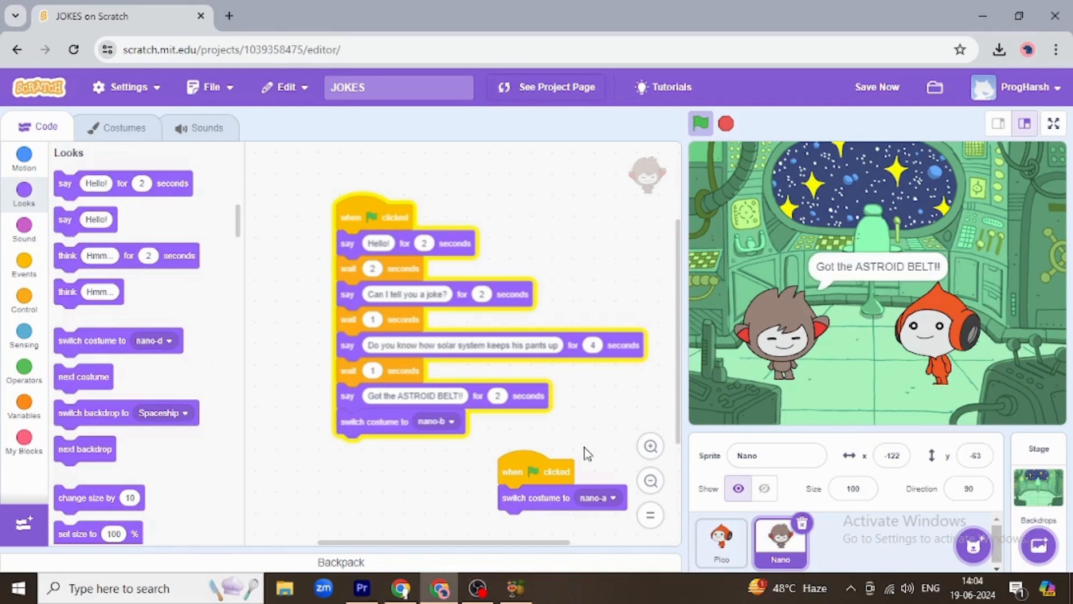
{"action": "left_click", "coordinate": [700, 125]}
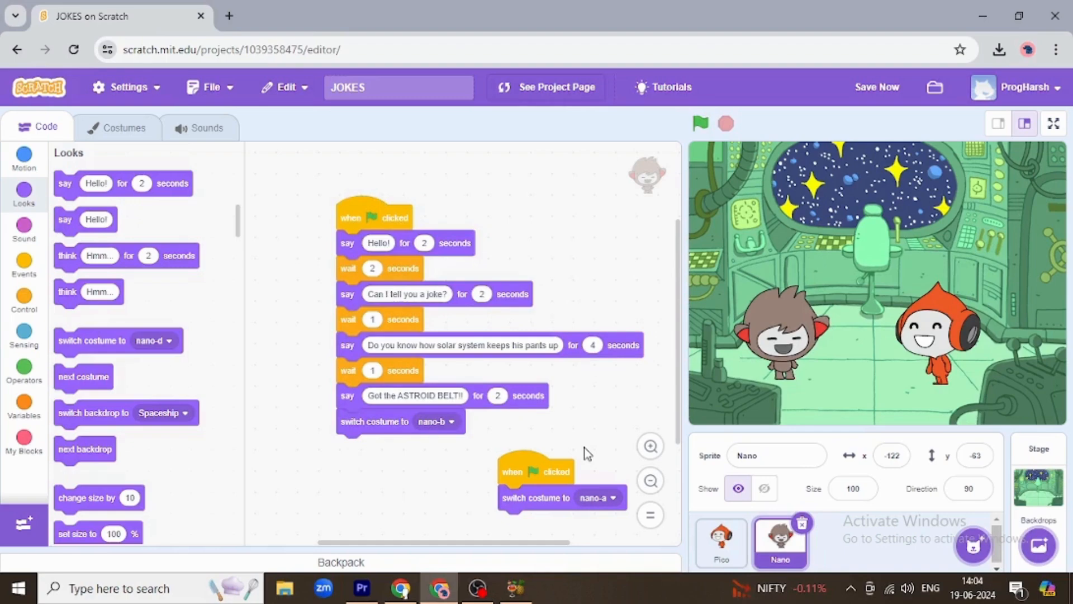
{"action": "left_click", "coordinate": [1052, 124]}
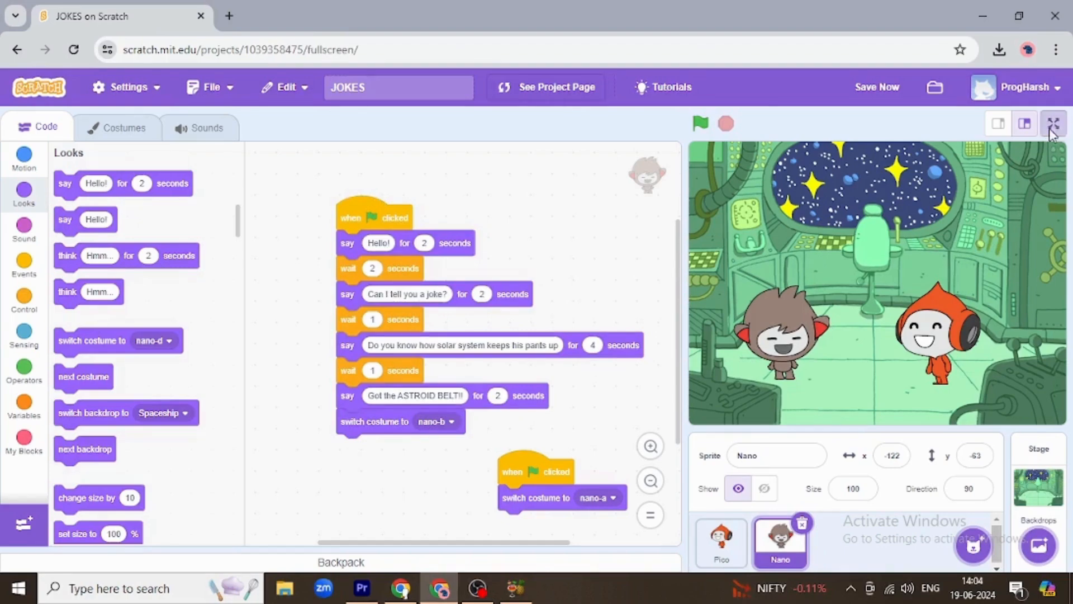
- Replay the joke full screen, starting with Hello! in normal costumes
{"action": "left_click", "coordinate": [1053, 124]}
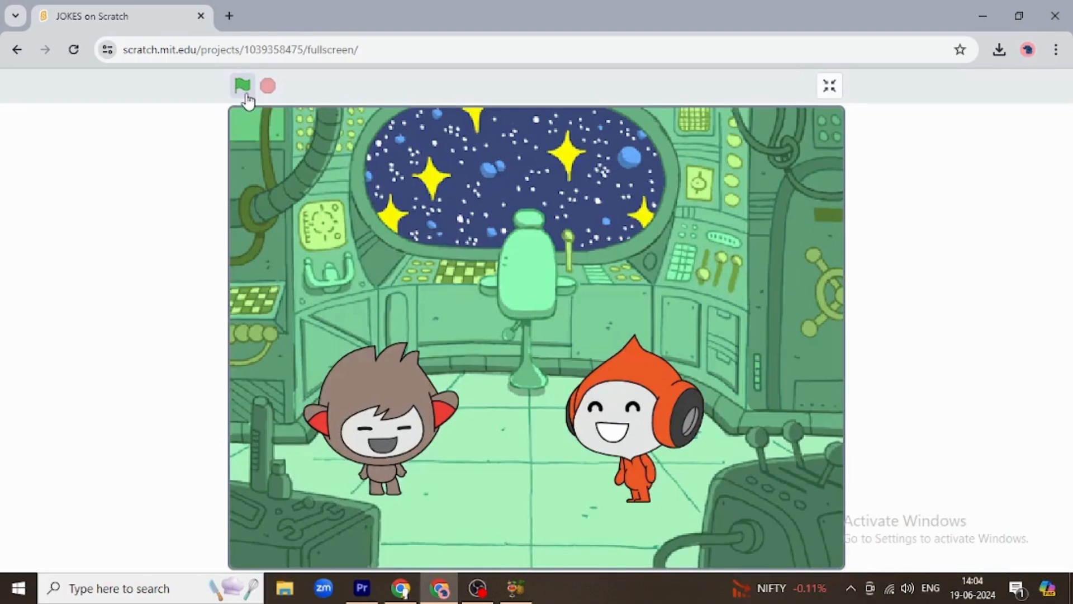
{"action": "left_click", "coordinate": [242, 86]}
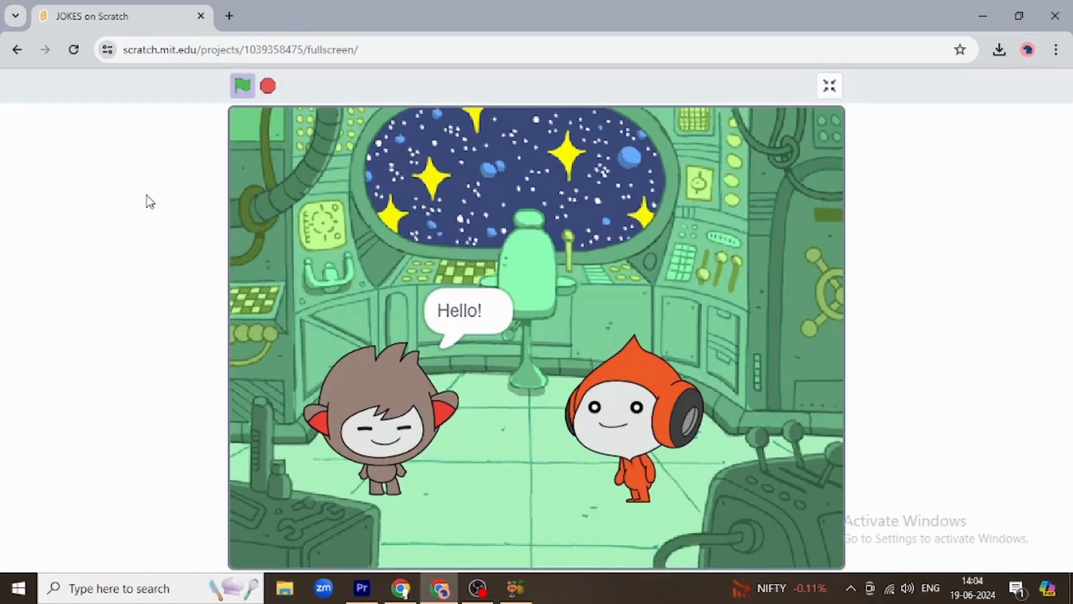